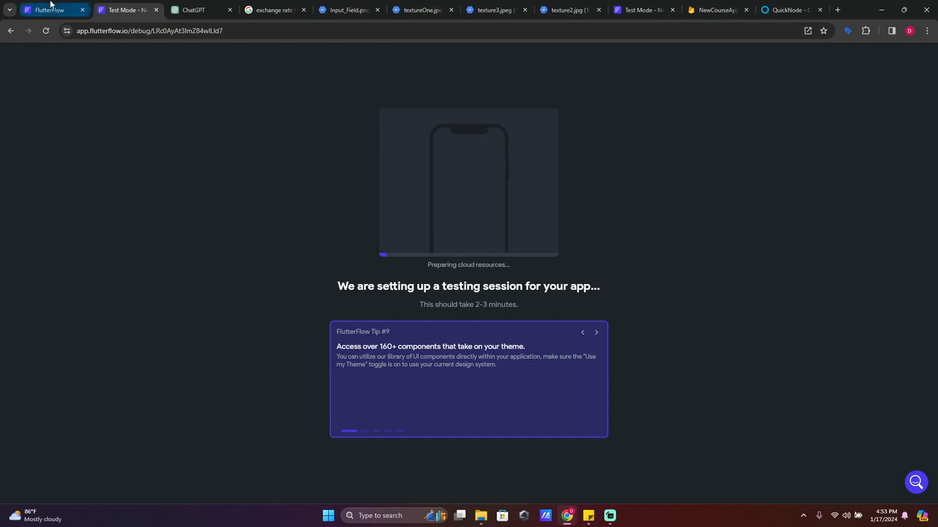
Search Google for SendGrid and open the app.sendgrid.com result
{"action": "left_click", "coordinate": [274, 10]}
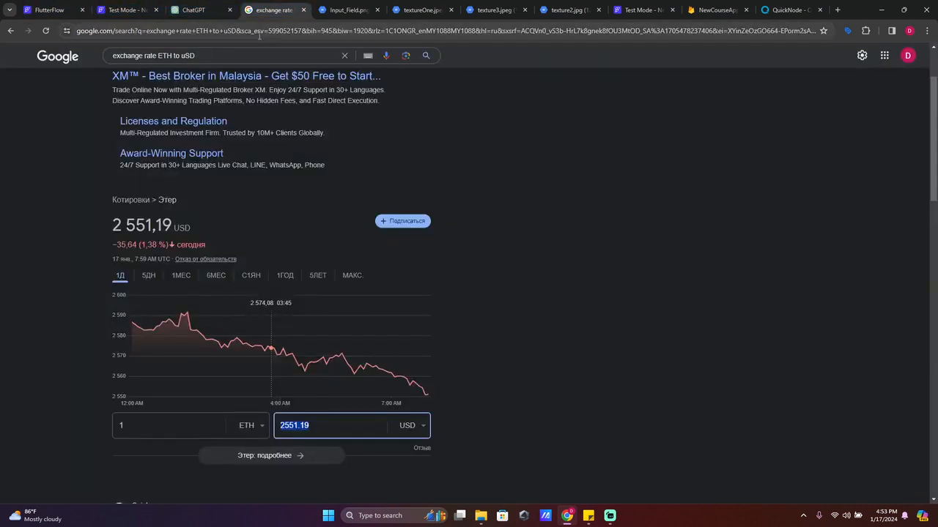
{"action": "type", "text": "sne"}
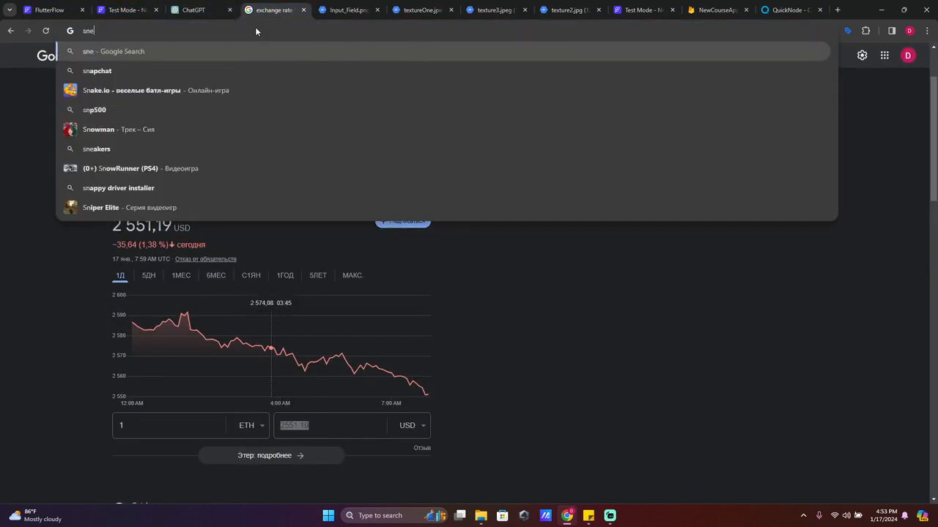
{"action": "key", "text": "Return"}
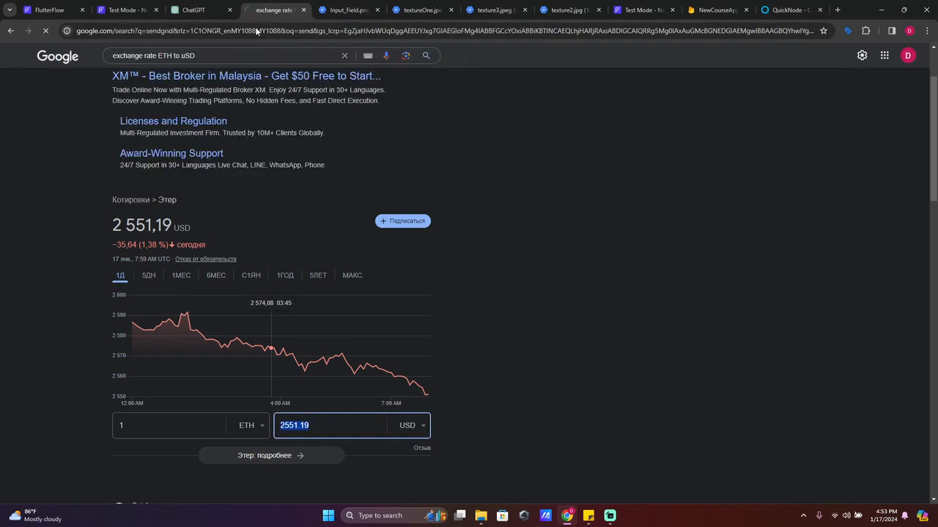
{"action": "key", "text": "Return"}
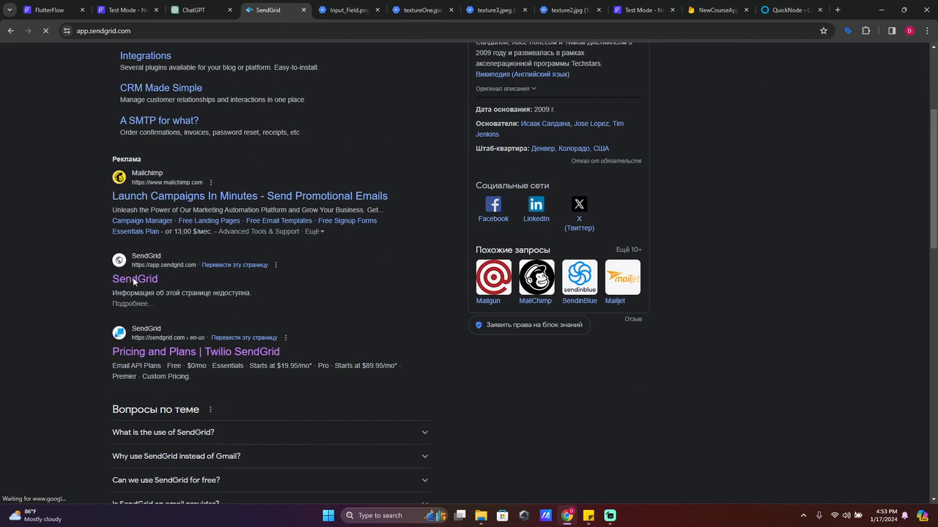
Back on the FlutterFlow Projects dashboard, scroll the project cards and open DineUp
{"action": "left_click", "coordinate": [48, 10]}
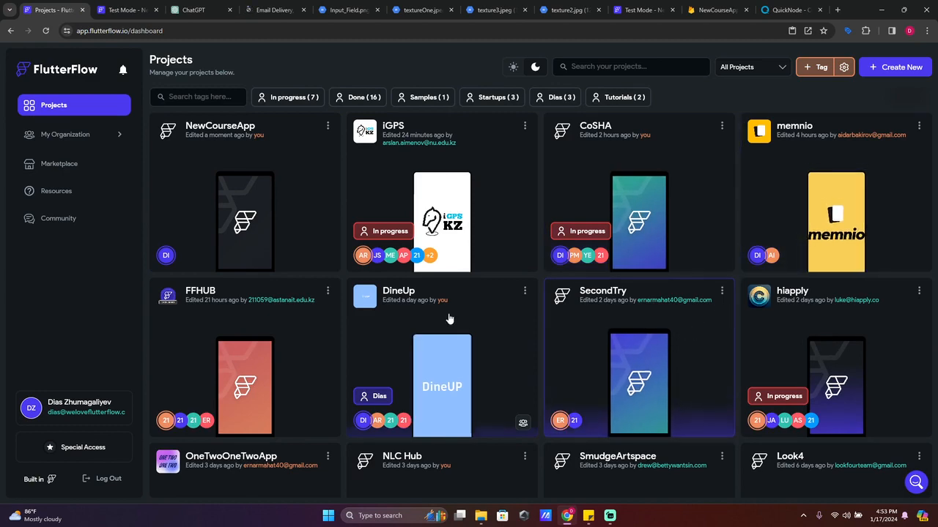
{"action": "scroll", "scroll_direction": "down", "scroll_amount": 3}
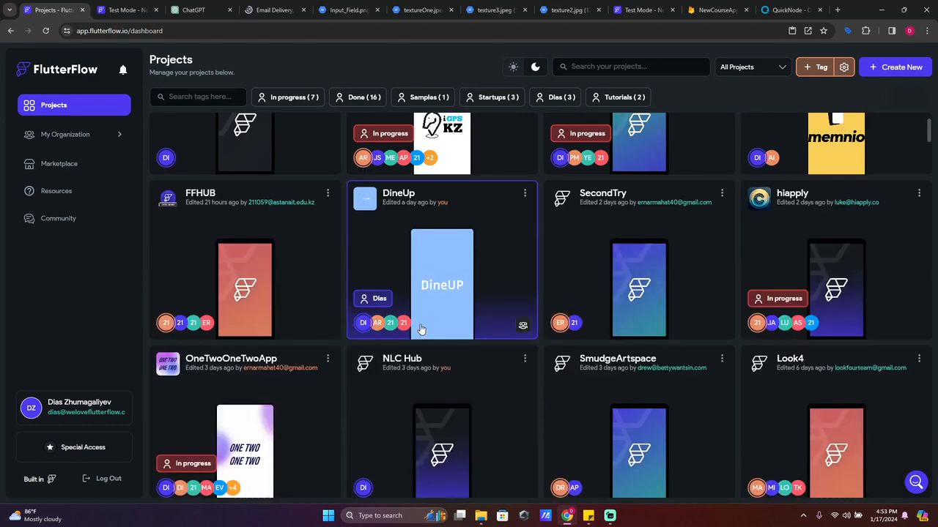
{"action": "scroll", "scroll_direction": "down", "scroll_amount": 3}
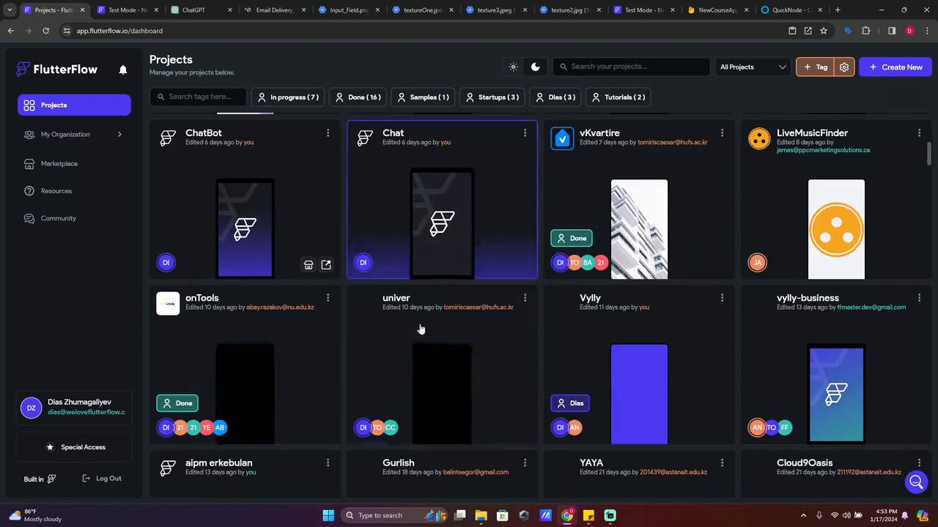
{"action": "scroll", "scroll_direction": "down", "scroll_amount": 3}
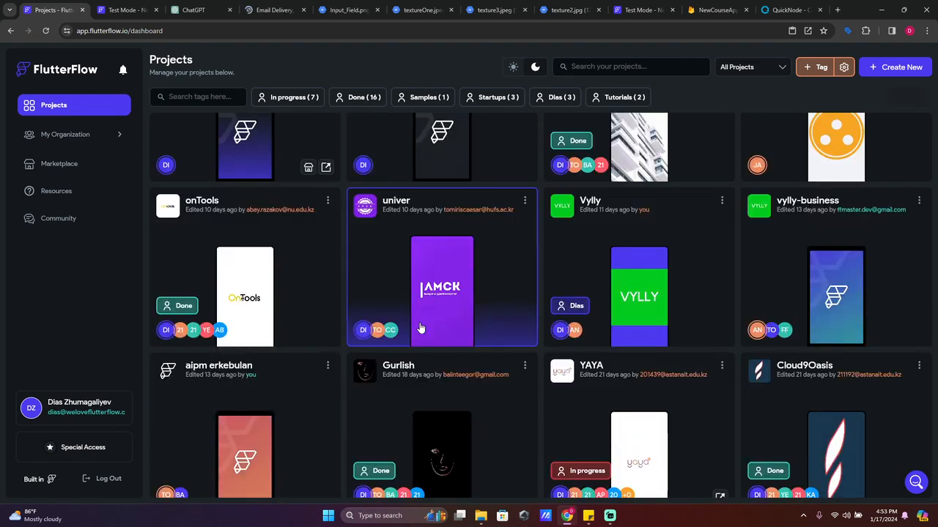
{"action": "scroll", "scroll_direction": "down", "scroll_amount": 3}
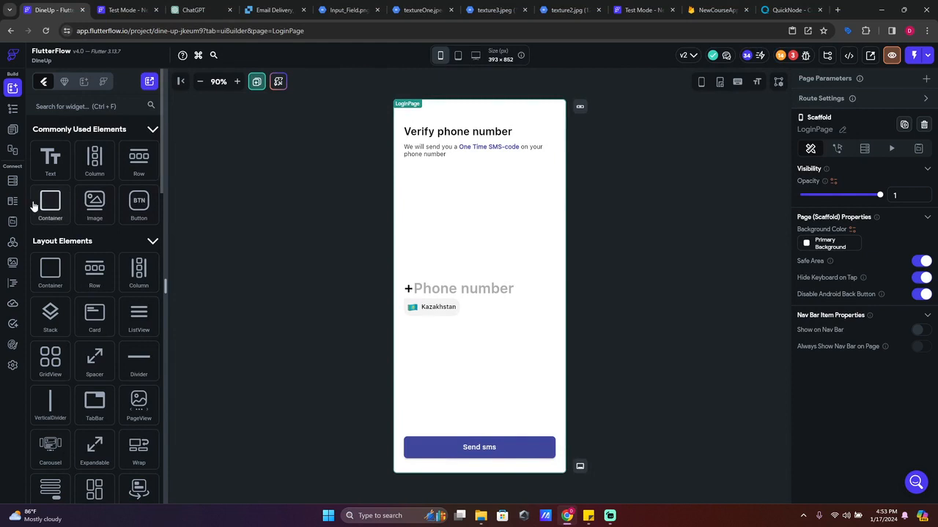
Open flutterflow.io in a new tab, sign in, and open the NewCourseApp project
{"action": "left_click", "coordinate": [12, 243]}
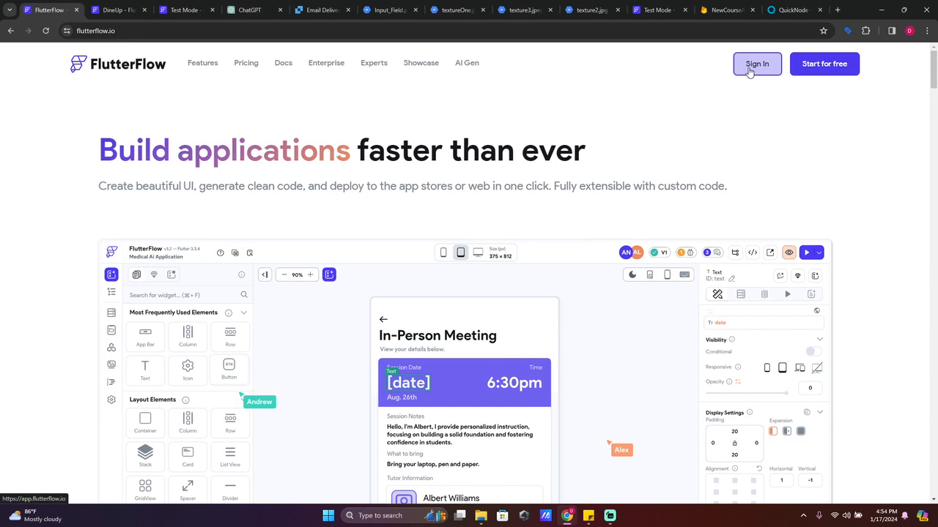
{"action": "left_click", "coordinate": [757, 64]}
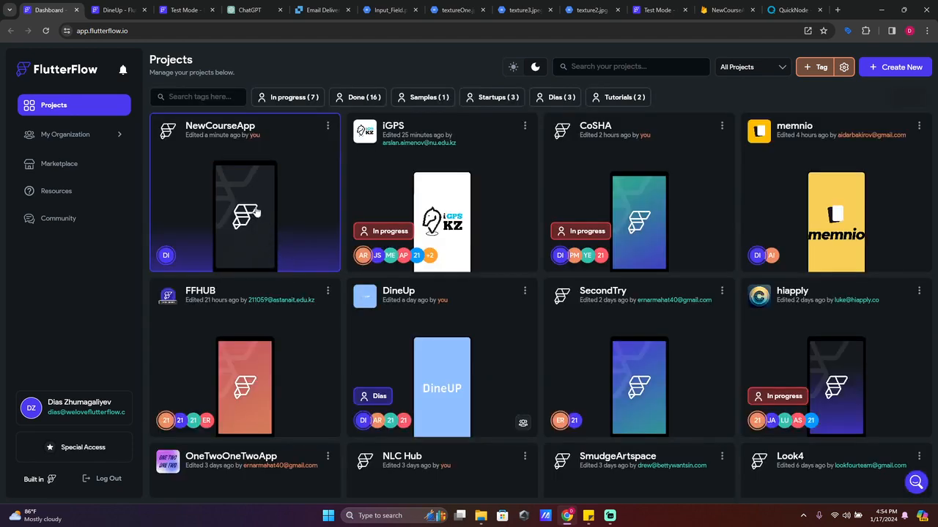
{"action": "left_click", "coordinate": [244, 215]}
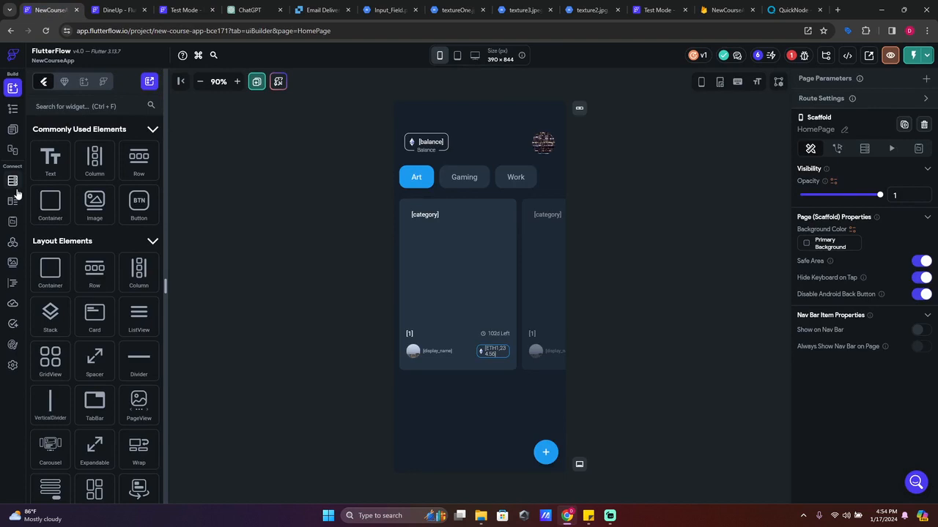
View the Firestore users schema, then go to the empty API Calls section
{"action": "left_click", "coordinate": [13, 180]}
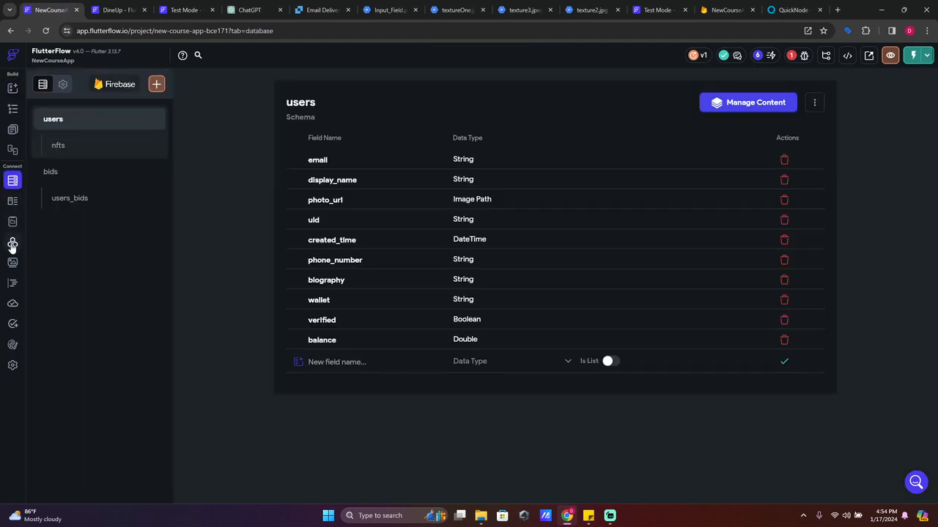
{"action": "left_click", "coordinate": [13, 242]}
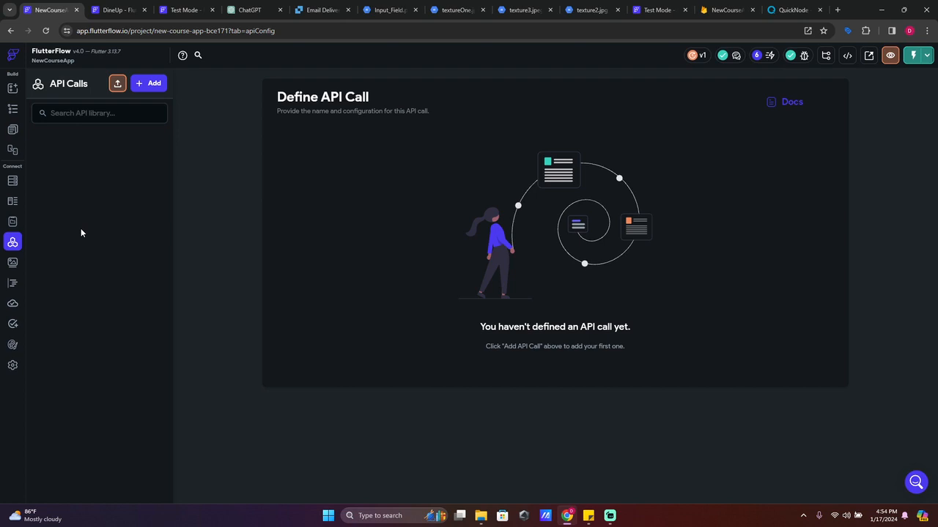
{"action": "mouse_move", "coordinate": [86, 216]}
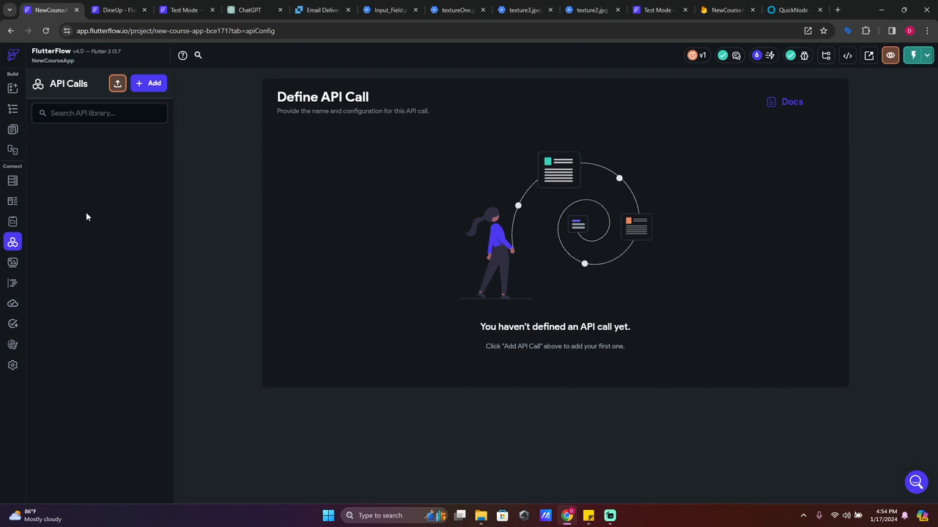
{"action": "mouse_move", "coordinate": [143, 145]}
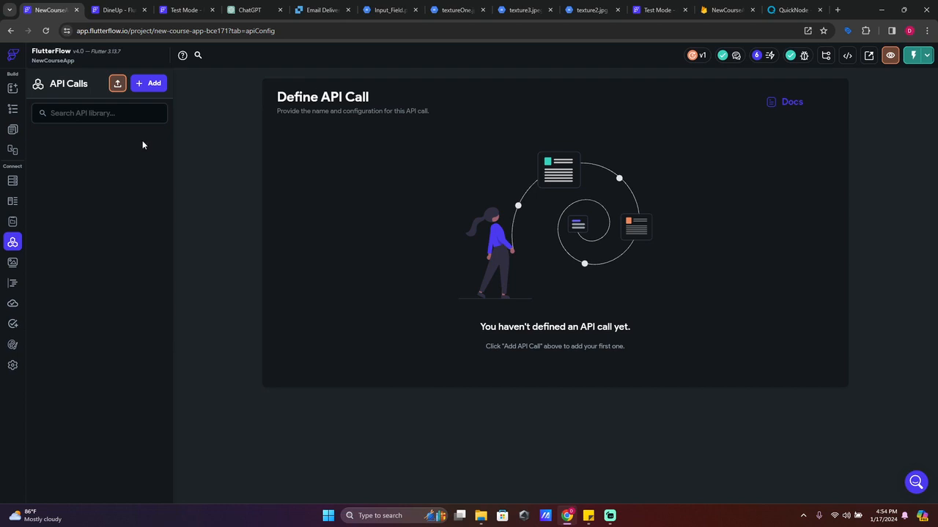
{"action": "mouse_move", "coordinate": [150, 83]}
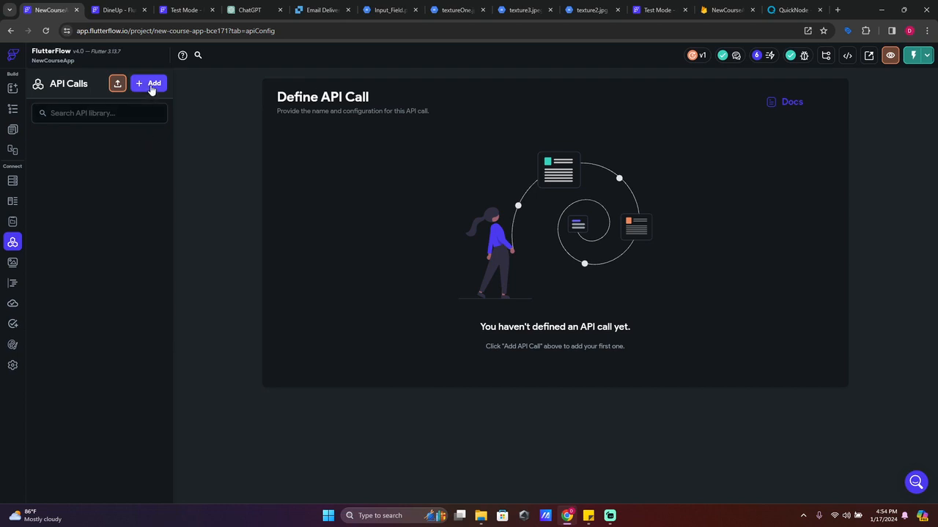
Create an API call named sendEmail, then view DineUp's API calls for reference
{"action": "left_click", "coordinate": [149, 83]}
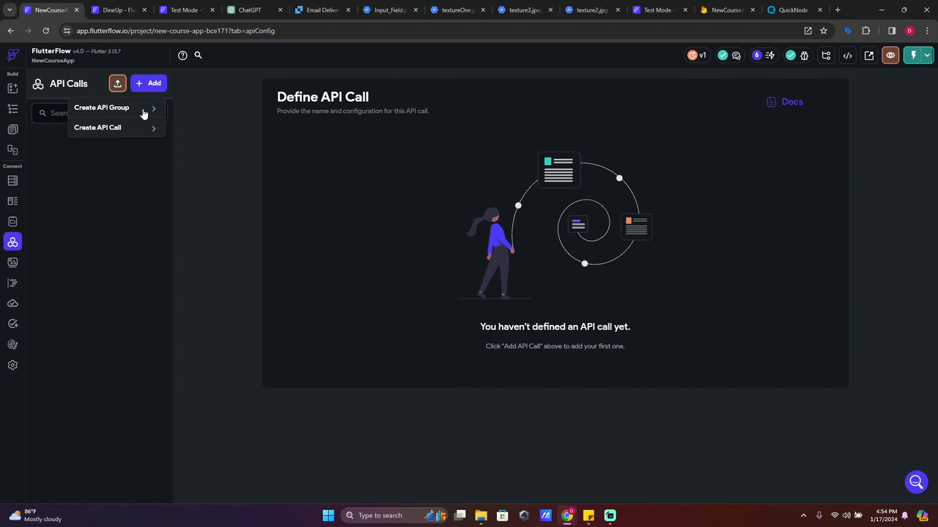
{"action": "left_click", "coordinate": [97, 126]}
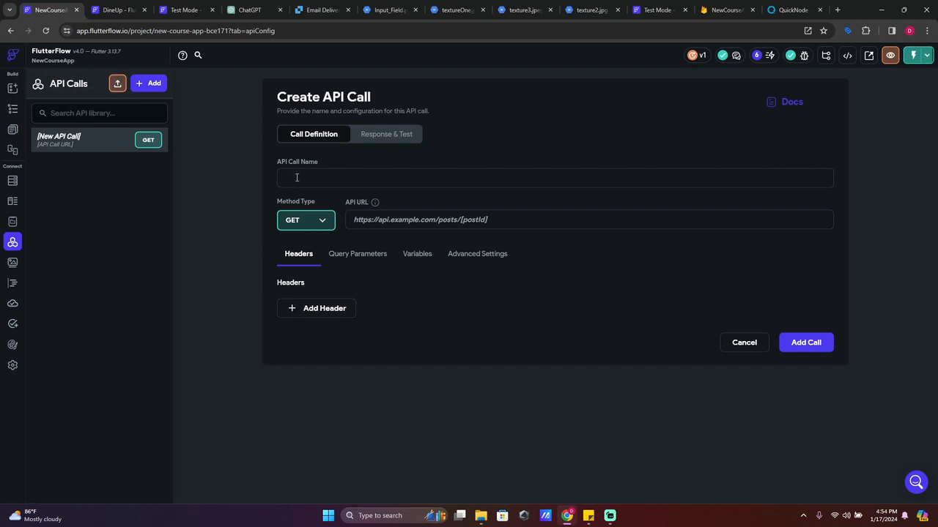
{"action": "type", "text": "send"}
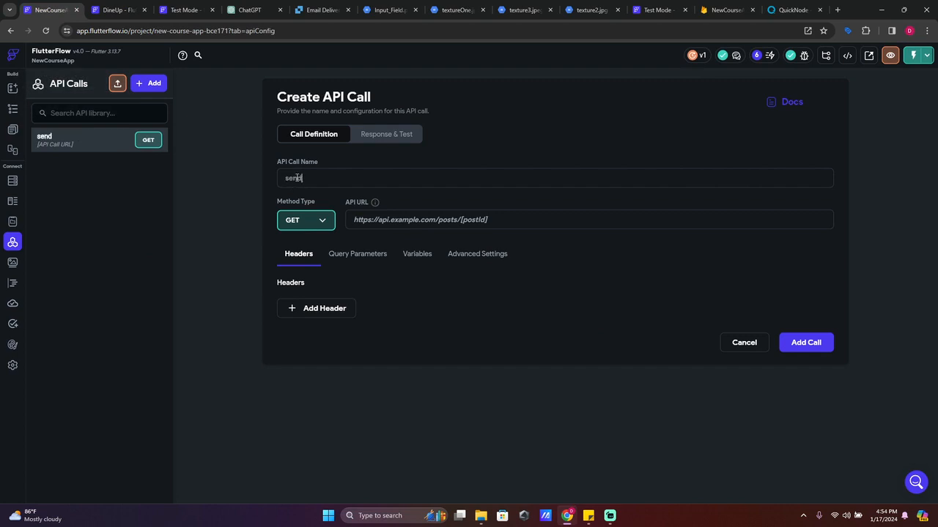
{"action": "type", "text": "Email"}
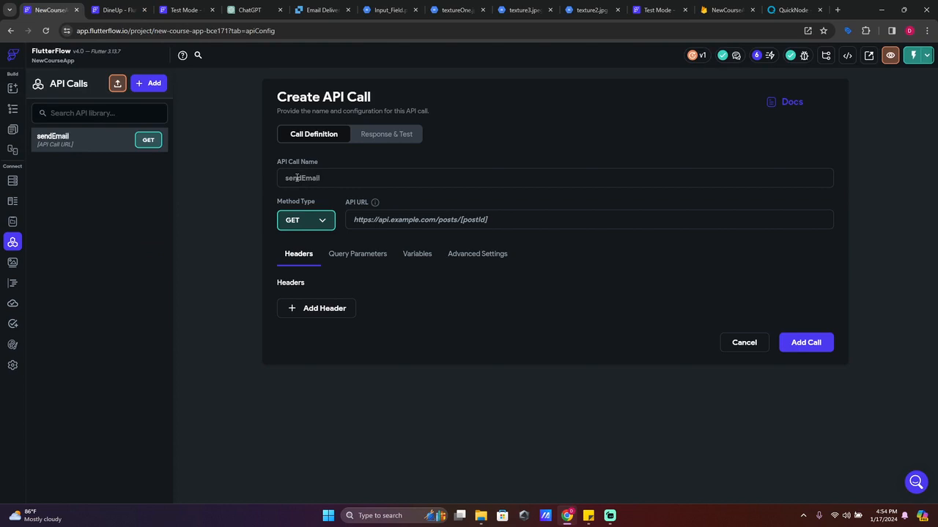
{"action": "left_click", "coordinate": [117, 10]}
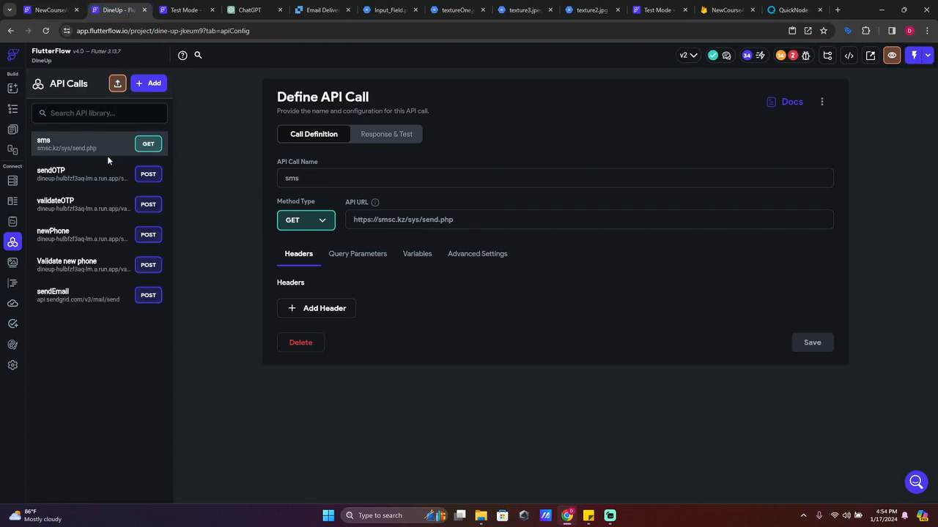
{"action": "mouse_move", "coordinate": [213, 170]}
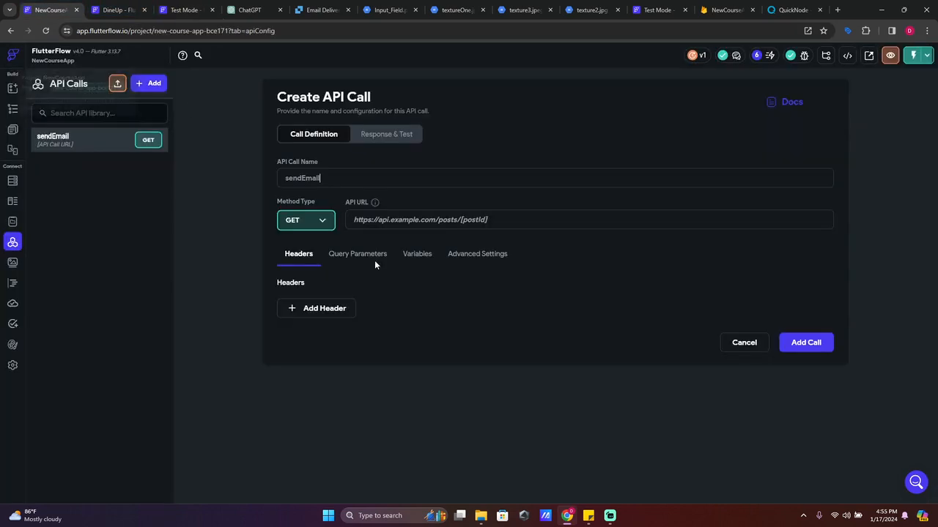
Add a Bearer Authorization header, POST method and the api.sendgrid.com/v3/mail/send URL
{"action": "left_click", "coordinate": [324, 308]}
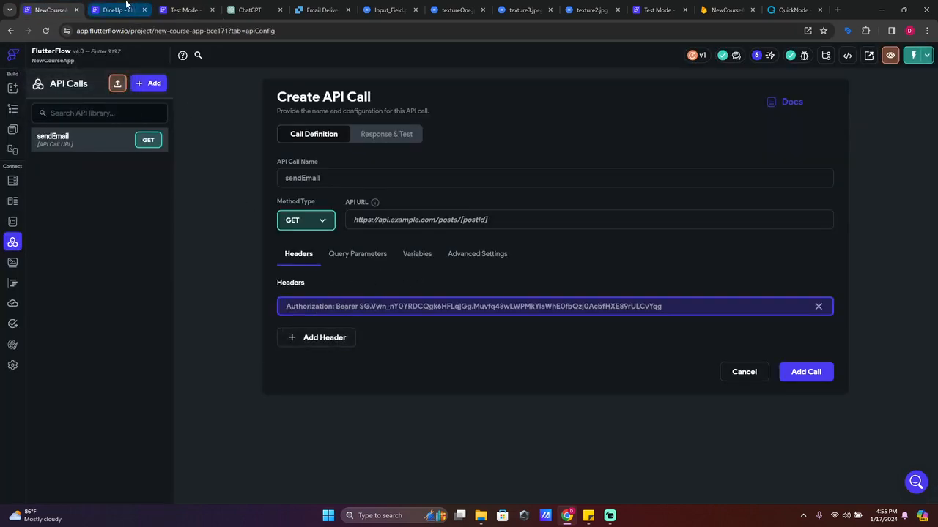
{"action": "left_click", "coordinate": [121, 10]}
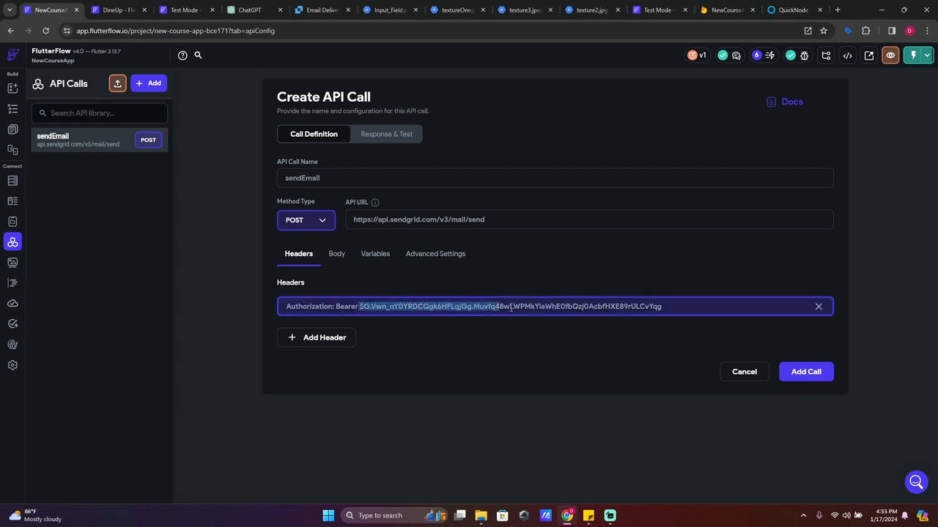
{"action": "left_click", "coordinate": [691, 306]}
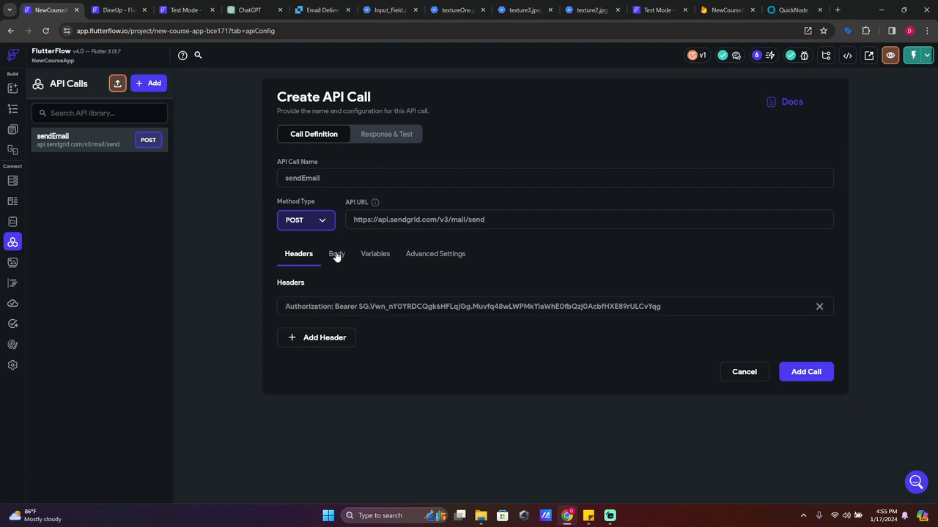
Review DineUp's sendEmail body and variables, then open NewCourseApp's Variables section
{"action": "left_click", "coordinate": [118, 9]}
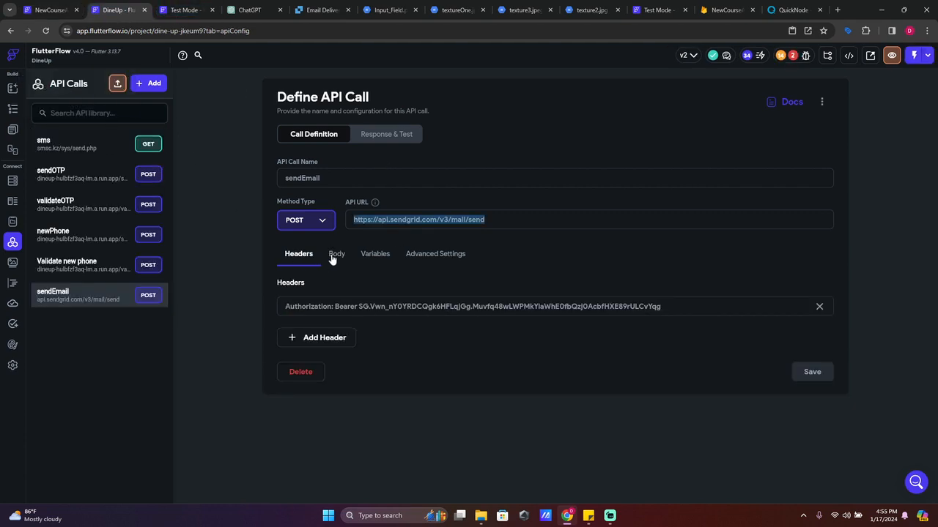
{"action": "left_click", "coordinate": [336, 253]}
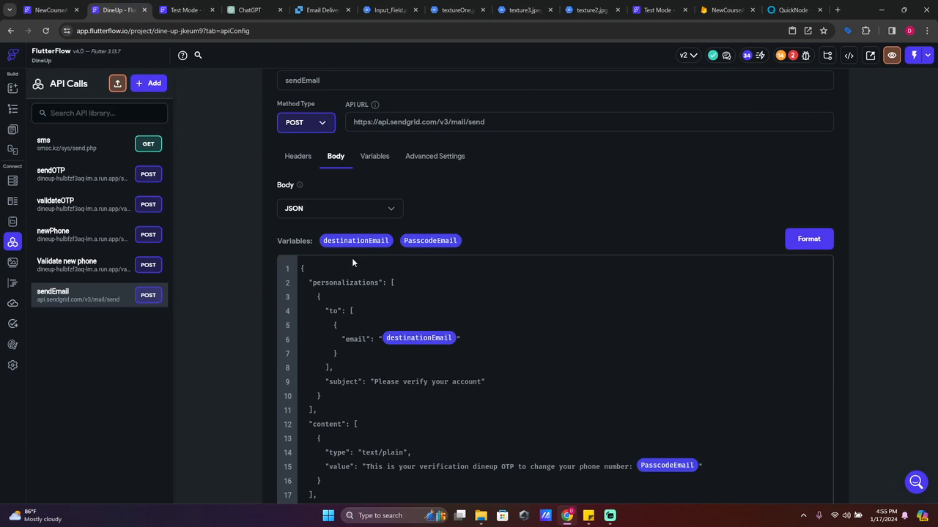
{"action": "mouse_move", "coordinate": [430, 240]}
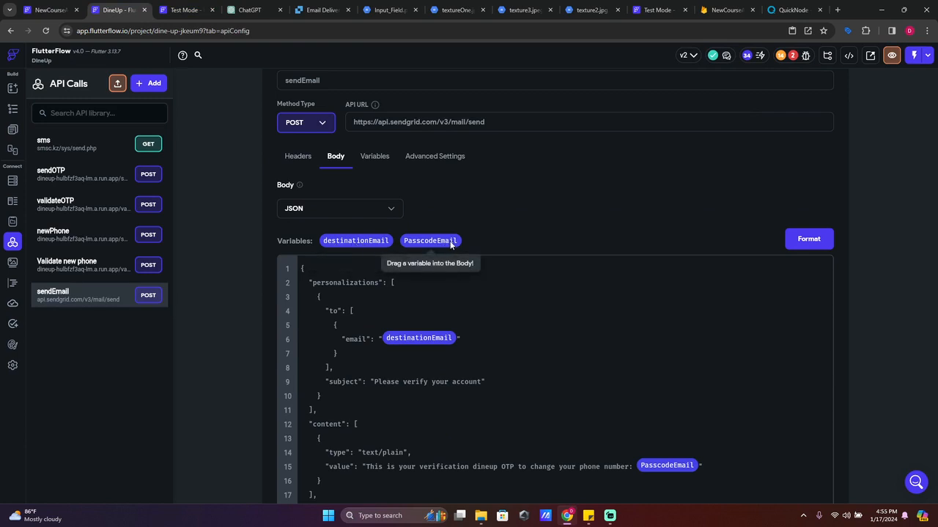
{"action": "left_click", "coordinate": [374, 247]}
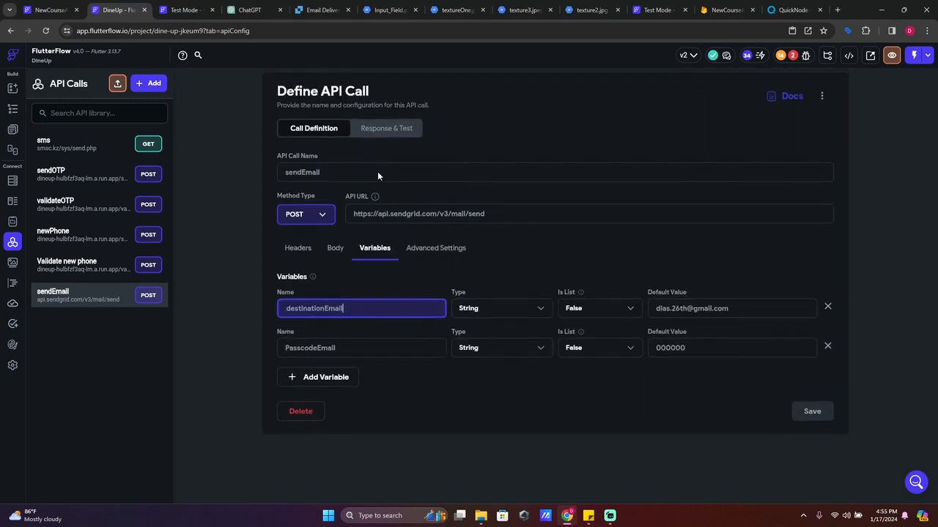
{"action": "left_click", "coordinate": [731, 10]}
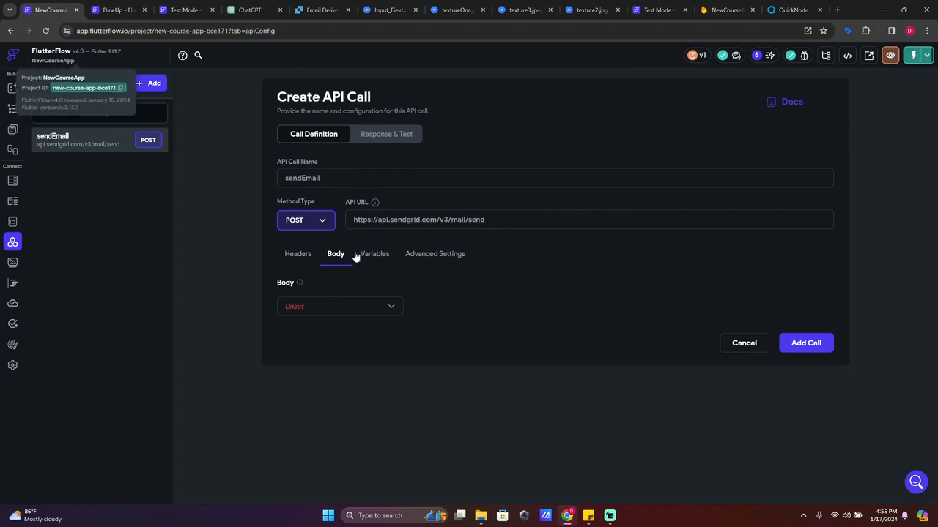
{"action": "left_click", "coordinate": [117, 10]}
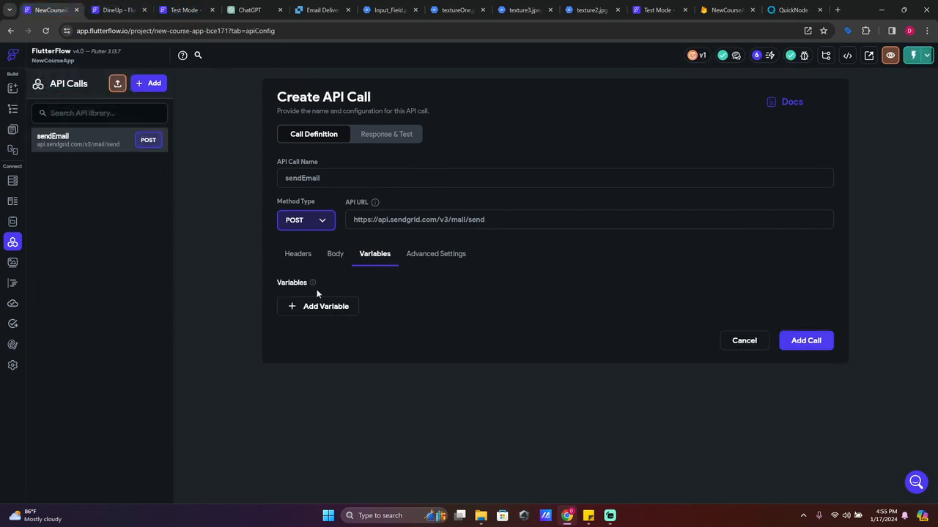
Add String variables destinationEmail and EmailText, comparing against DineUp's call
{"action": "left_click", "coordinate": [325, 306]}
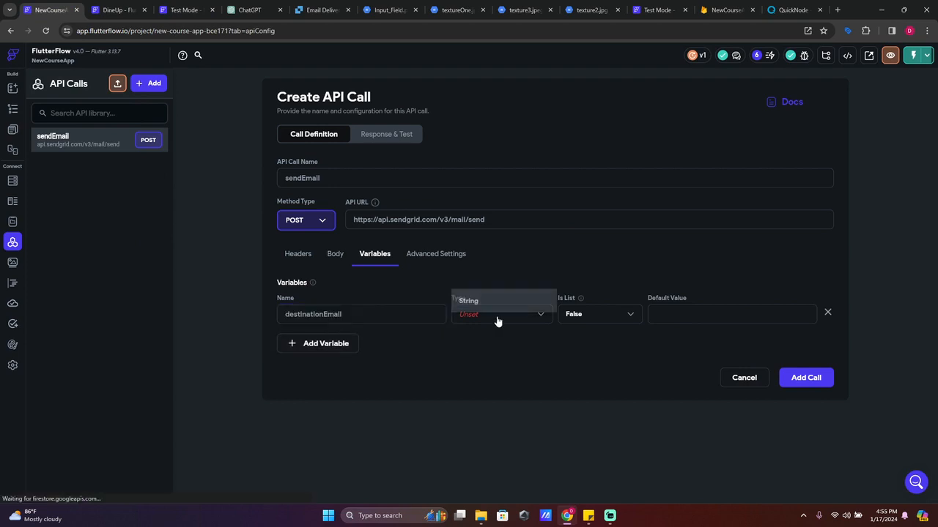
{"action": "left_click", "coordinate": [325, 343]}
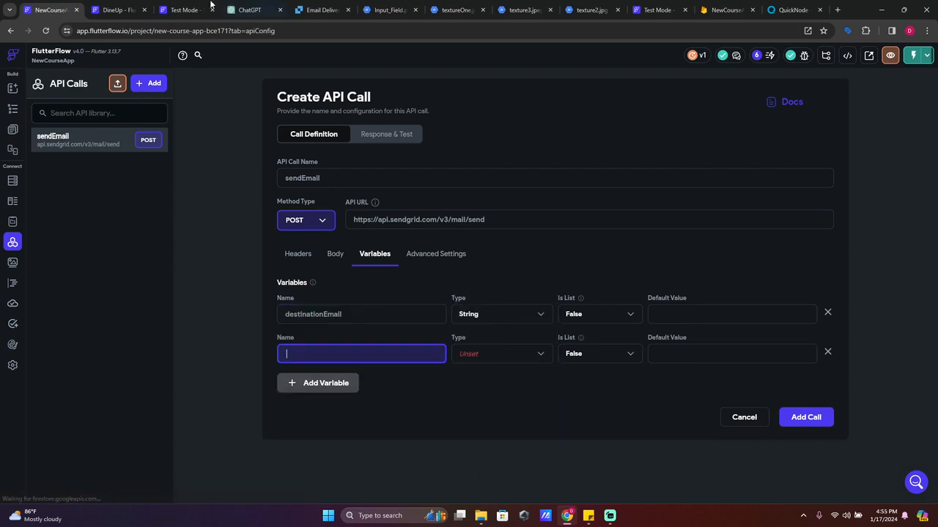
{"action": "left_click", "coordinate": [117, 10]}
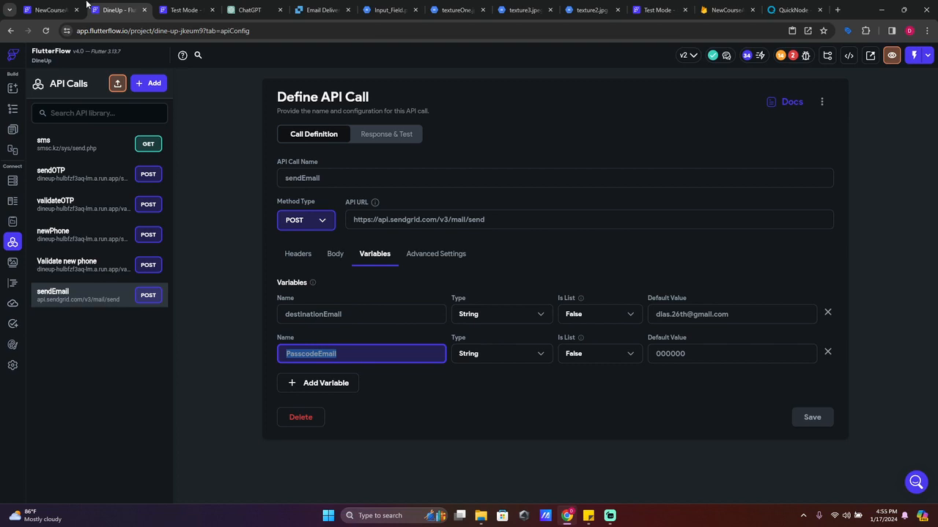
{"action": "left_click", "coordinate": [50, 10]}
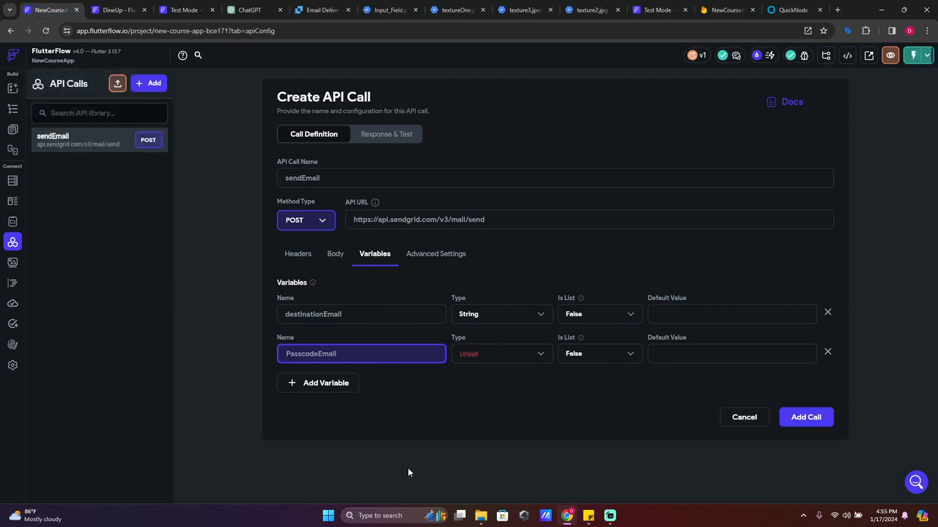
{"action": "mouse_move", "coordinate": [421, 419]}
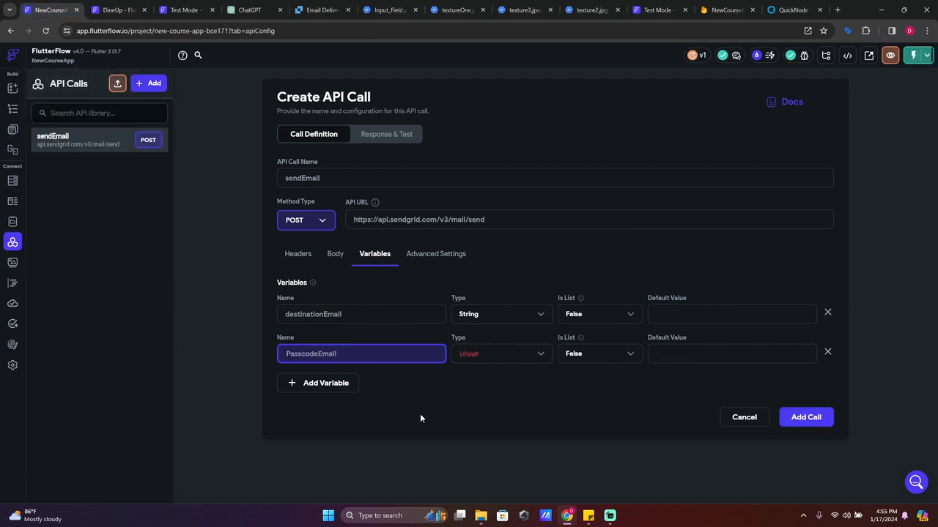
{"action": "mouse_move", "coordinate": [503, 356]}
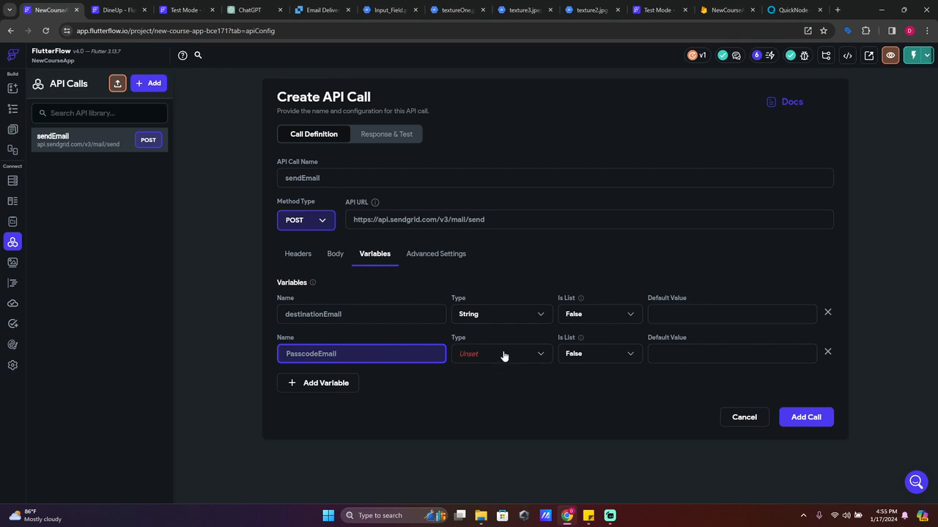
{"action": "left_click", "coordinate": [502, 354]}
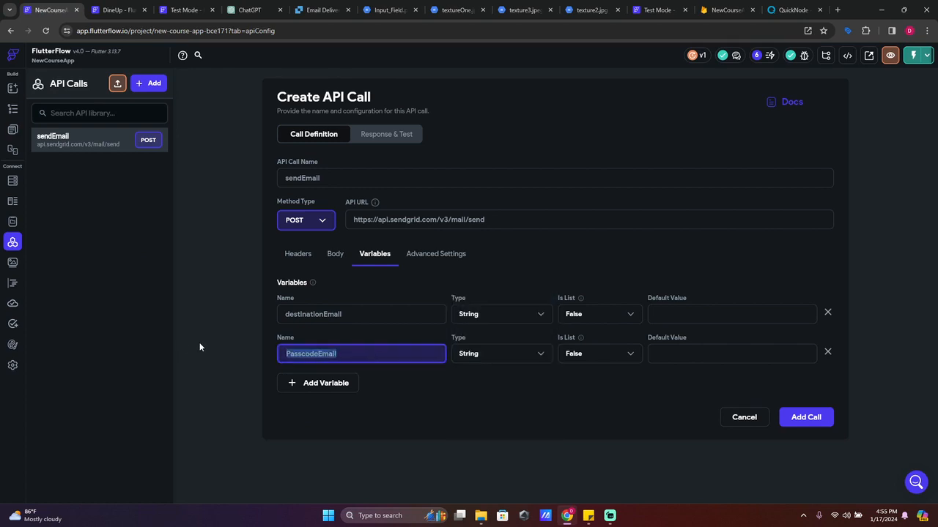
{"action": "type", "text": "EmailText"}
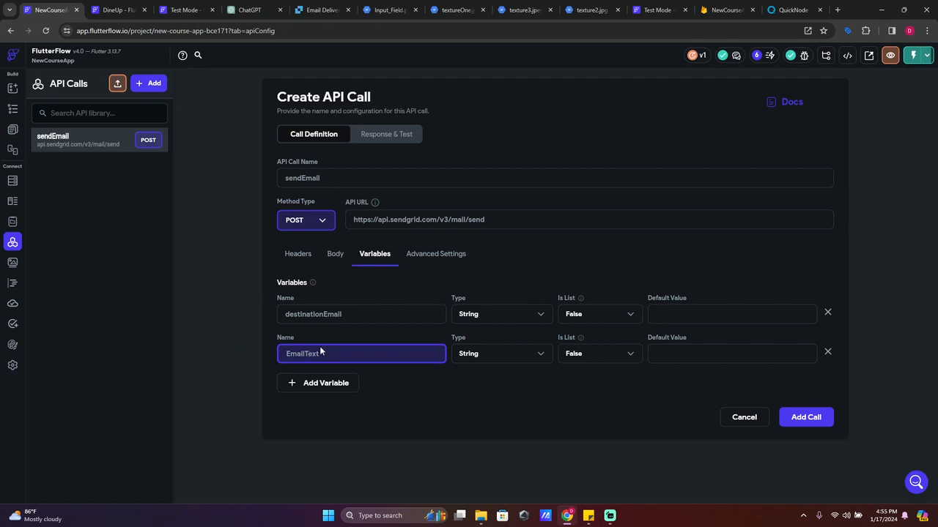
{"action": "left_click", "coordinate": [299, 253]}
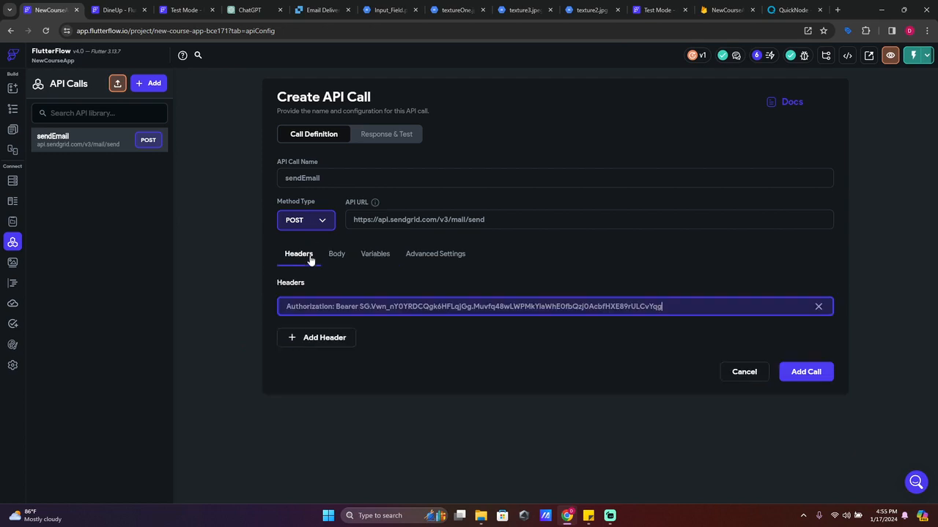
{"action": "left_click", "coordinate": [336, 253]}
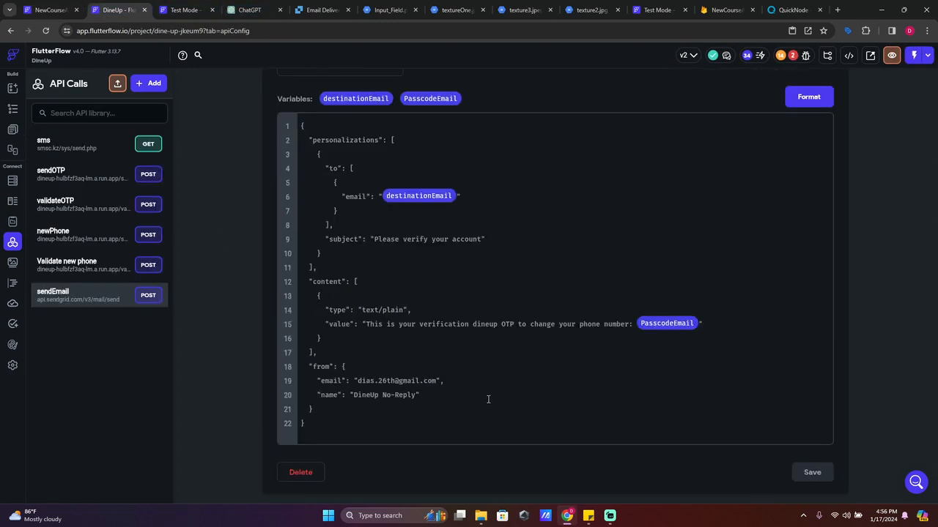
Copy DineUp's SendGrid JSON body into the NewCourseApp call's Body editor
{"action": "key", "text": "ctrl+a"}
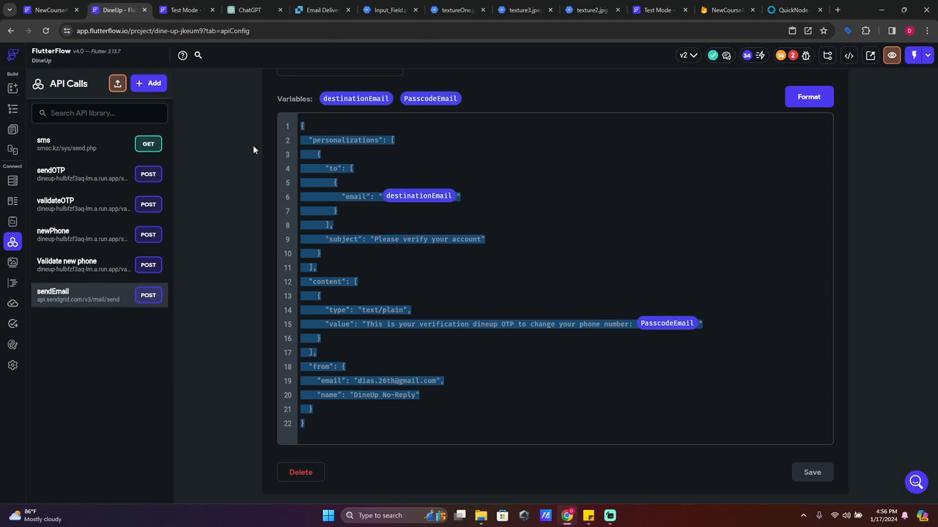
{"action": "left_click", "coordinate": [49, 9]}
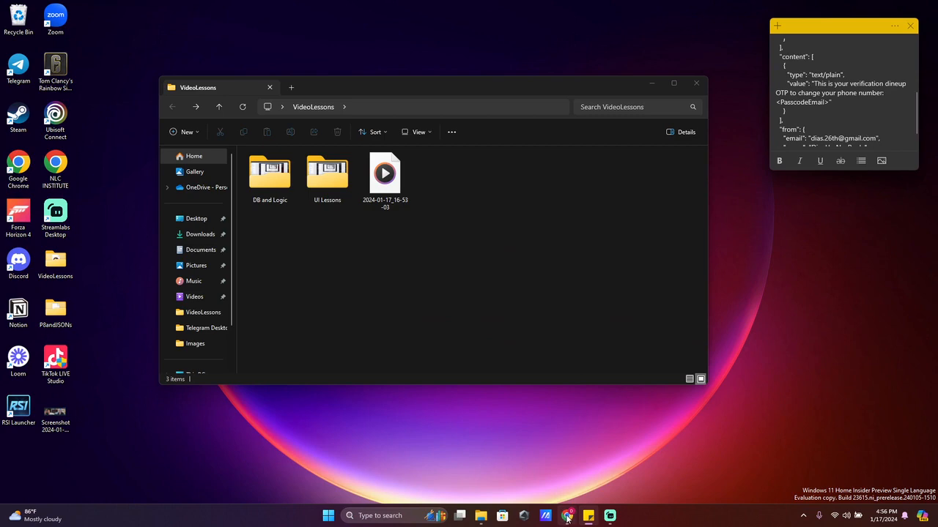
{"action": "left_click", "coordinate": [568, 516]}
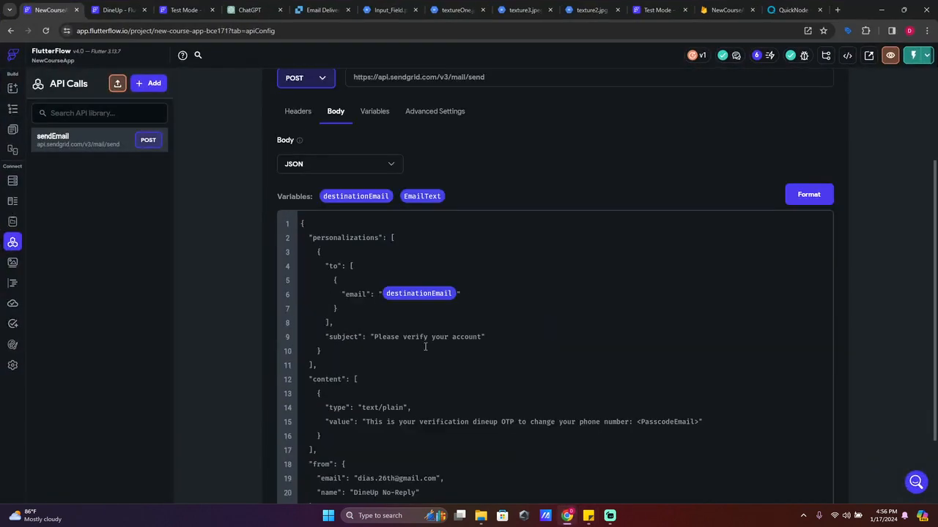
Set content to 'This is your EMAIL TEXT:' plus EmailText, check the SendGrid sender, add the call
{"action": "scroll", "scroll_direction": "down", "scroll_amount": 3}
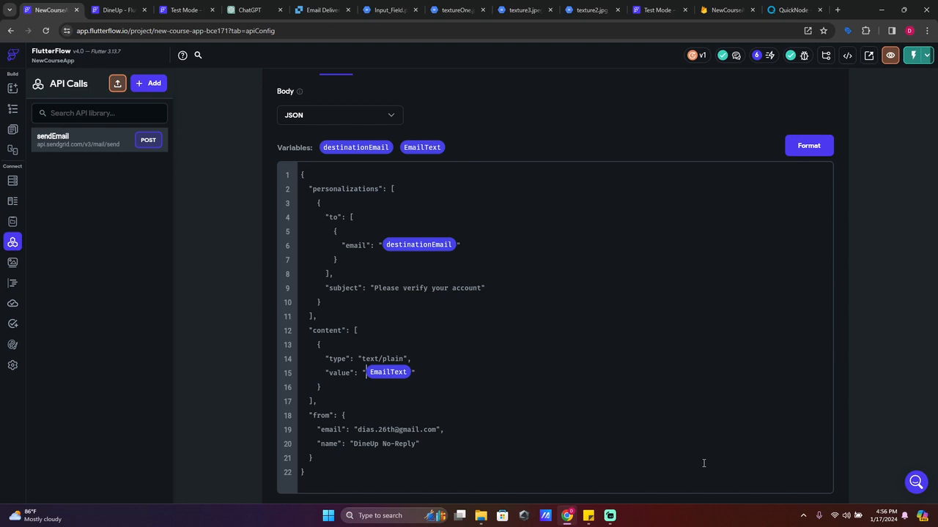
{"action": "type", "text": "This is your EMAIL TEXT:"}
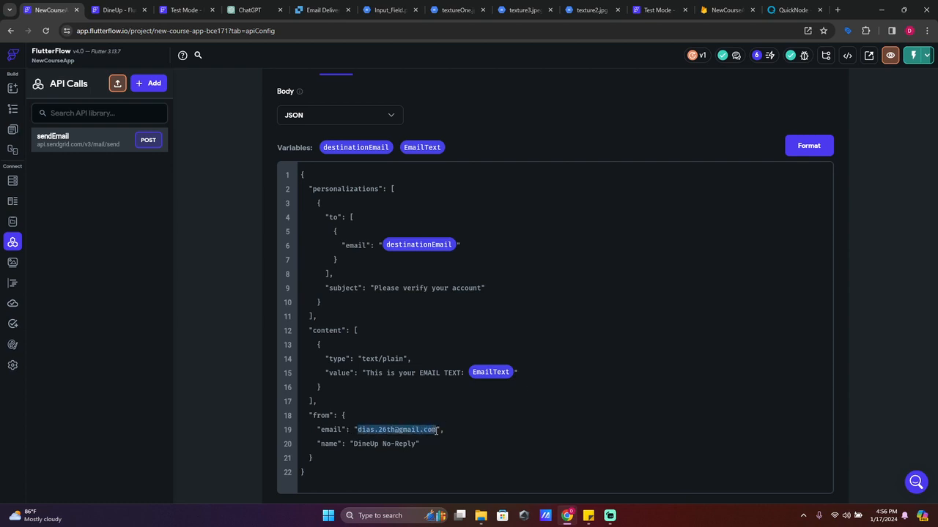
{"action": "left_click", "coordinate": [322, 10]}
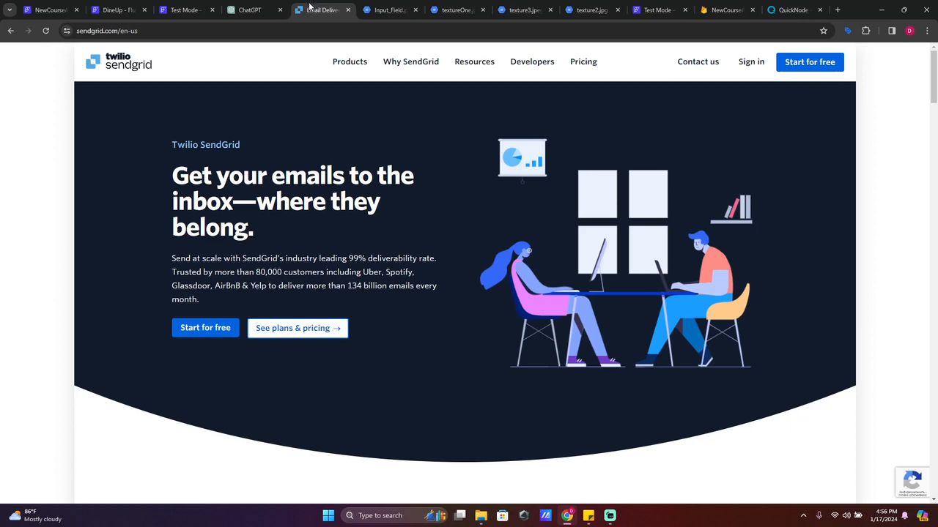
{"action": "mouse_move", "coordinate": [127, 93]}
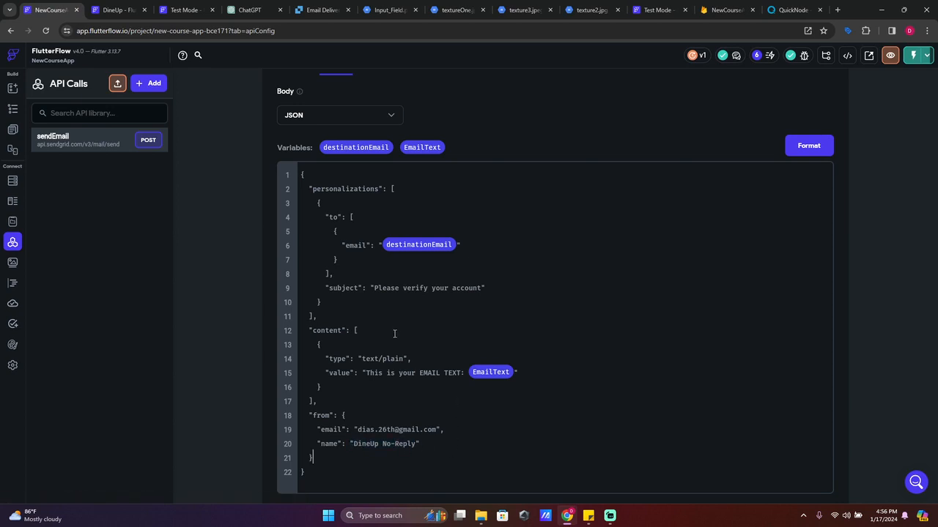
{"action": "scroll", "scroll_direction": "up", "scroll_amount": 3}
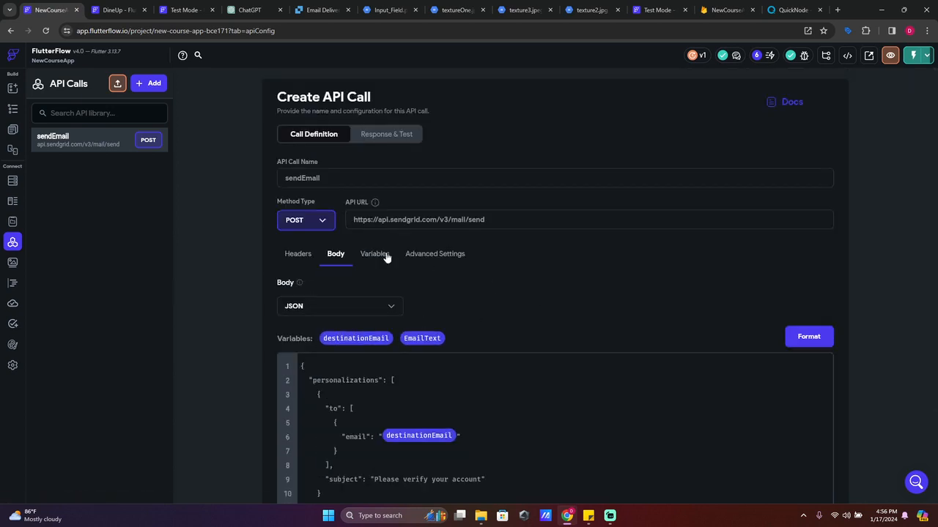
{"action": "left_click", "coordinate": [435, 253]}
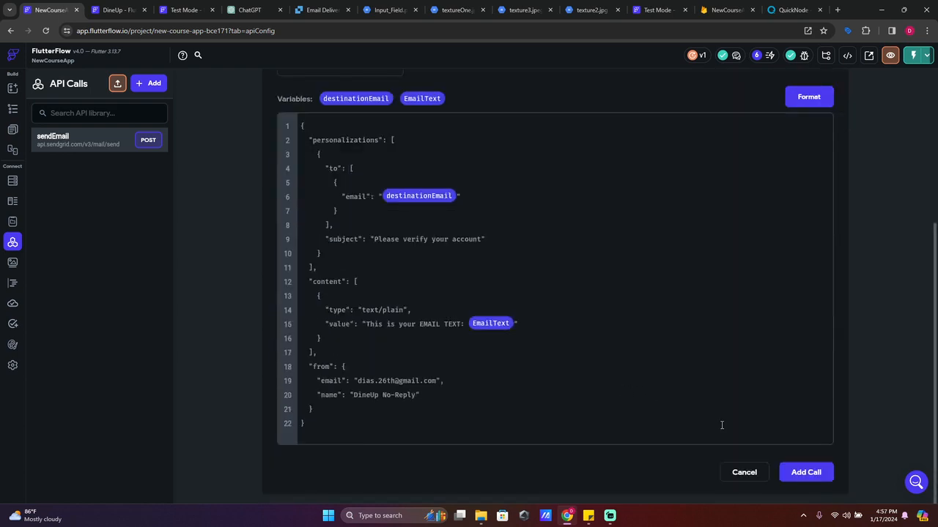
{"action": "scroll", "scroll_direction": "up", "scroll_amount": 3}
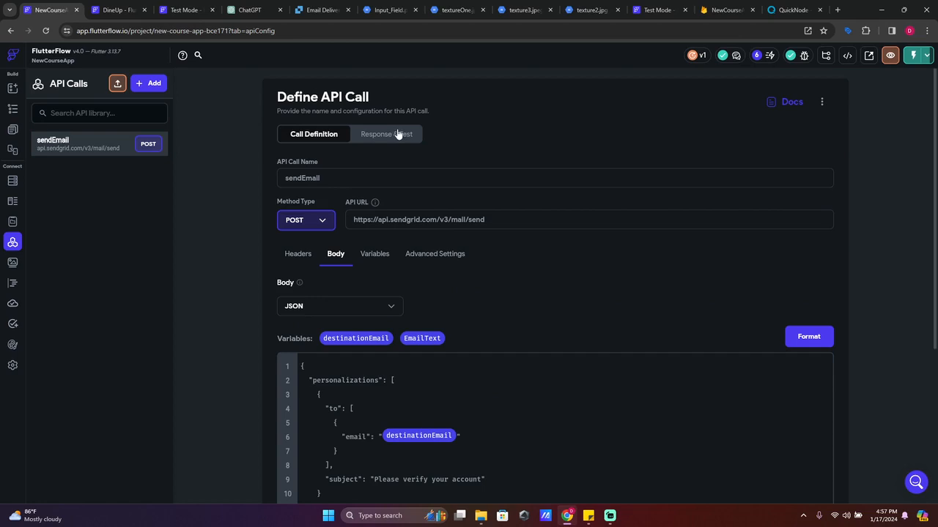
Test the sendEmail call with destinationEmail 'dias.2' and sample EmailText, getting Status 202
{"action": "left_click", "coordinate": [385, 134]}
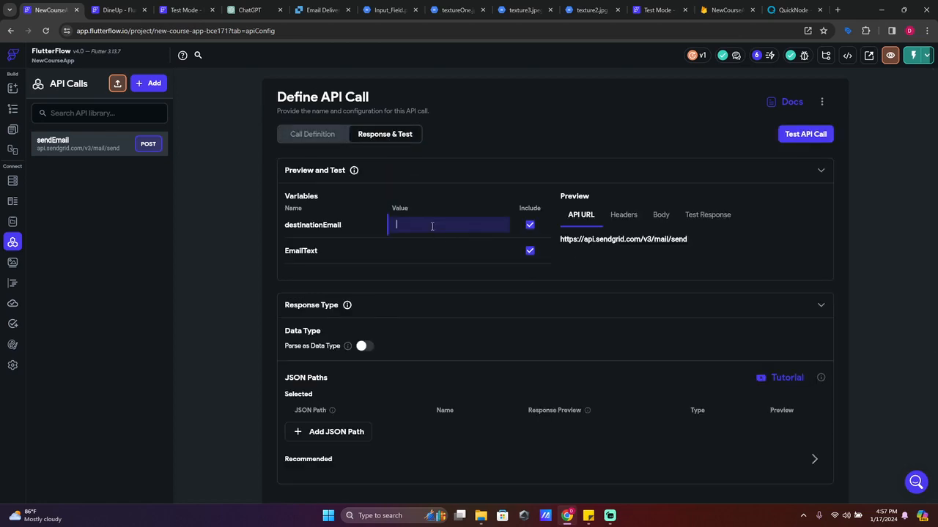
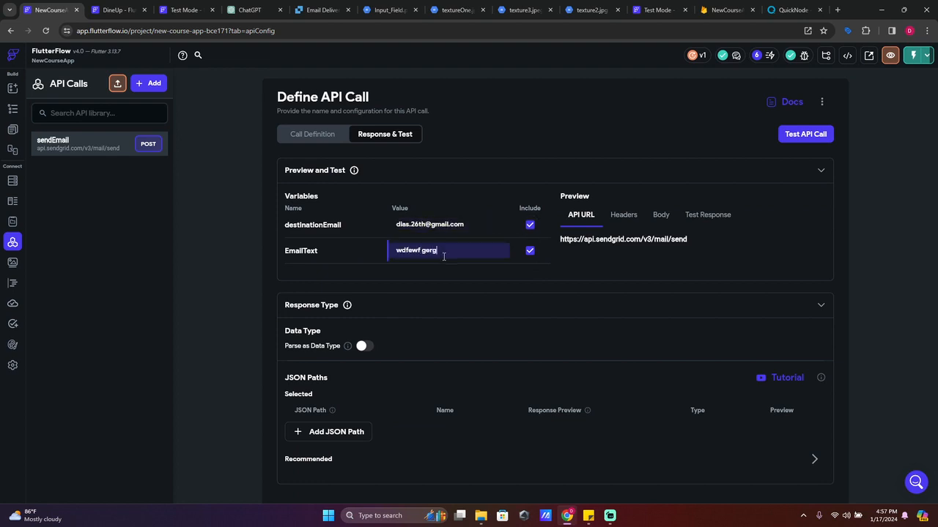
{"action": "type", "text": "eger gergergerg er"}
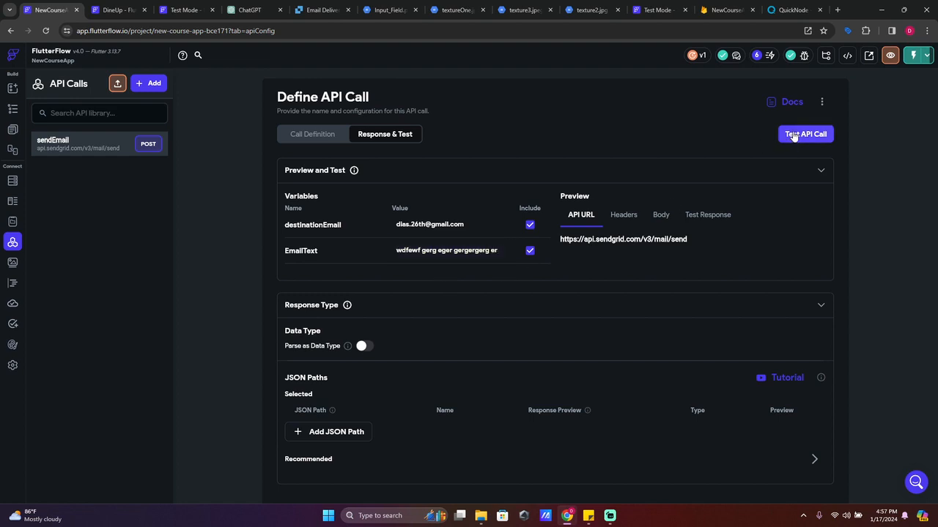
{"action": "left_click", "coordinate": [805, 134]}
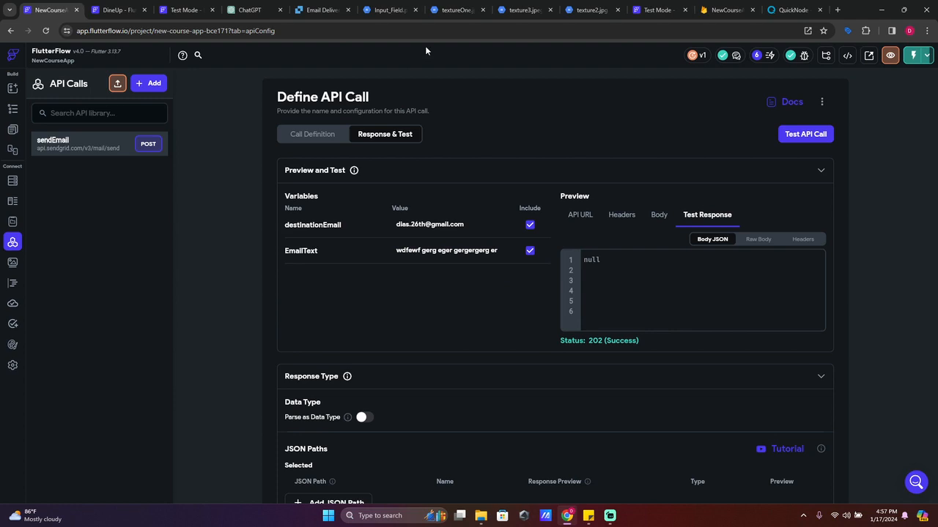
{"action": "left_click", "coordinate": [795, 10]}
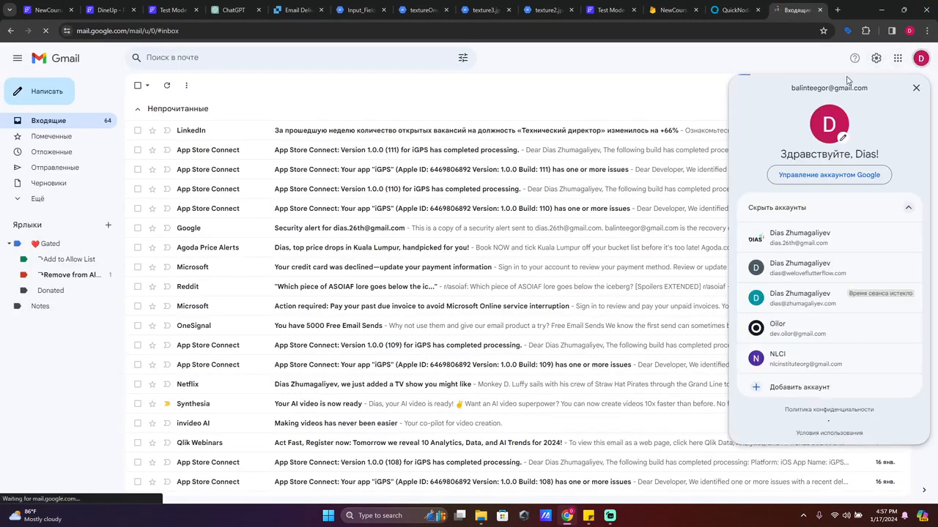
Open the 'Please verify your account' email in the recipient's inbox and mark it Looks safe
{"action": "left_click", "coordinate": [799, 237]}
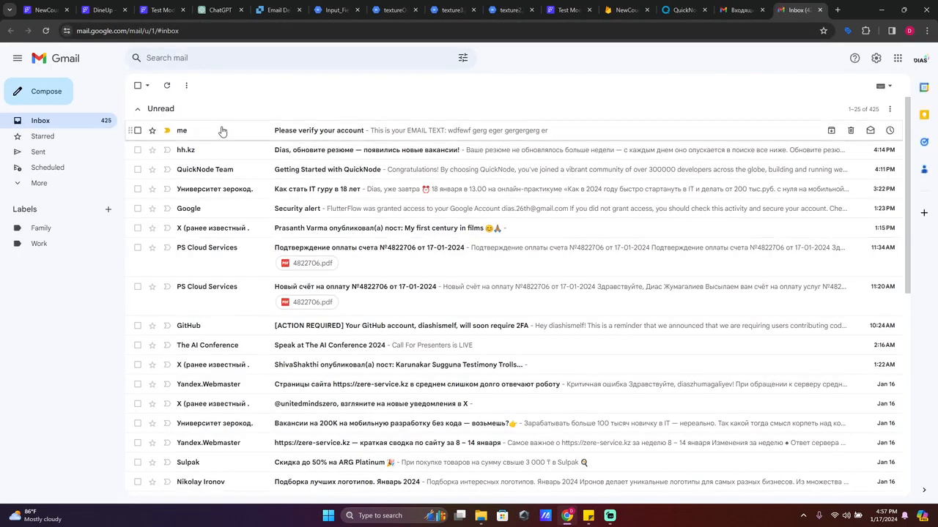
{"action": "left_click", "coordinate": [318, 131]}
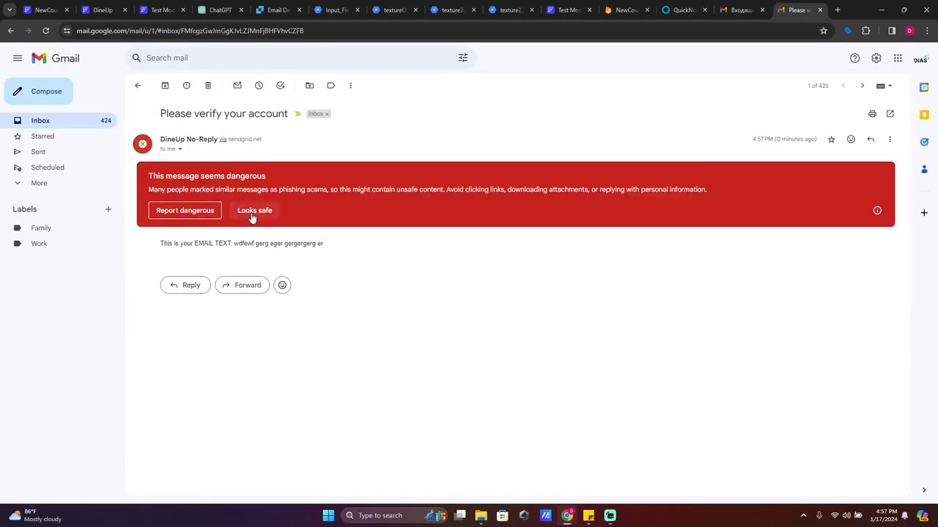
{"action": "left_click", "coordinate": [254, 210]}
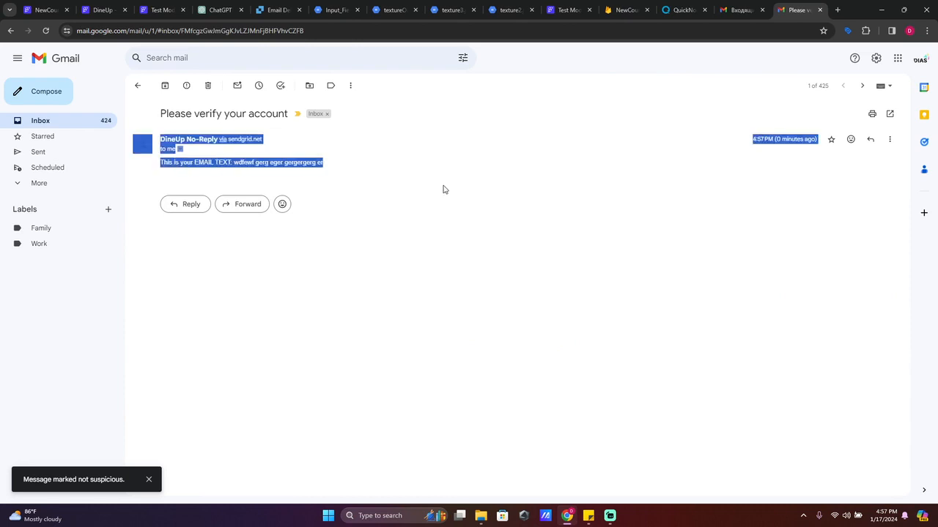
{"action": "left_click", "coordinate": [443, 189]}
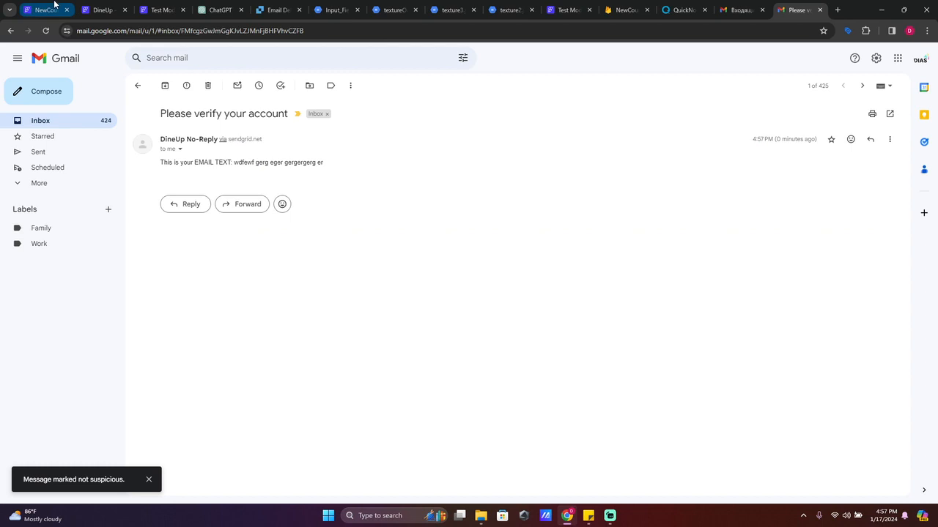
{"action": "left_click", "coordinate": [45, 9]}
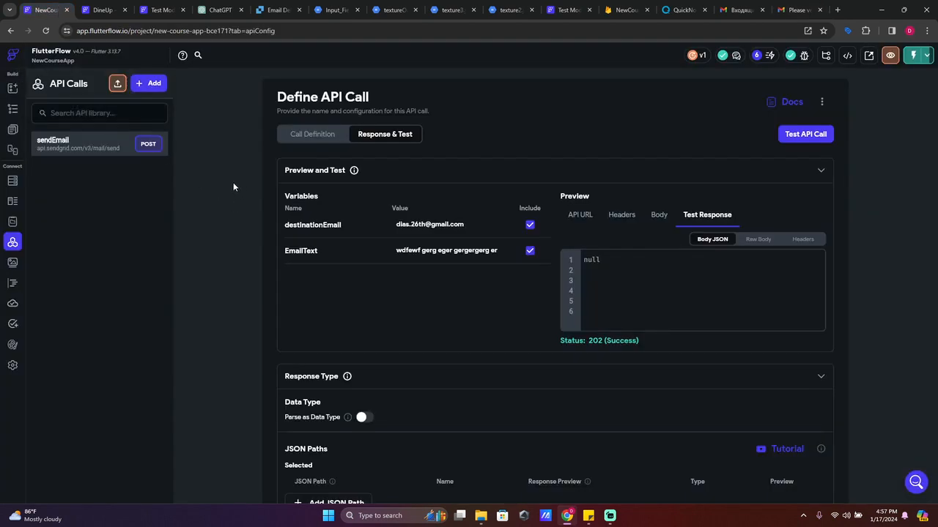
Review the sendEmail call's Body JSON and authorization header in Call Definition
{"action": "left_click", "coordinate": [313, 134]}
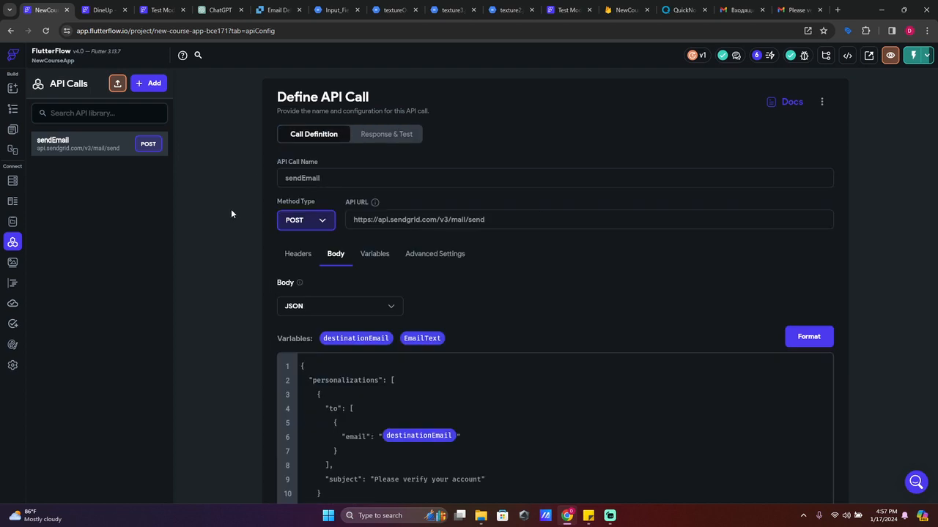
{"action": "scroll", "scroll_direction": "down", "scroll_amount": 3}
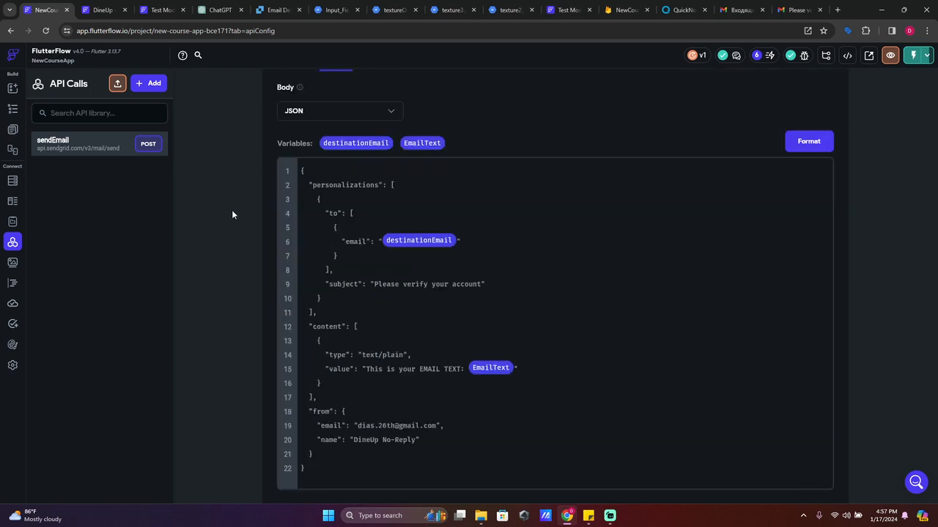
{"action": "scroll", "scroll_direction": "up", "scroll_amount": 3}
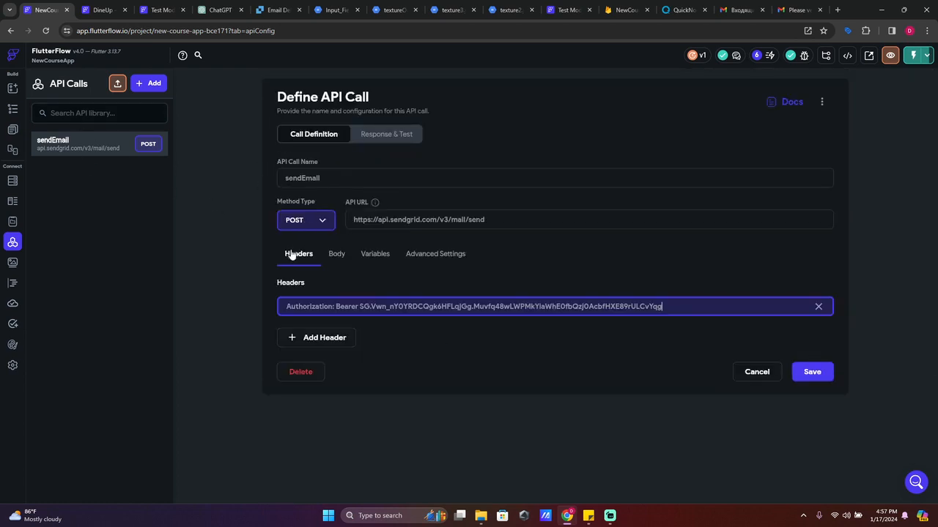
{"action": "mouse_move", "coordinate": [696, 298]}
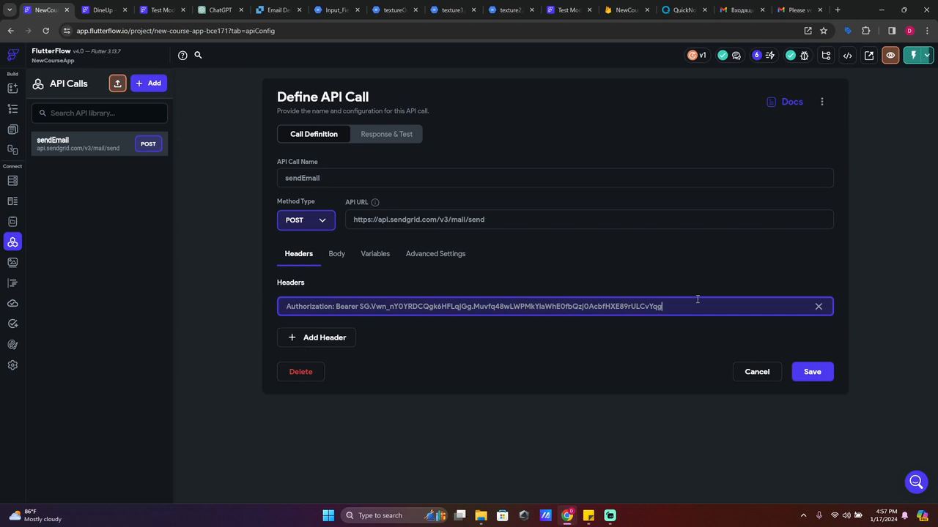
{"action": "mouse_move", "coordinate": [279, 9]}
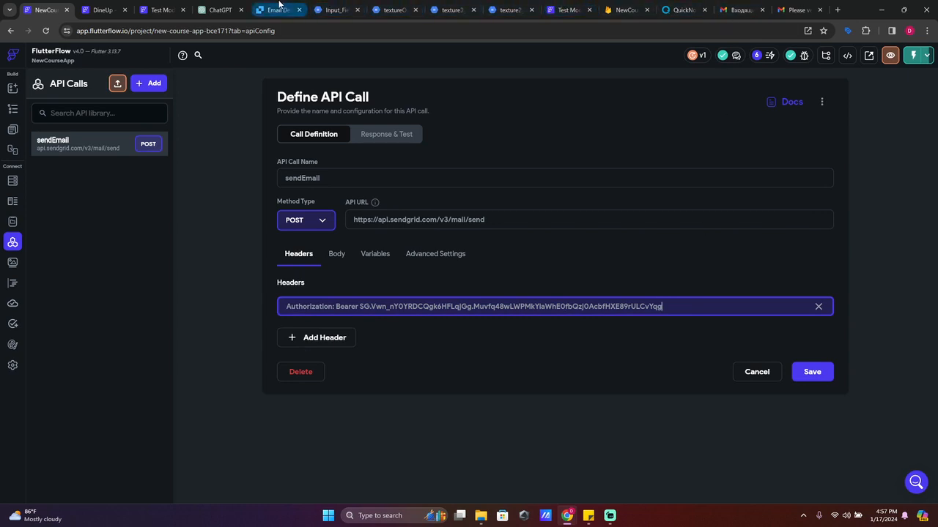
{"action": "left_click", "coordinate": [278, 10]}
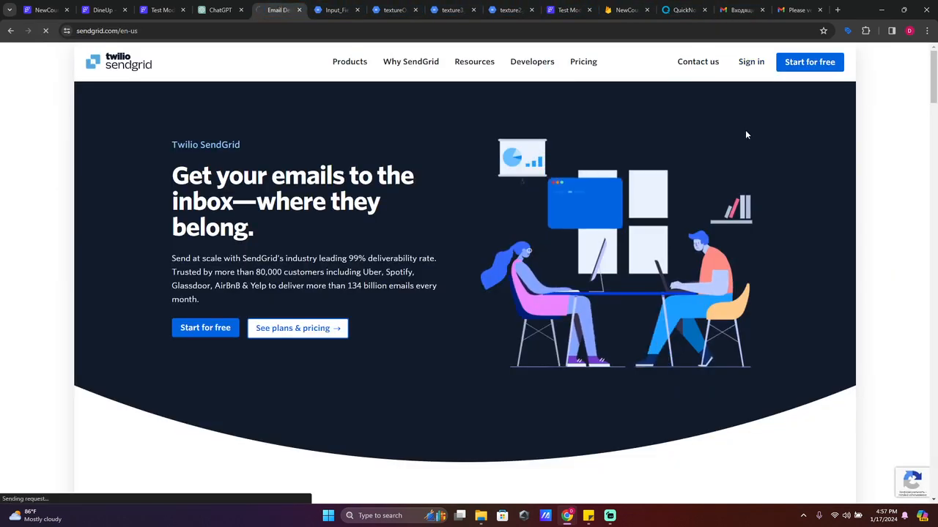
Sign in to SendGrid with the account username and password
{"action": "left_click", "coordinate": [750, 62]}
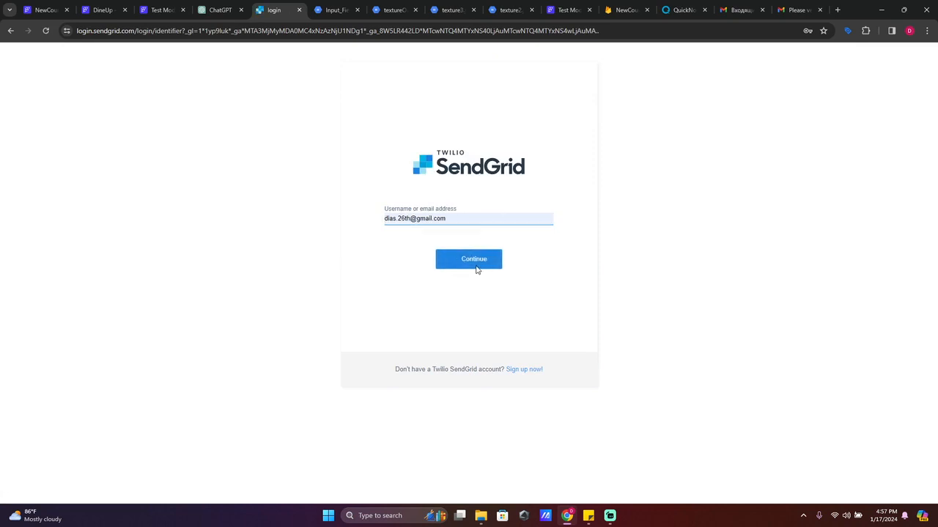
{"action": "left_click", "coordinate": [468, 259]}
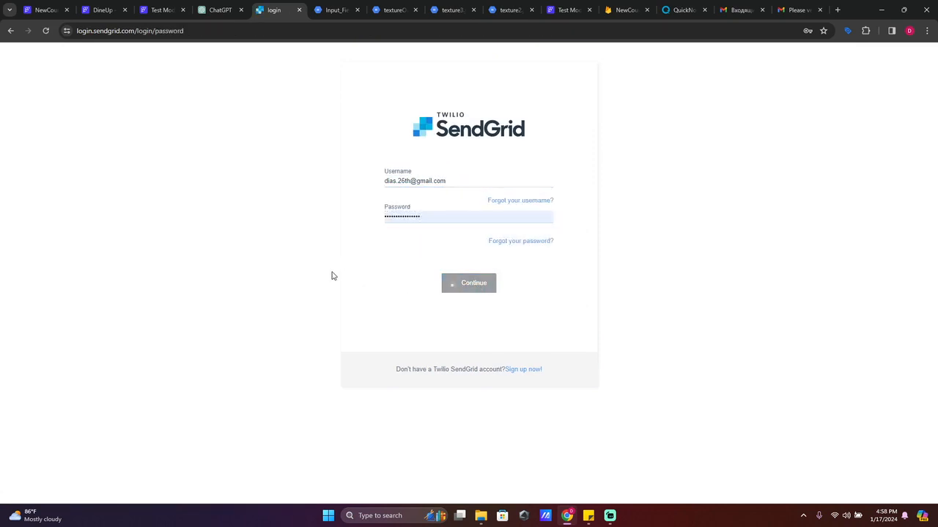
{"action": "left_click", "coordinate": [468, 283]}
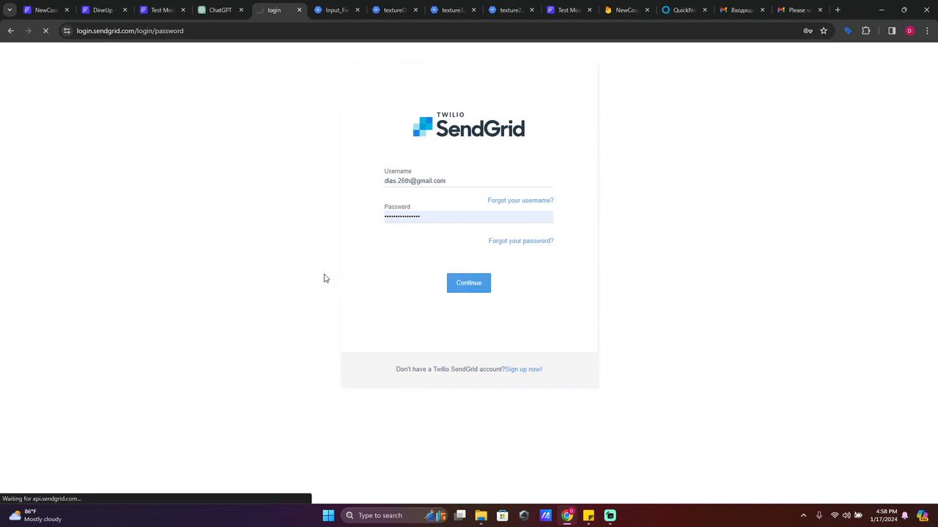
{"action": "left_click", "coordinate": [468, 283]}
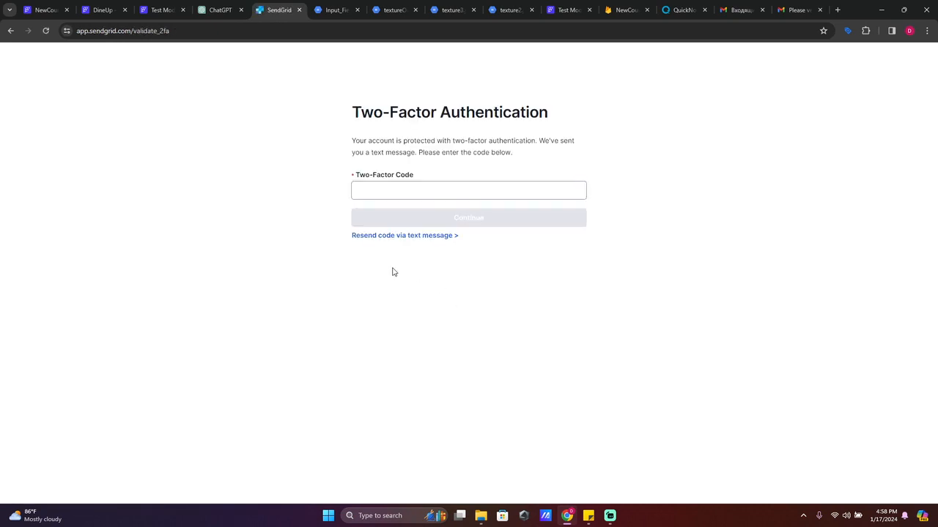
Enter the two-factor code to finish signing in to SendGrid
{"action": "left_click", "coordinate": [468, 191]}
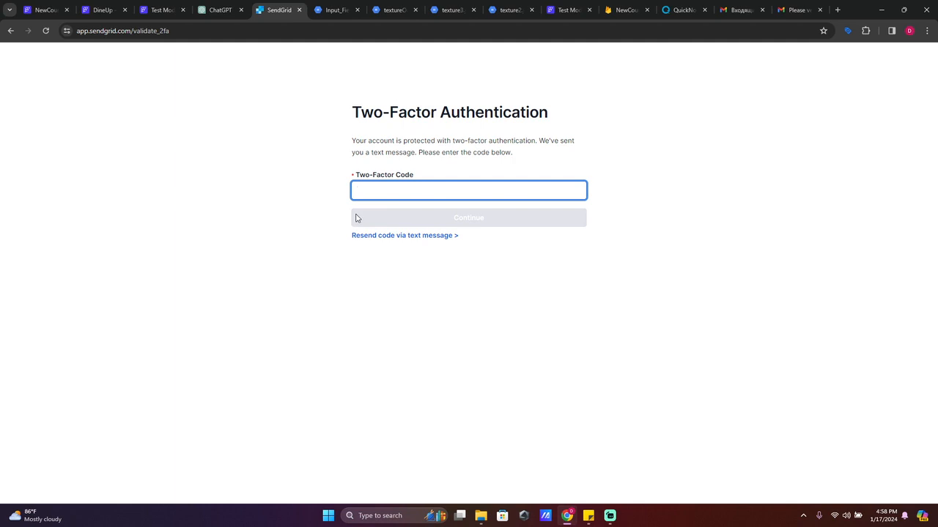
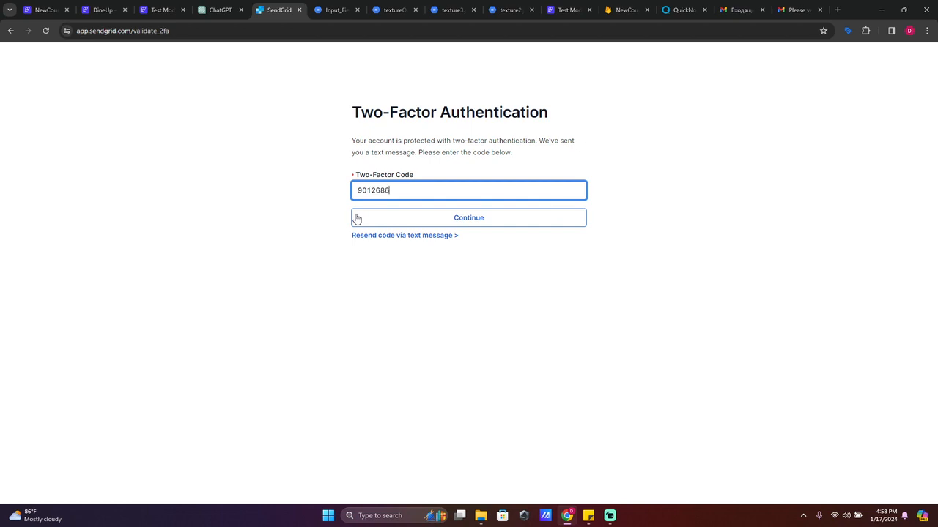
{"action": "left_click", "coordinate": [468, 217]}
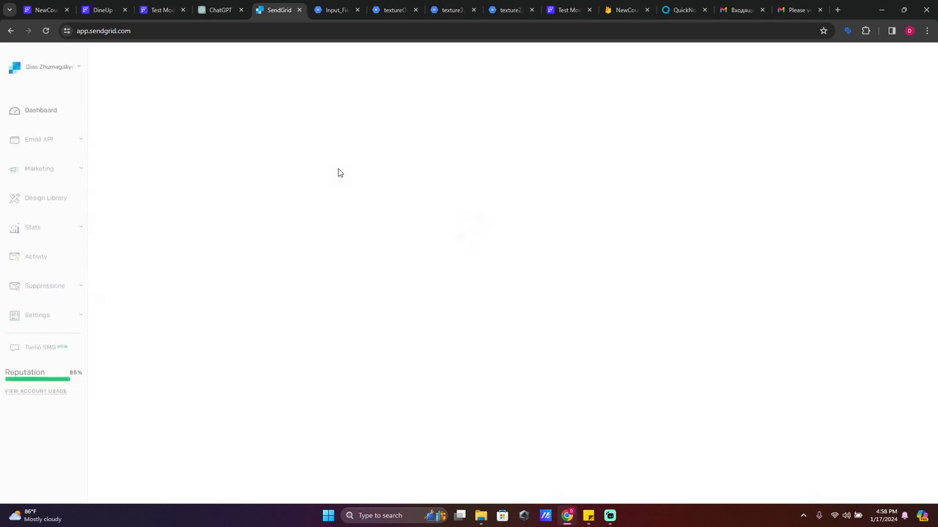
{"action": "mouse_move", "coordinate": [60, 303]}
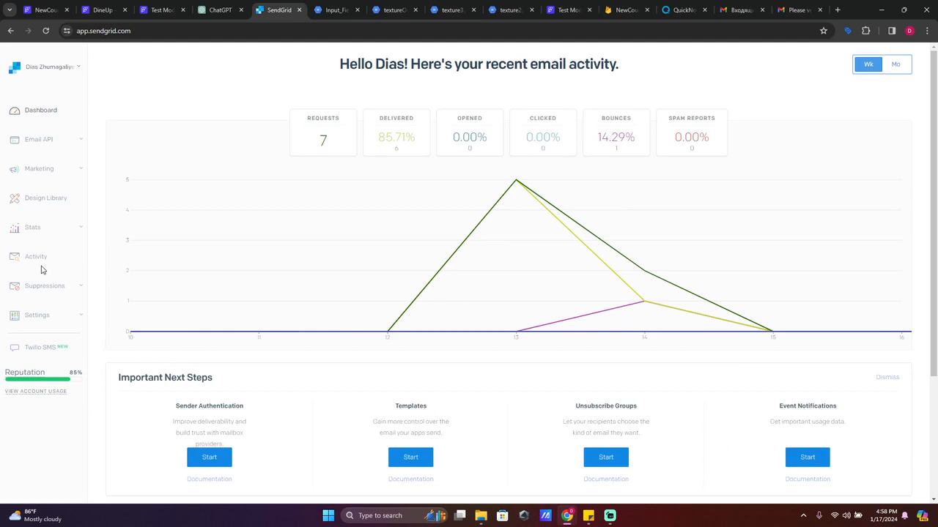
{"action": "mouse_move", "coordinate": [25, 264]}
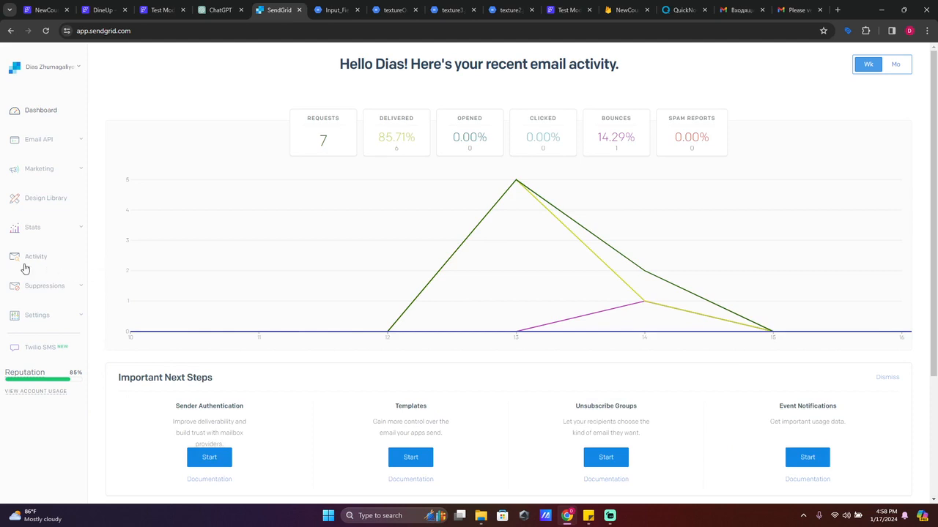
{"action": "mouse_move", "coordinate": [408, 89]}
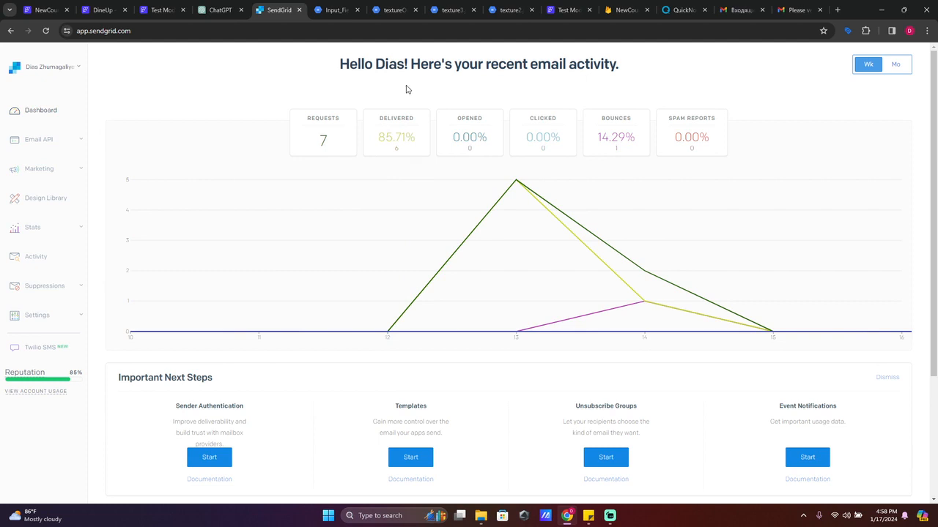
Start the Email API integration guide using Web API with cURL
{"action": "left_click", "coordinate": [38, 140]}
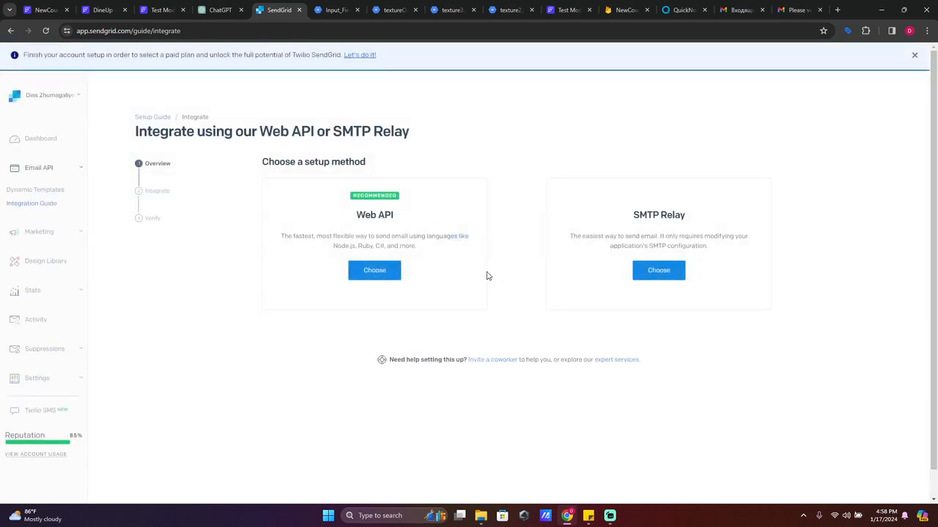
{"action": "left_click", "coordinate": [375, 270]}
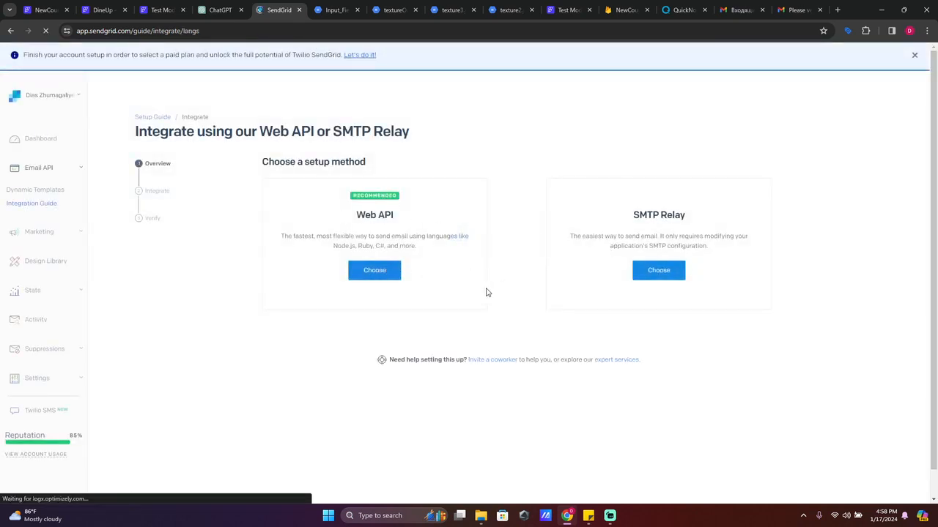
{"action": "left_click", "coordinate": [375, 269]}
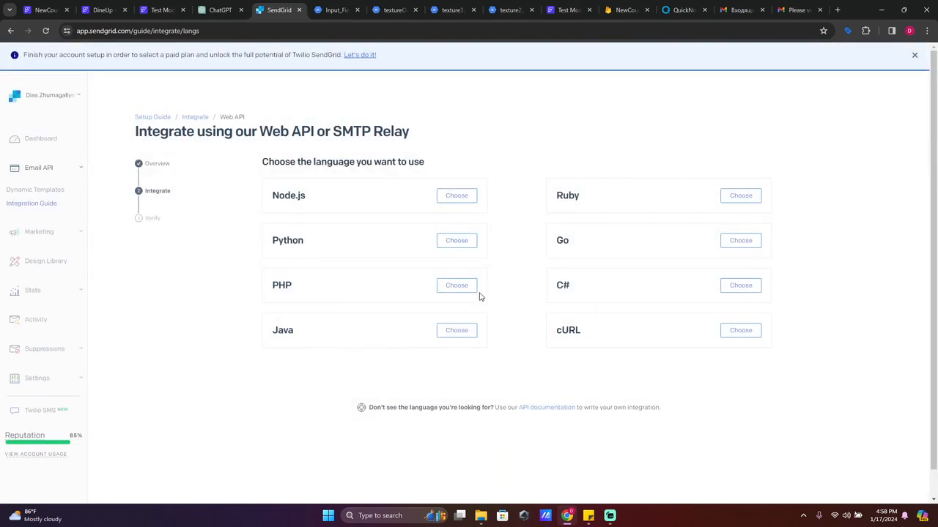
{"action": "left_click", "coordinate": [740, 330]}
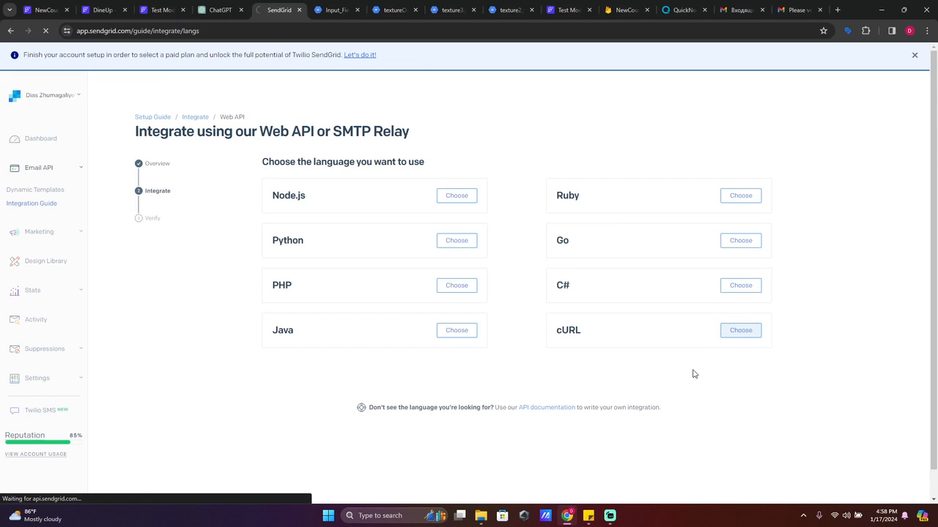
{"action": "left_click", "coordinate": [740, 330]}
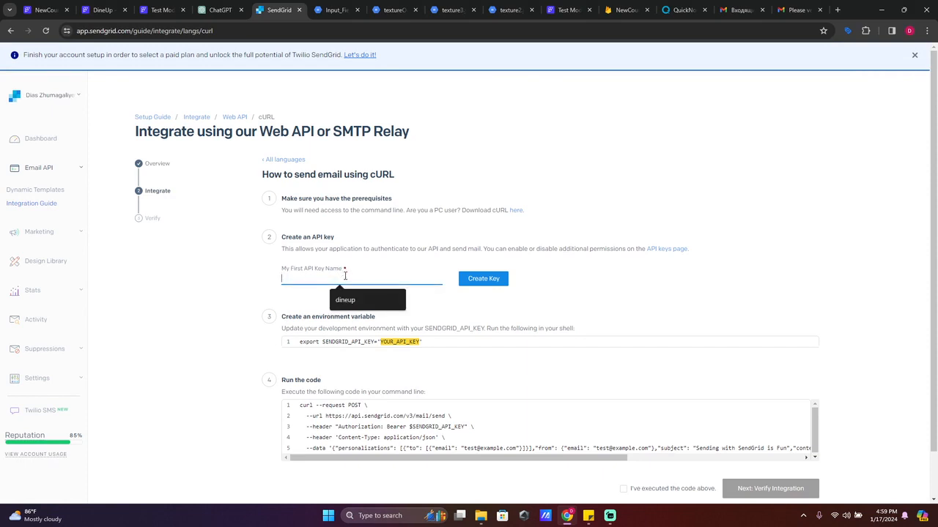
Create API key 'myNewAPI', verify the integration, and view the email activity feed
{"action": "type", "text": "myNewAPI"}
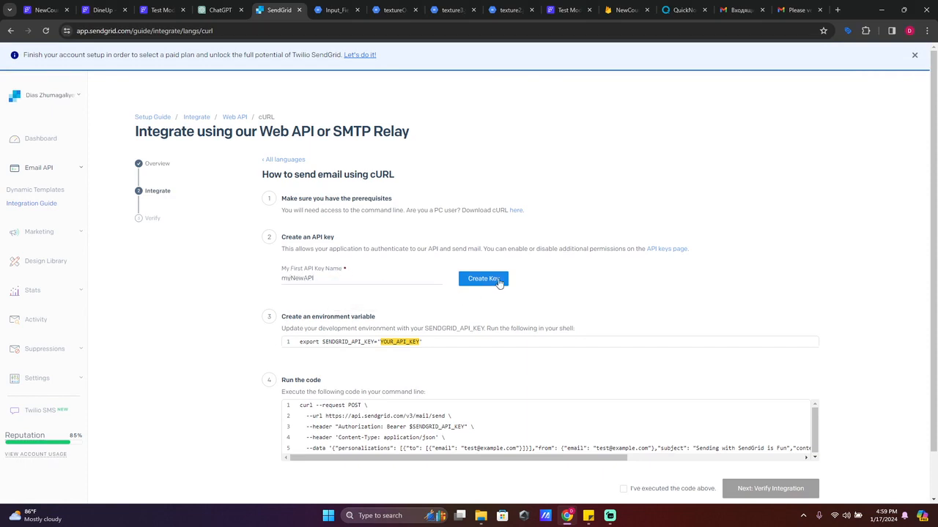
{"action": "left_click", "coordinate": [483, 279]}
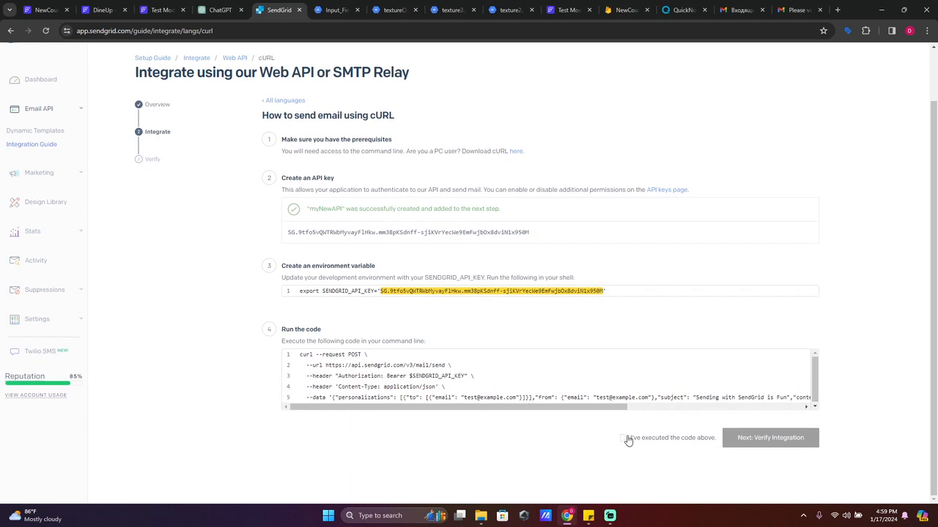
{"action": "left_click", "coordinate": [769, 437]}
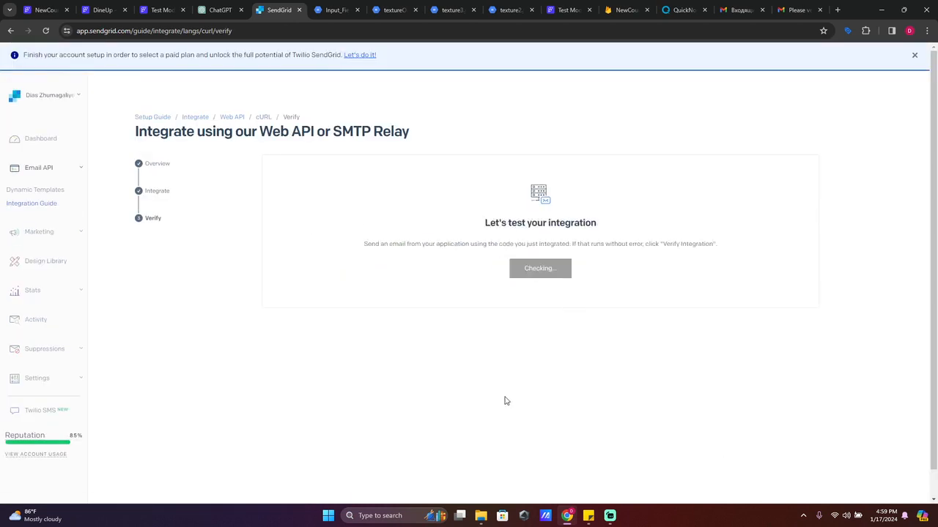
{"action": "left_click", "coordinate": [540, 268]}
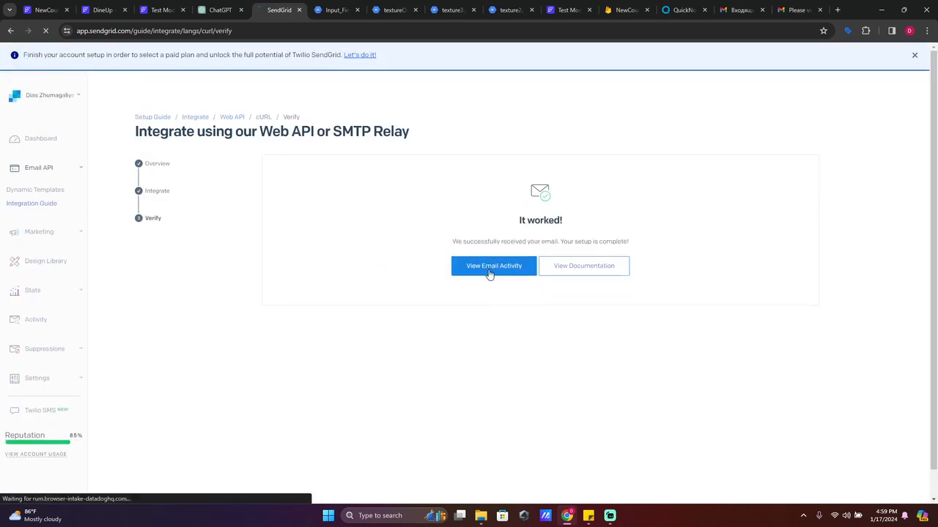
{"action": "left_click", "coordinate": [493, 266]}
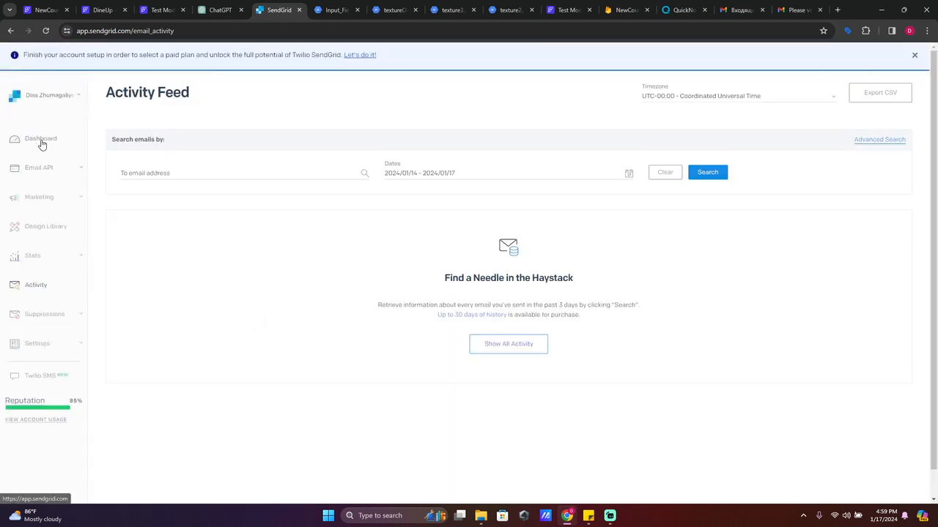
Review DineUp's sendEmail body and test view, add a 'subject' variable, then close DineUp
{"action": "left_click", "coordinate": [102, 10]}
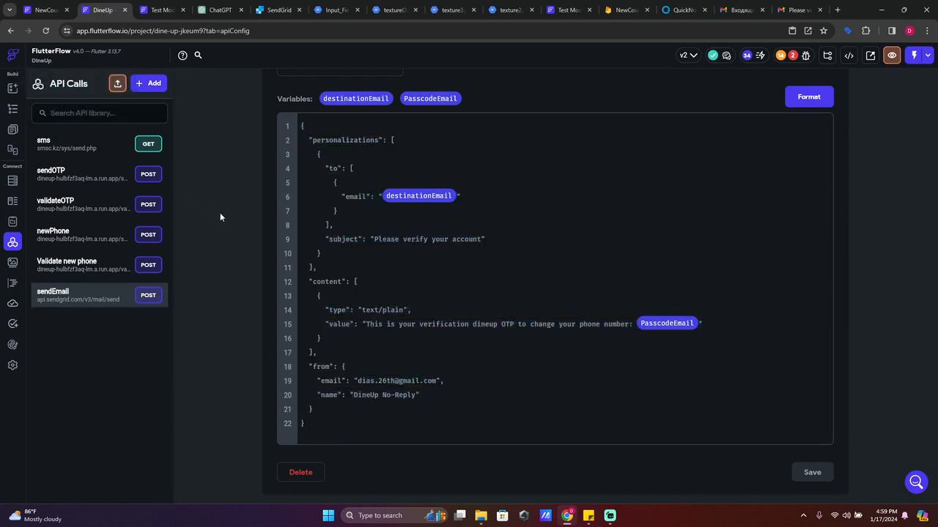
{"action": "mouse_move", "coordinate": [22, 126]}
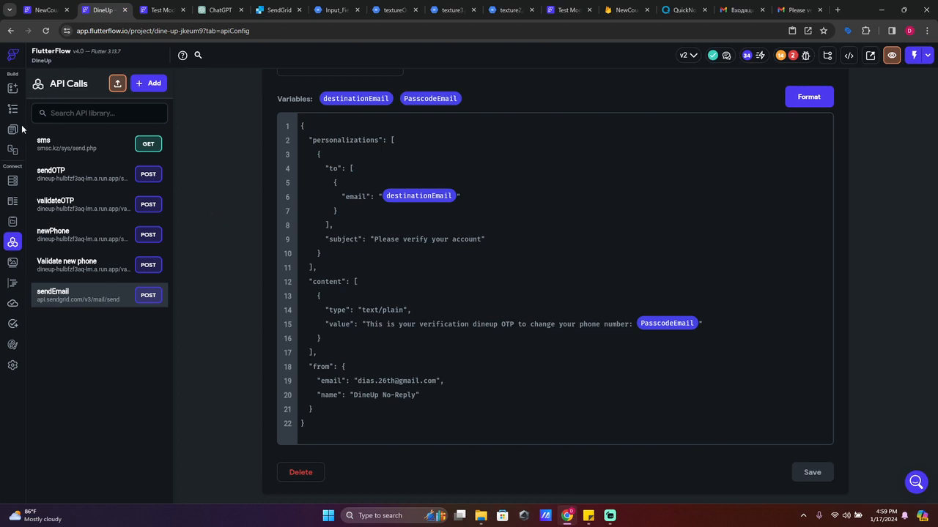
{"action": "mouse_move", "coordinate": [230, 219]}
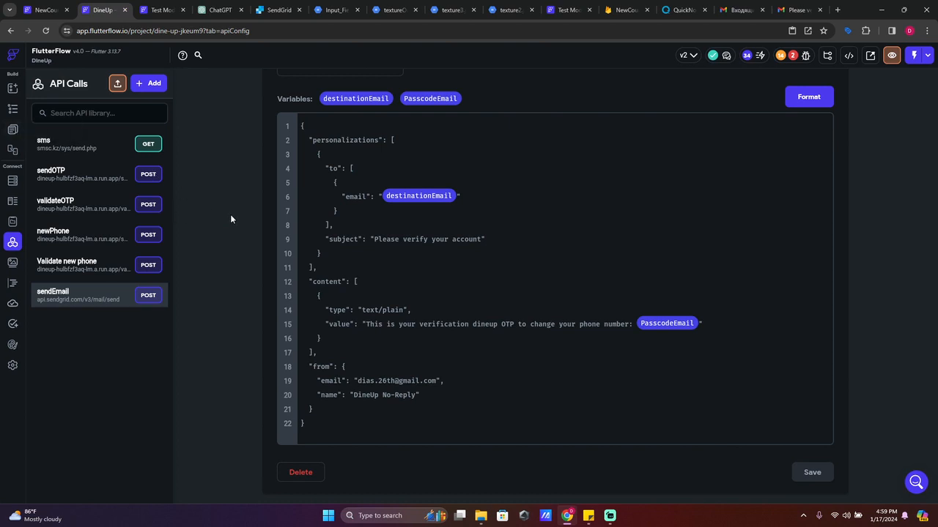
{"action": "scroll", "scroll_direction": "up", "scroll_amount": 3}
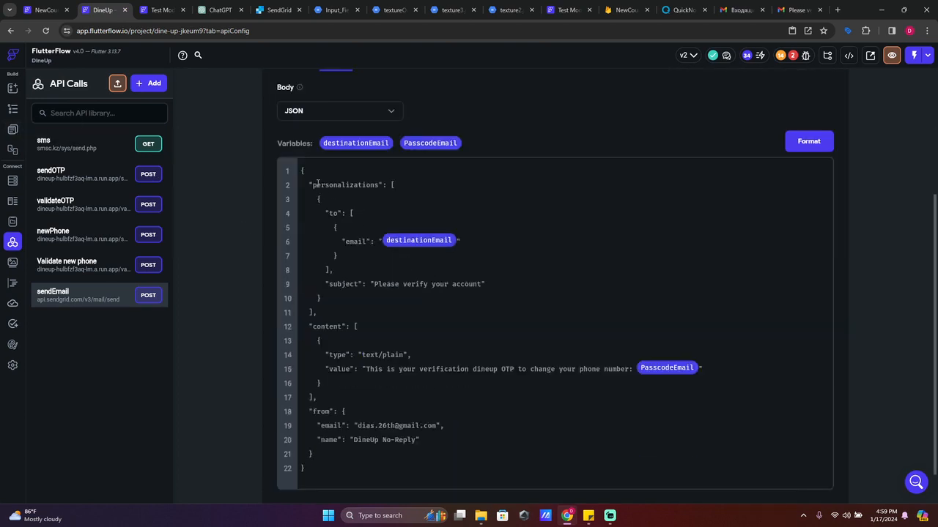
{"action": "key", "text": "ctrl+a"}
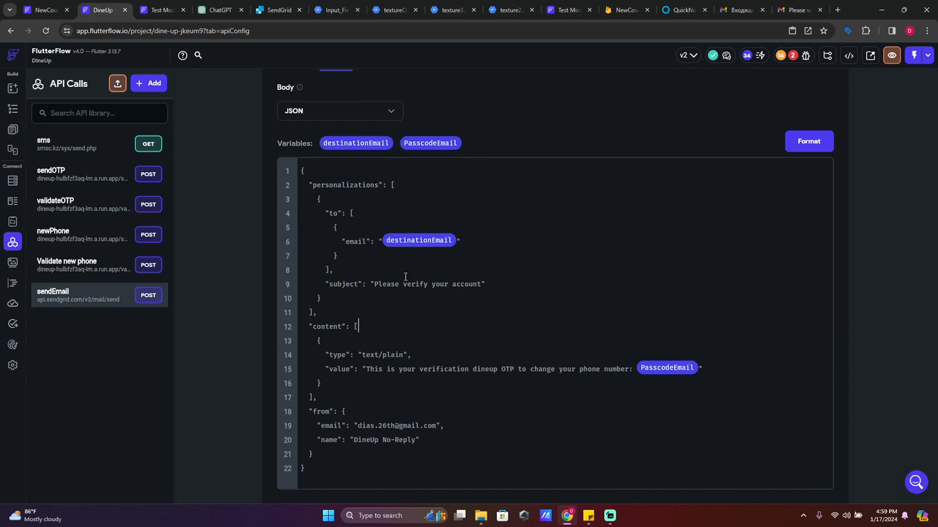
{"action": "left_click", "coordinate": [385, 134]}
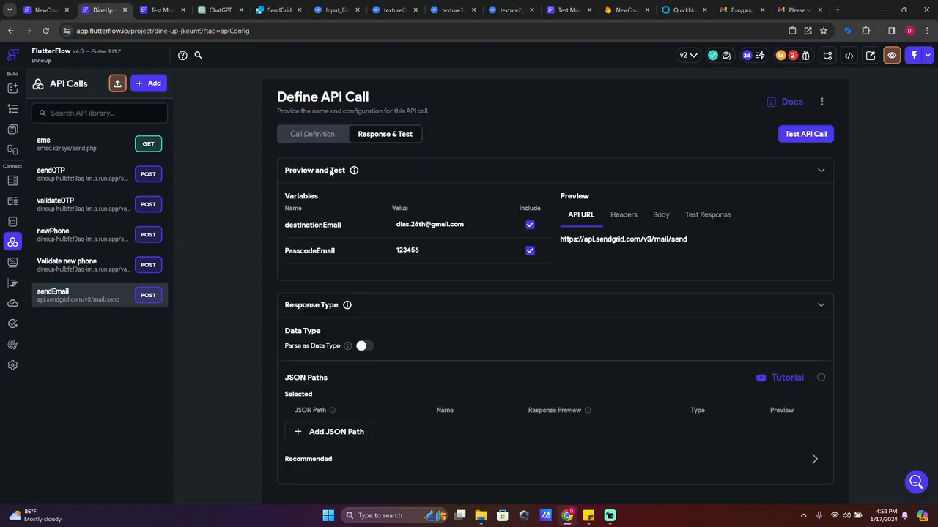
{"action": "left_click", "coordinate": [313, 134]}
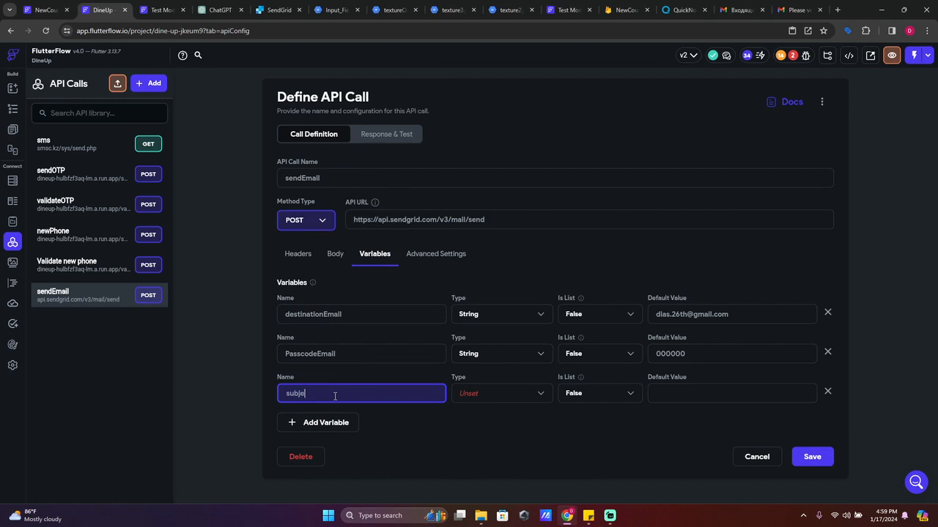
{"action": "left_click", "coordinate": [501, 394]}
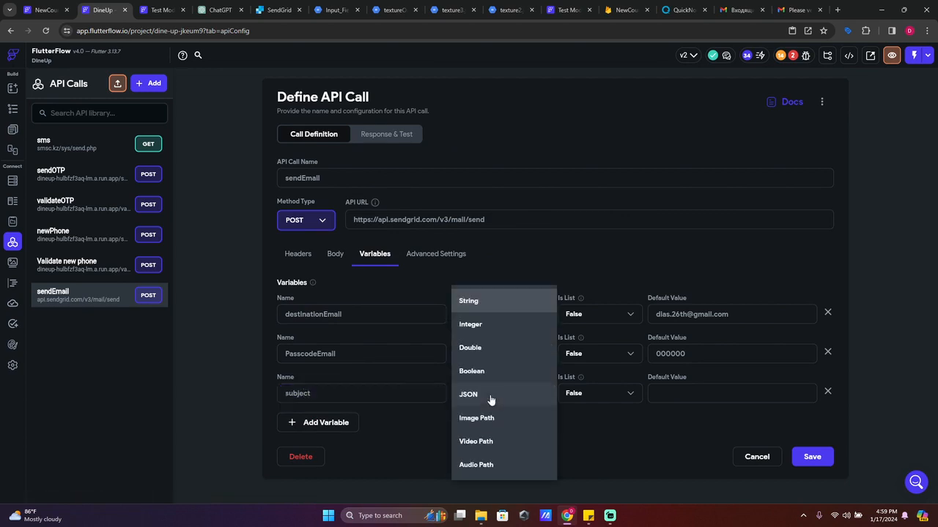
{"action": "left_click", "coordinate": [102, 10]}
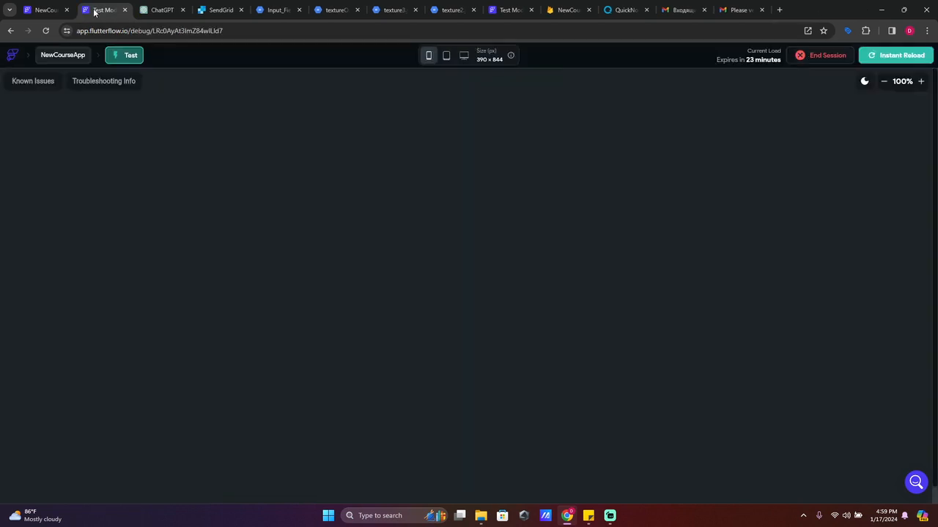
In NewCourseApp, make the subject variable a String and insert it into the Body's subject field
{"action": "left_click", "coordinate": [102, 10]}
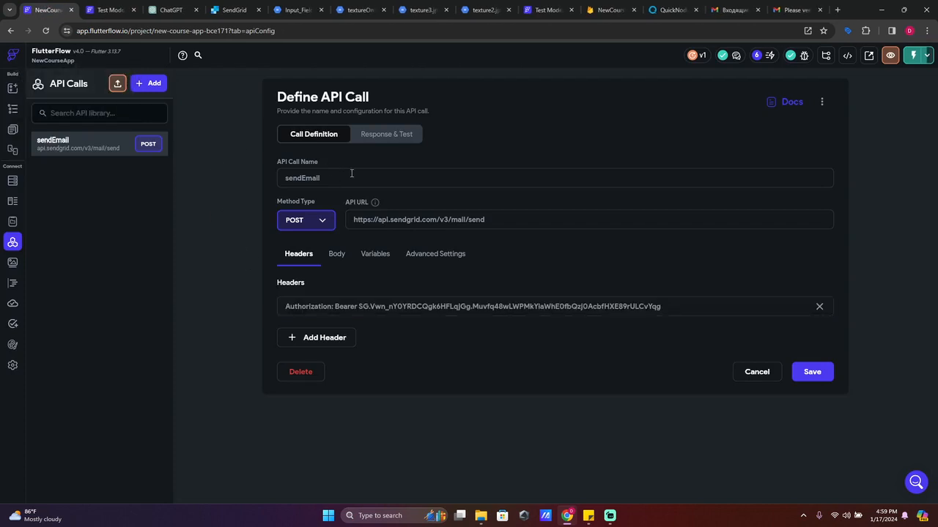
{"action": "left_click", "coordinate": [375, 253]}
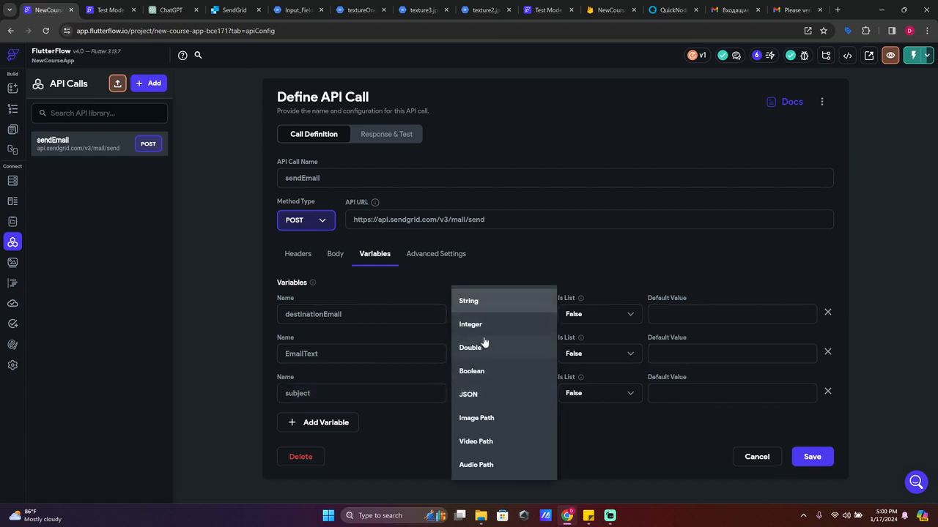
{"action": "left_click", "coordinate": [468, 300]}
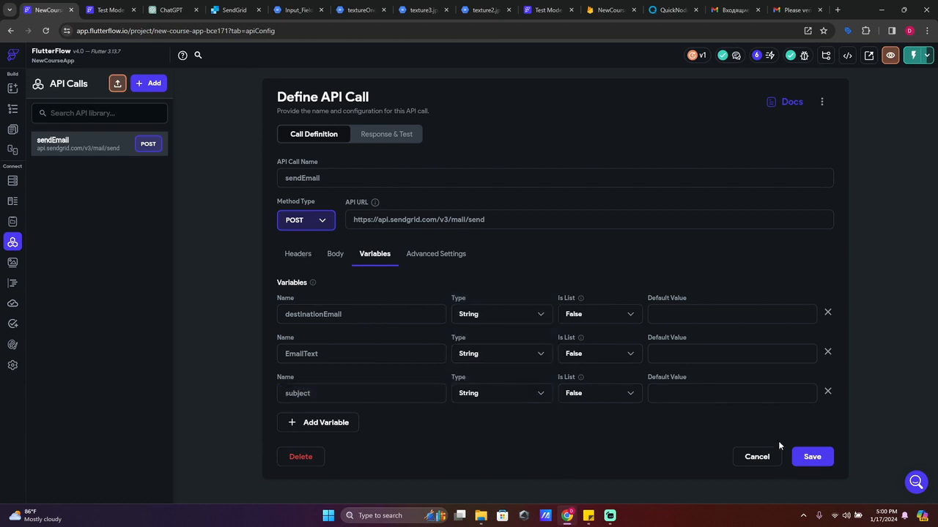
{"action": "left_click", "coordinate": [335, 253]}
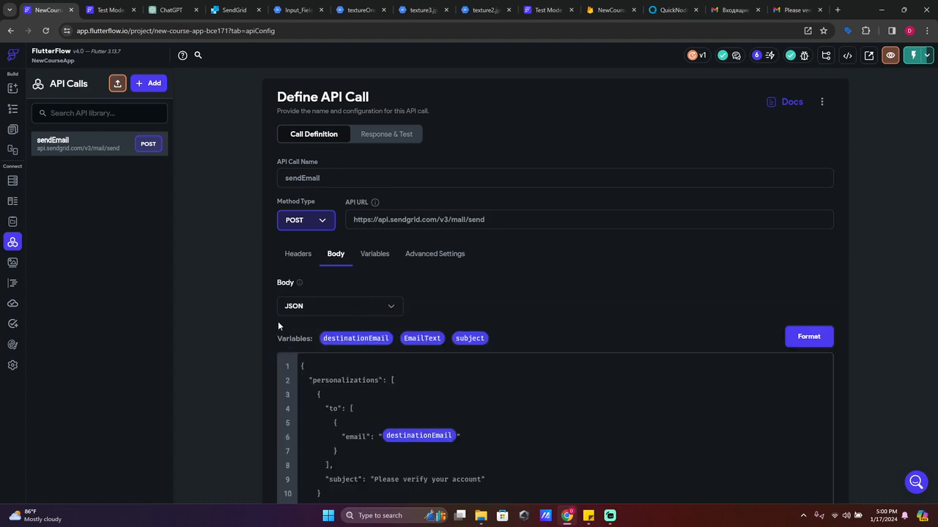
{"action": "scroll", "scroll_direction": "down", "scroll_amount": 3}
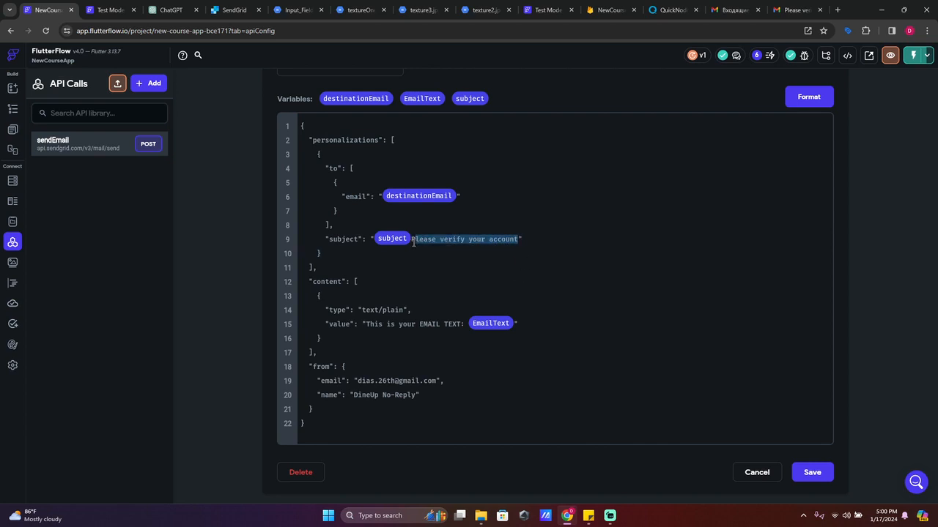
{"action": "scroll", "scroll_direction": "up", "scroll_amount": 3}
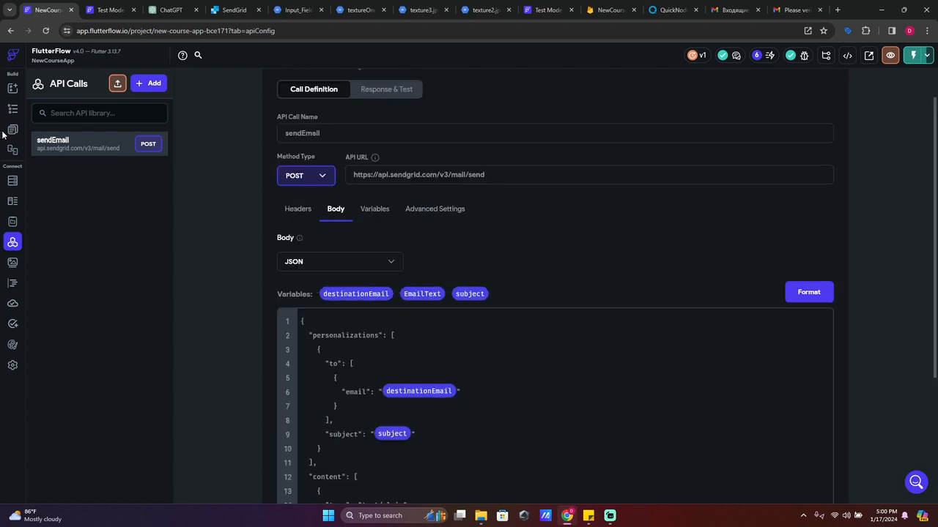
{"action": "left_click", "coordinate": [12, 129]}
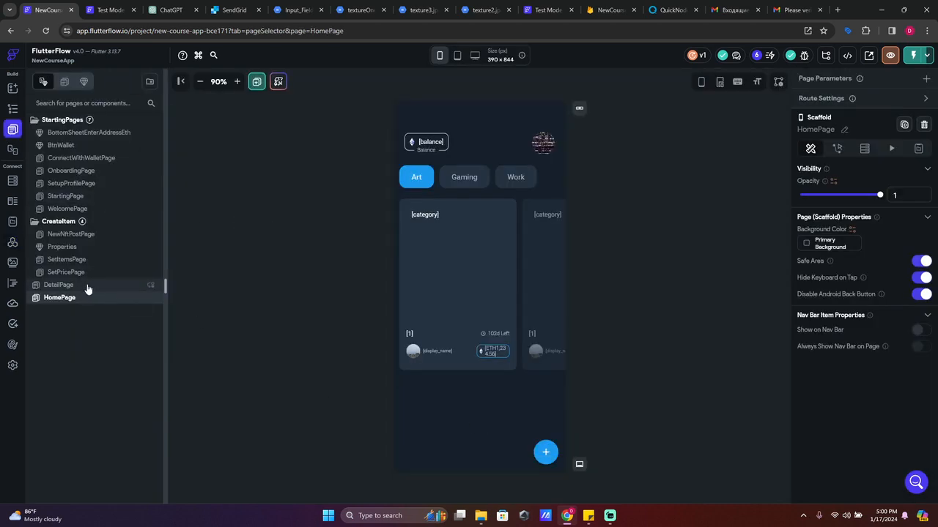
On DetailPage, add an API call action to the bid button after the document update
{"action": "left_click", "coordinate": [58, 284]}
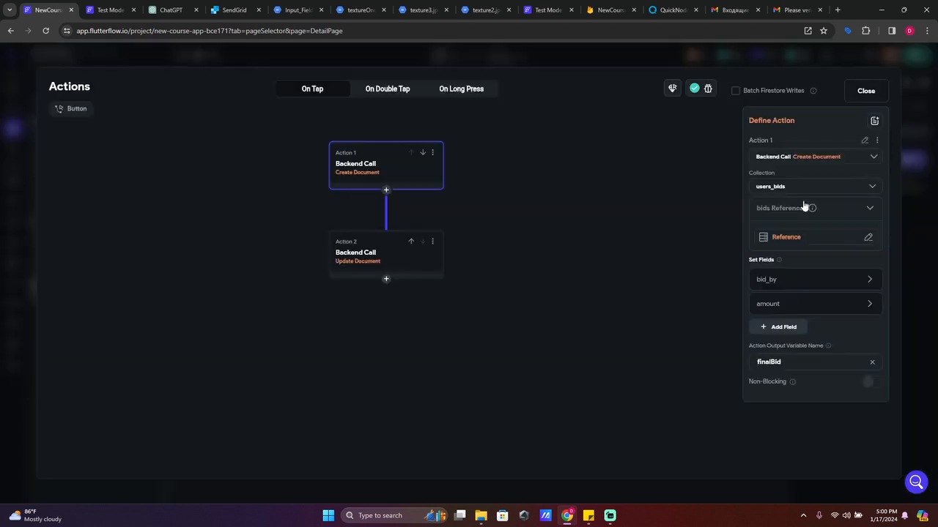
{"action": "left_click", "coordinate": [386, 278]}
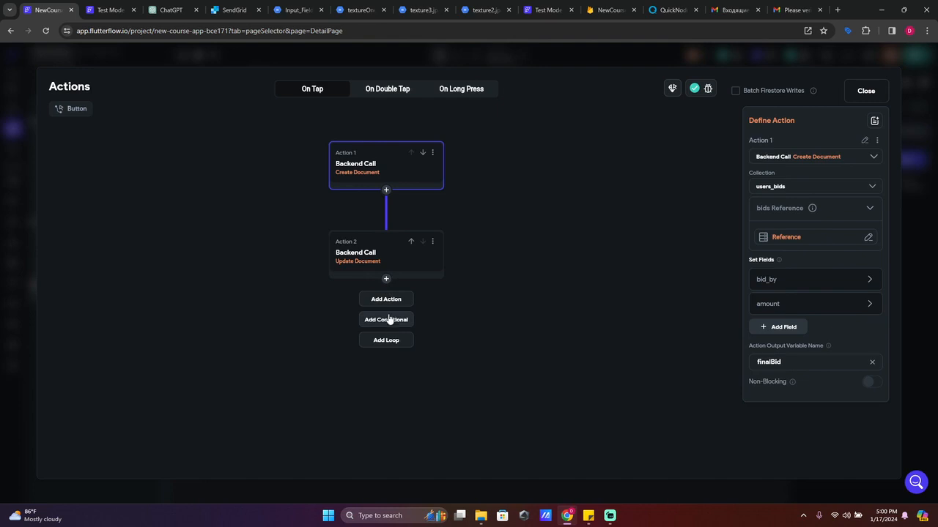
{"action": "left_click", "coordinate": [386, 299]}
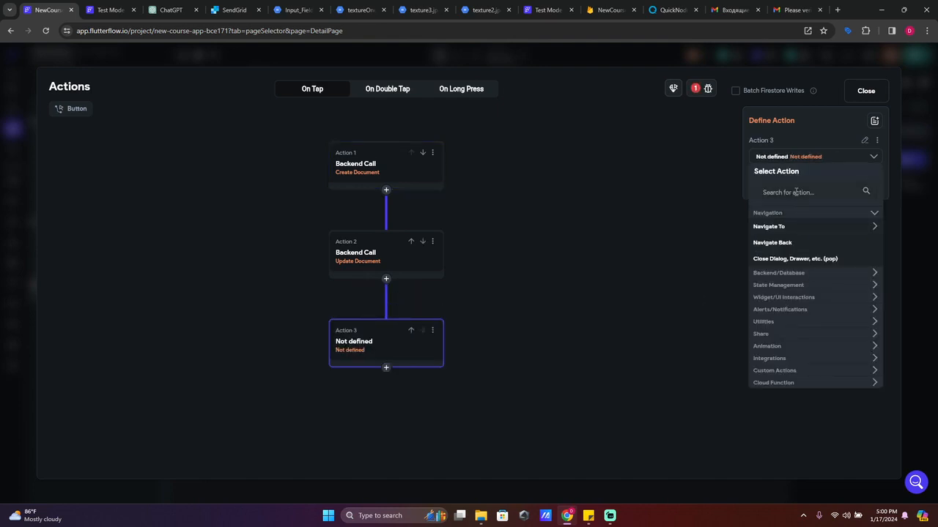
{"action": "type", "text": "api"}
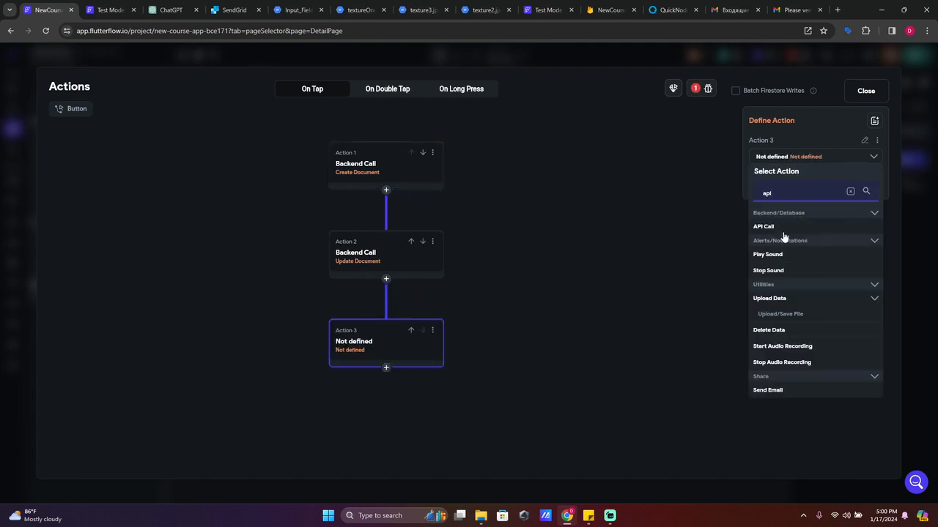
{"action": "left_click", "coordinate": [763, 227]}
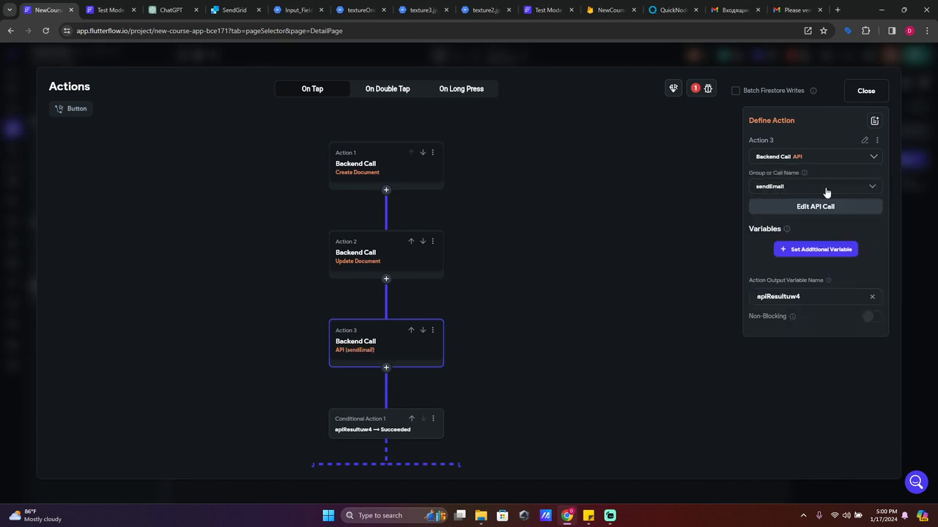
Add the destinationEmail, EmailText and subject variables to the sendEmail action
{"action": "left_click", "coordinate": [815, 249]}
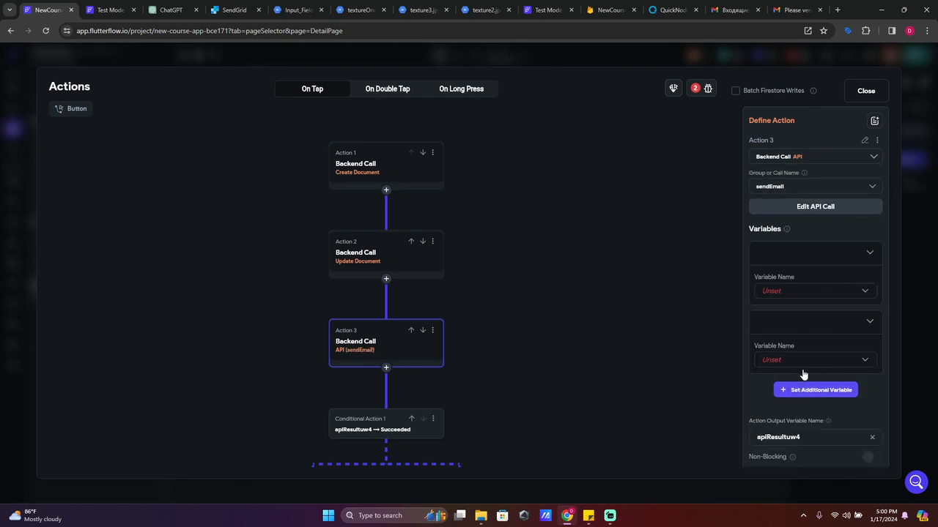
{"action": "left_click", "coordinate": [814, 253]}
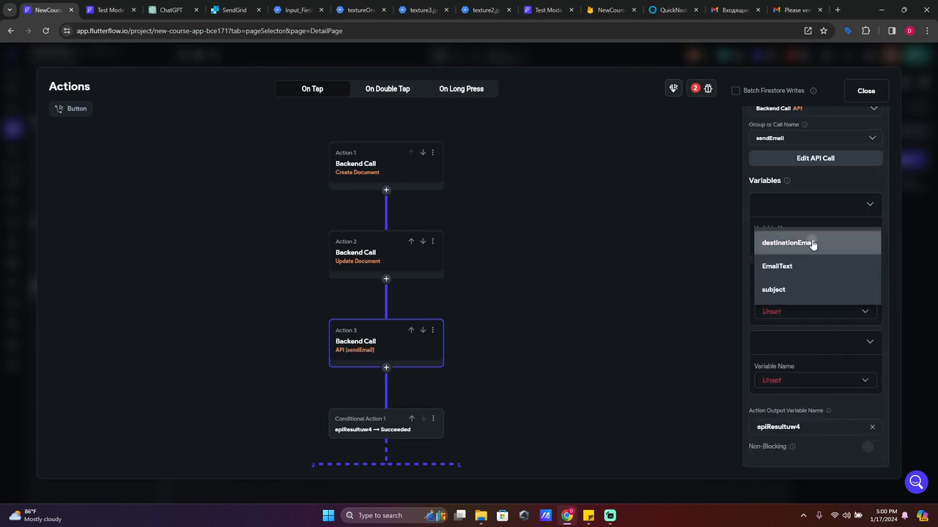
{"action": "left_click", "coordinate": [786, 242]}
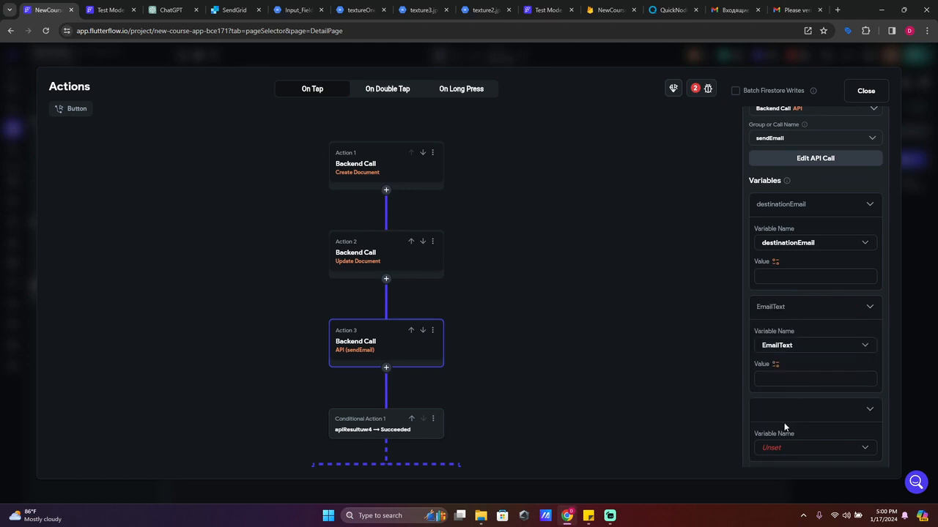
{"action": "scroll", "scroll_direction": "down", "scroll_amount": 3}
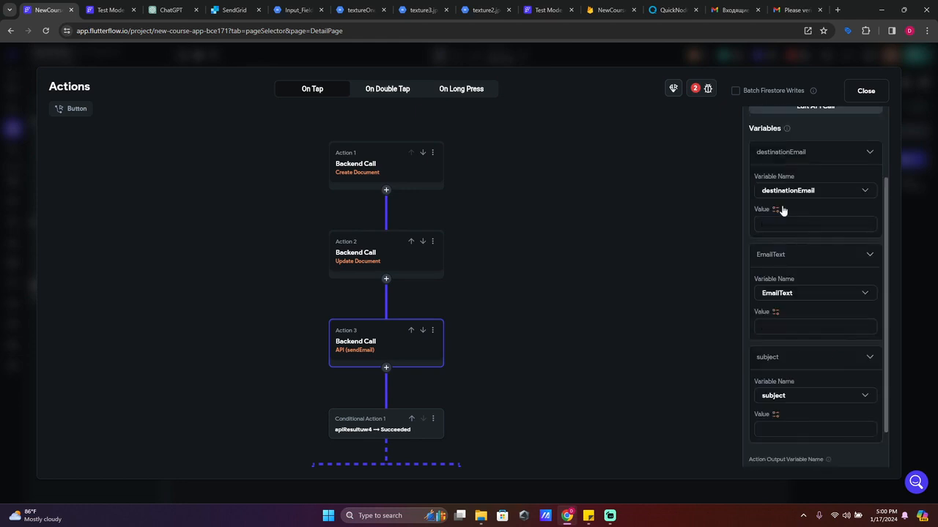
Set destinationEmail to the authenticated user's Email
{"action": "left_click", "coordinate": [775, 210]}
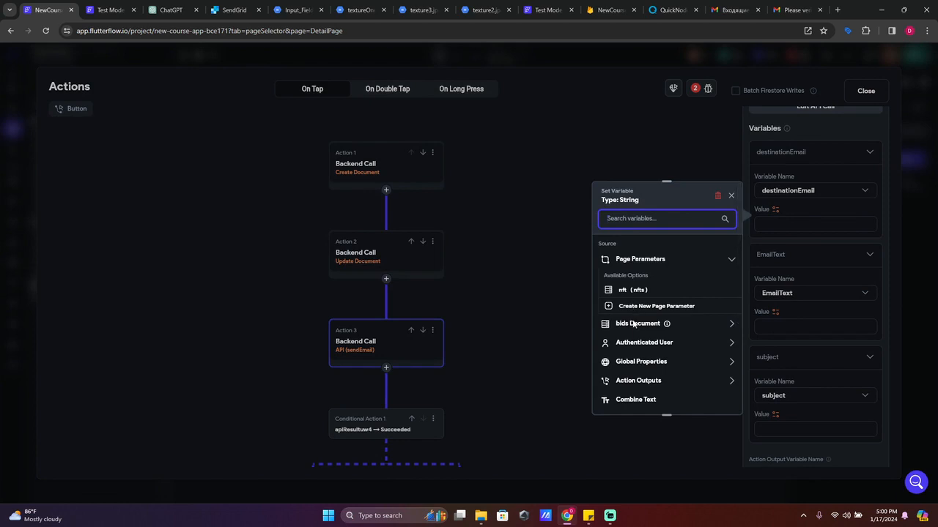
{"action": "left_click", "coordinate": [644, 342]}
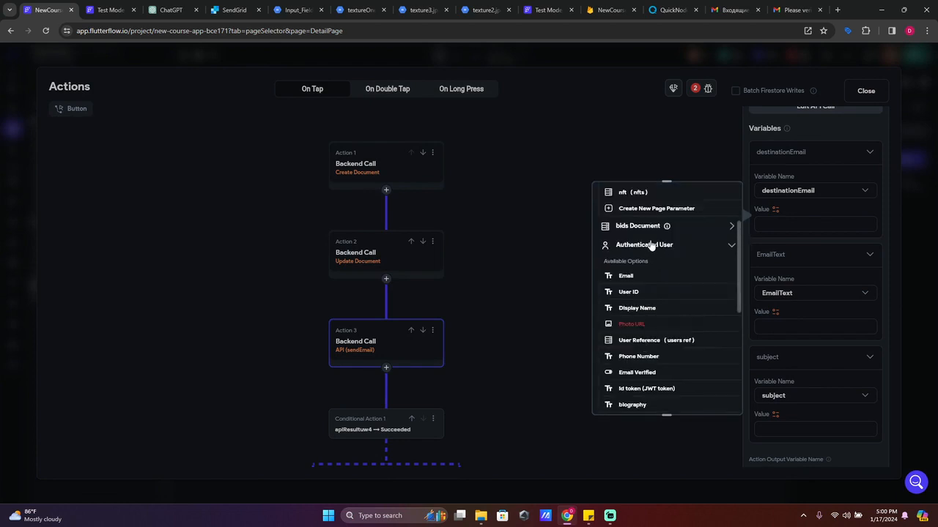
{"action": "scroll", "scroll_direction": "down", "scroll_amount": 3}
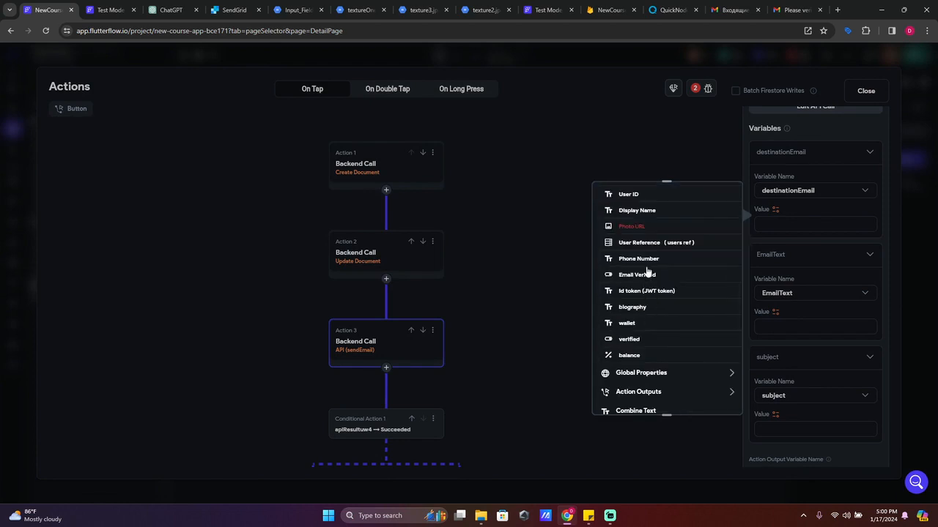
{"action": "mouse_move", "coordinate": [643, 274]}
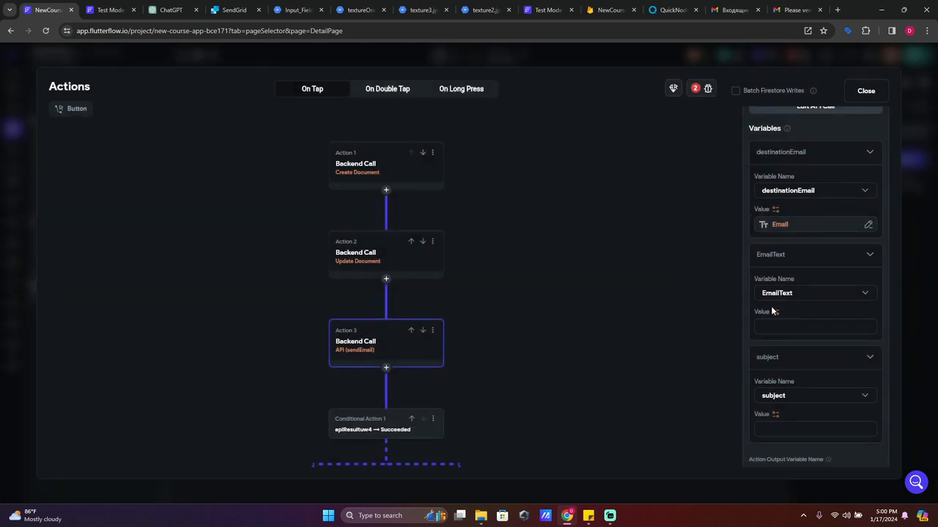
{"action": "left_click", "coordinate": [814, 327]}
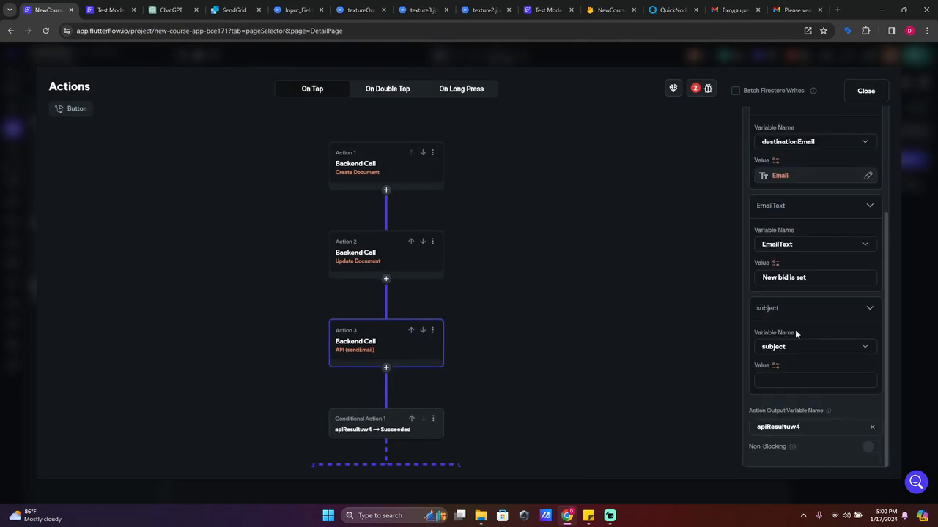
{"action": "mouse_move", "coordinate": [762, 369]}
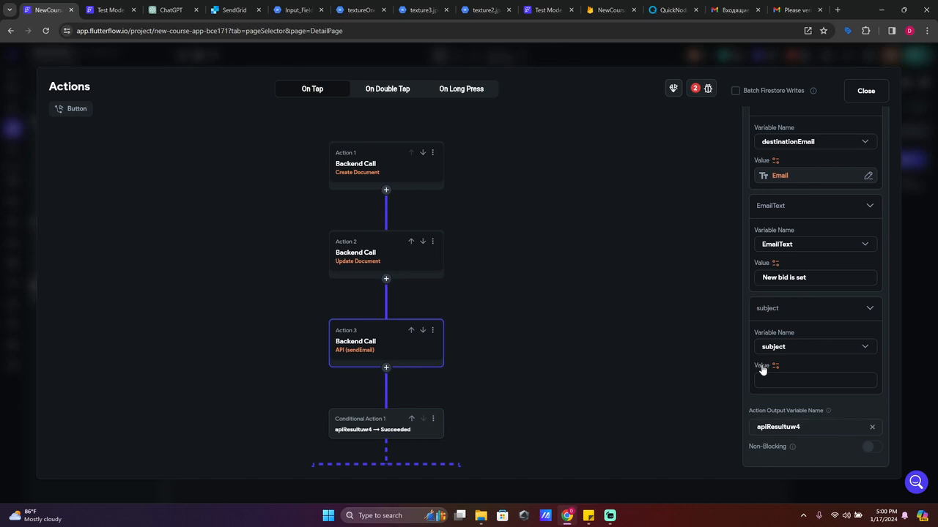
{"action": "mouse_move", "coordinate": [781, 274]}
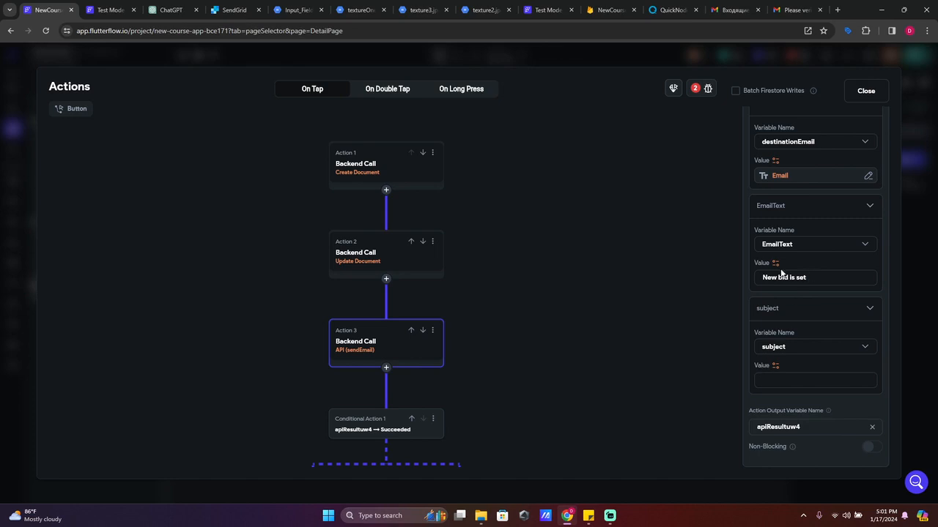
Set EmailText to combined 'New bid is' plus finalBid amount, and subject to 'New bid is set'
{"action": "left_click", "coordinate": [774, 365]}
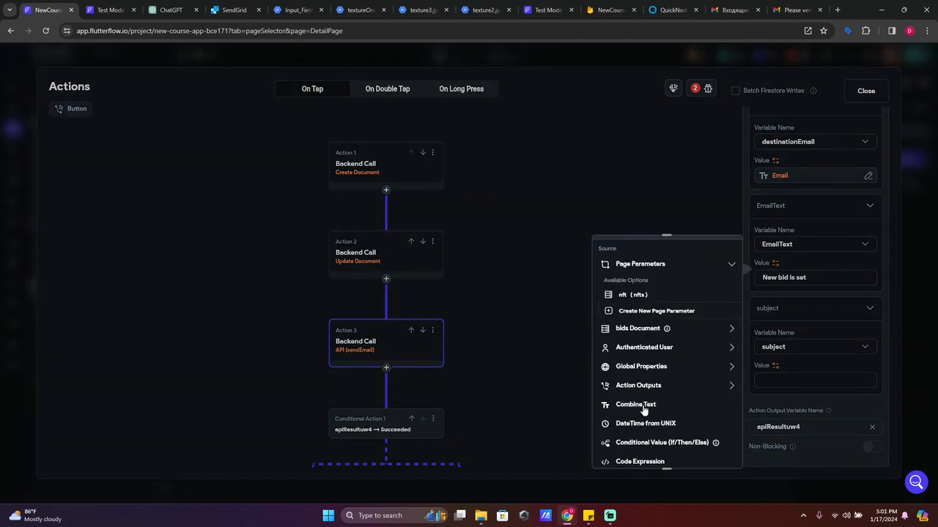
{"action": "left_click", "coordinate": [635, 405]}
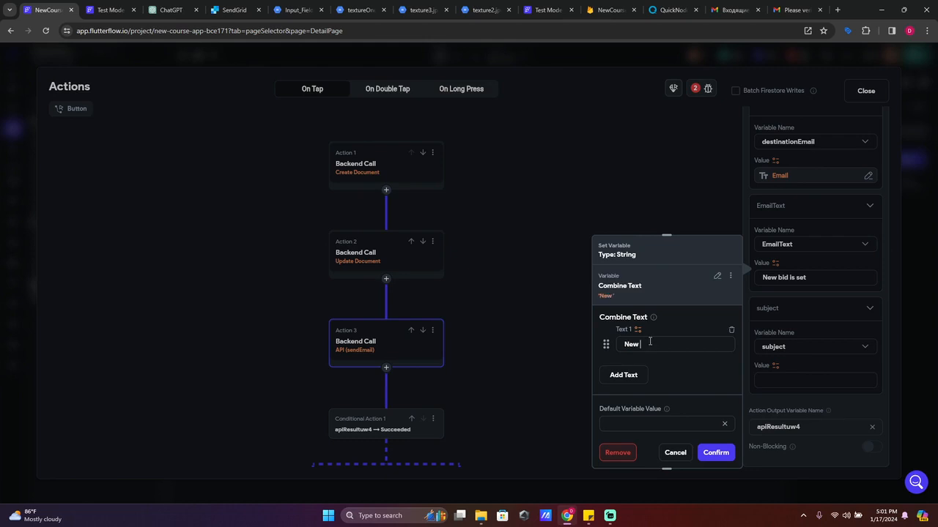
{"action": "type", "text": "bid is"}
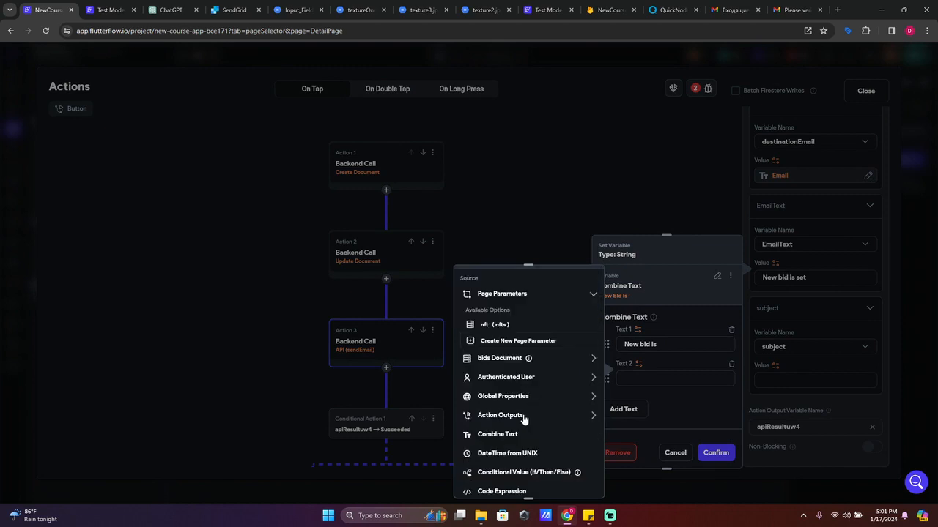
{"action": "scroll", "scroll_direction": "down", "scroll_amount": 3}
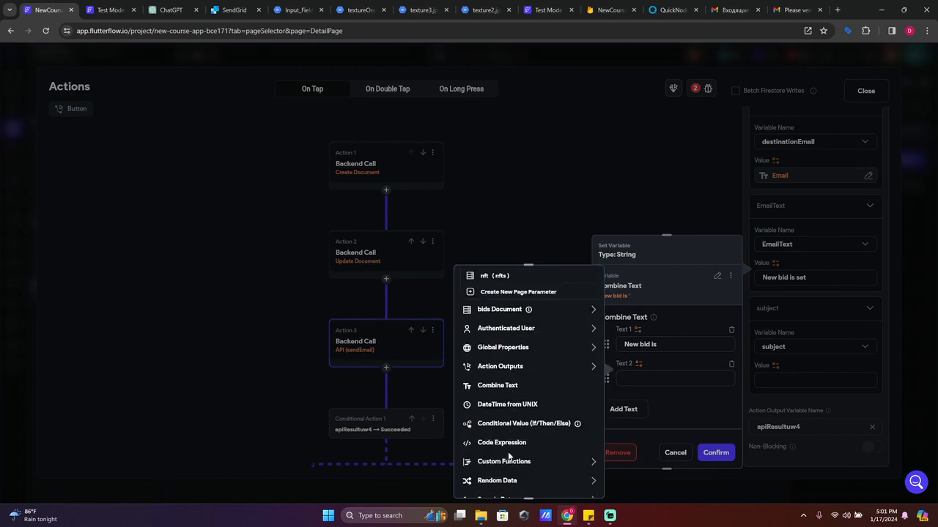
{"action": "scroll", "scroll_direction": "down", "scroll_amount": 3}
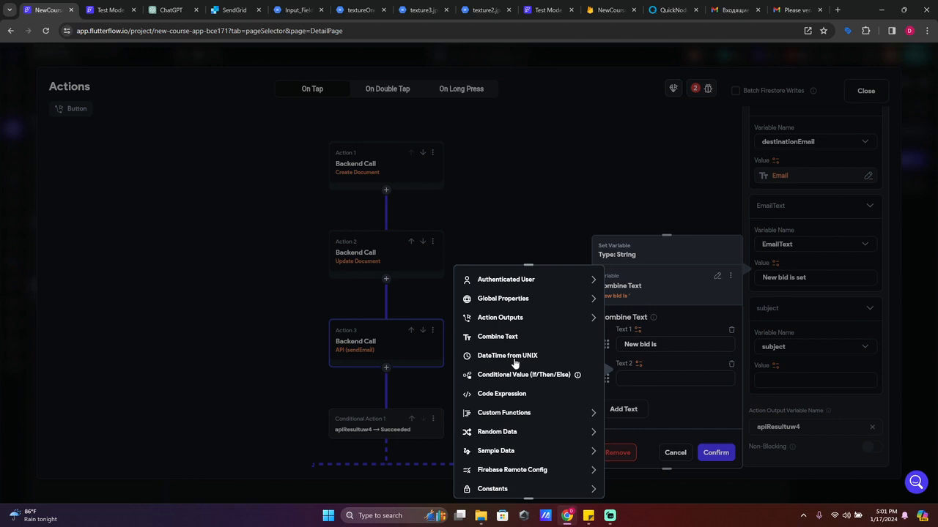
{"action": "left_click", "coordinate": [500, 317]}
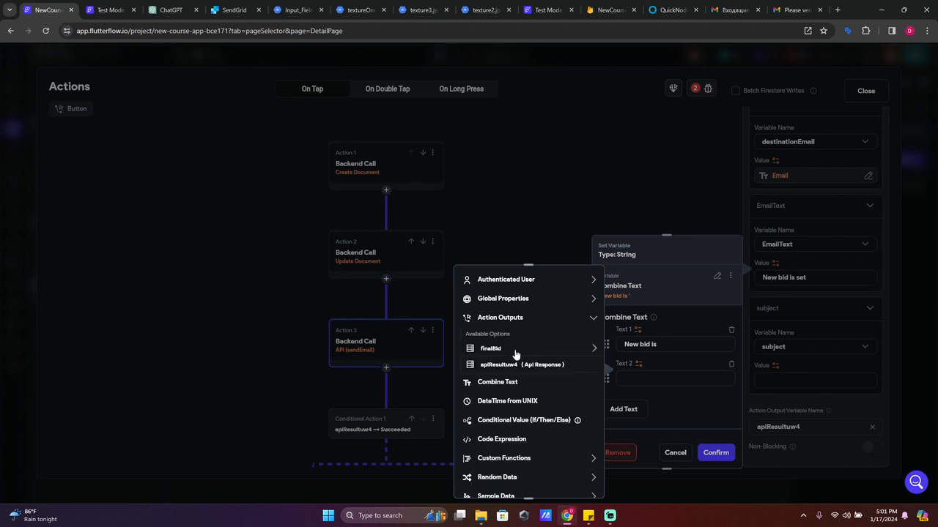
{"action": "left_click", "coordinate": [490, 348]}
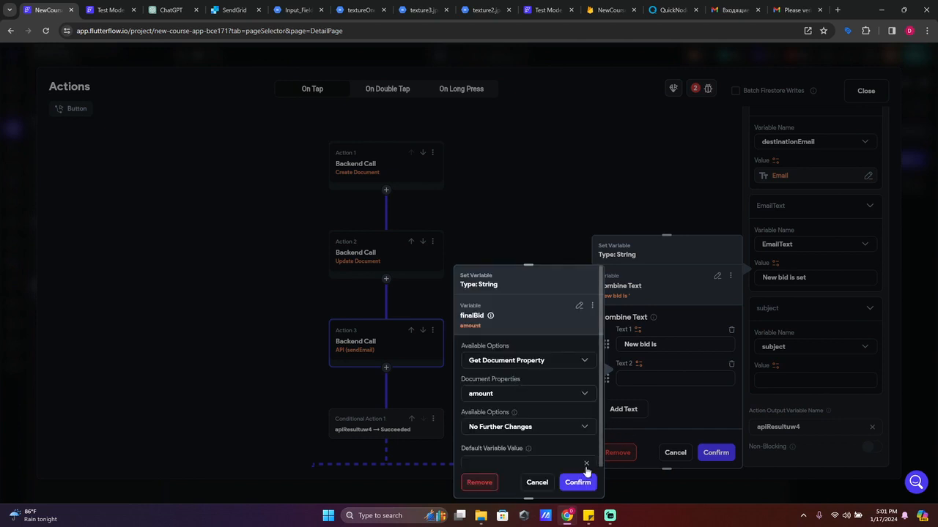
{"action": "left_click", "coordinate": [577, 482]}
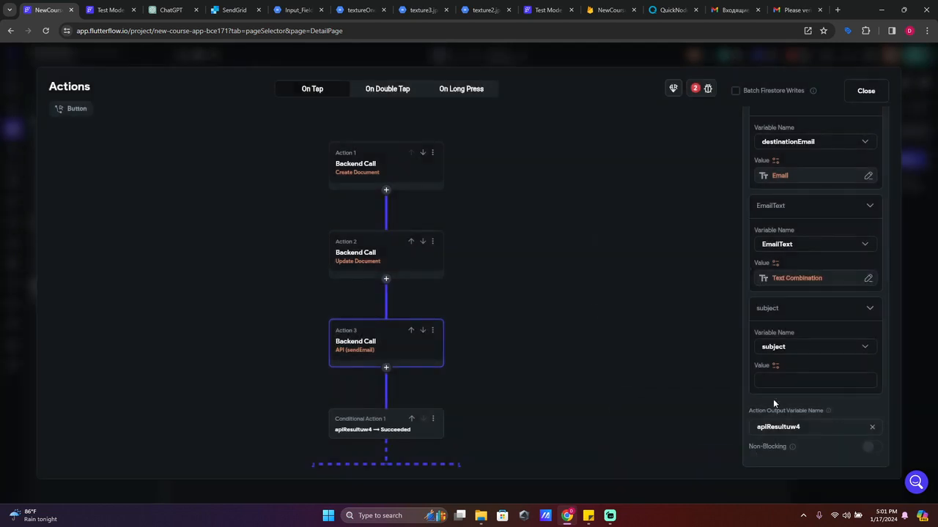
{"action": "left_click", "coordinate": [770, 381]}
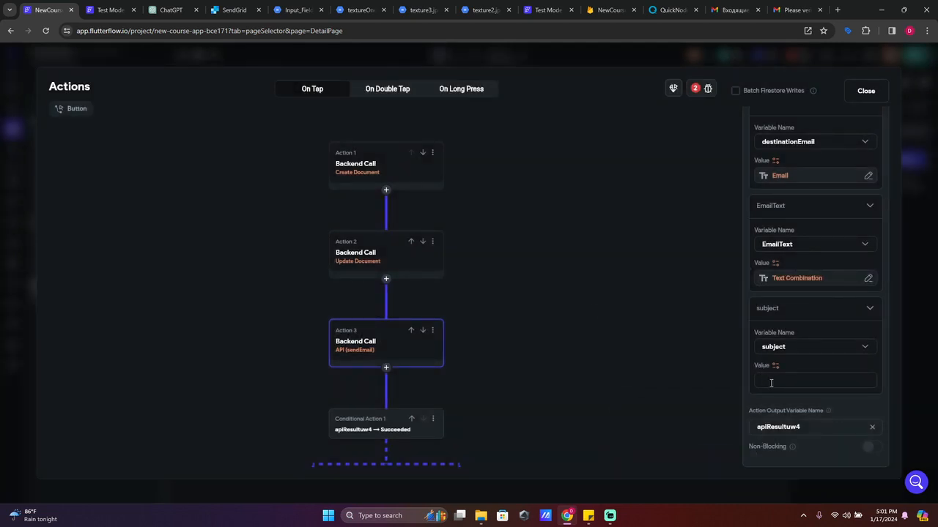
{"action": "type", "text": "New bid is set"}
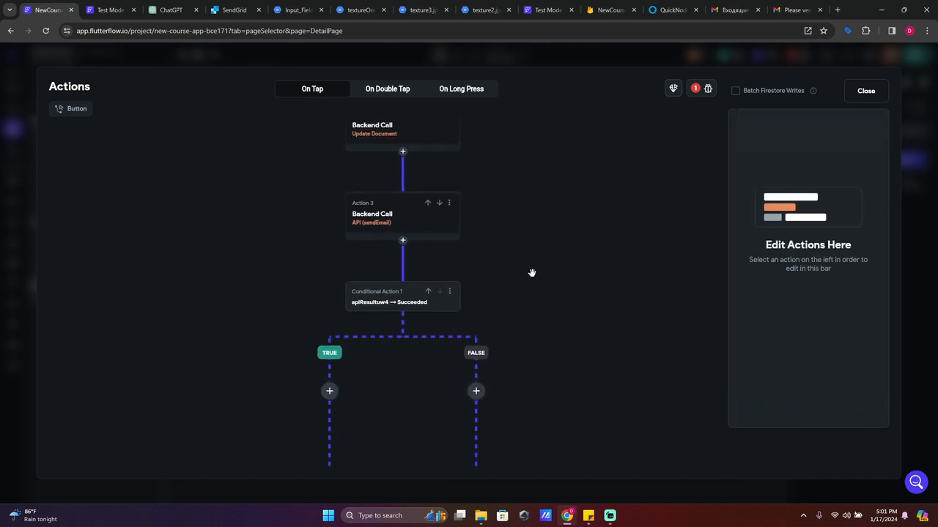
Add Terminate actions to the sendEmail success and failure branches
{"action": "left_click", "coordinate": [329, 391]}
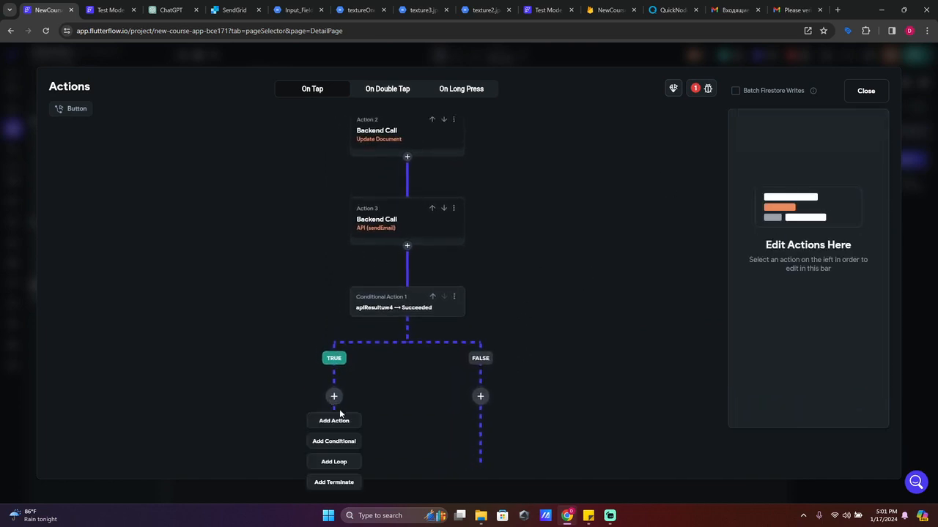
{"action": "left_click", "coordinate": [333, 482]}
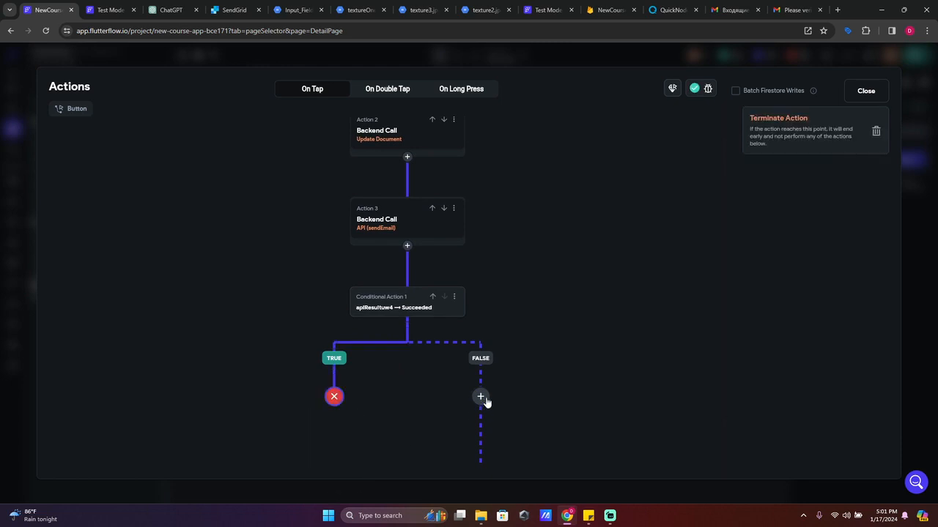
{"action": "left_click", "coordinate": [480, 397]}
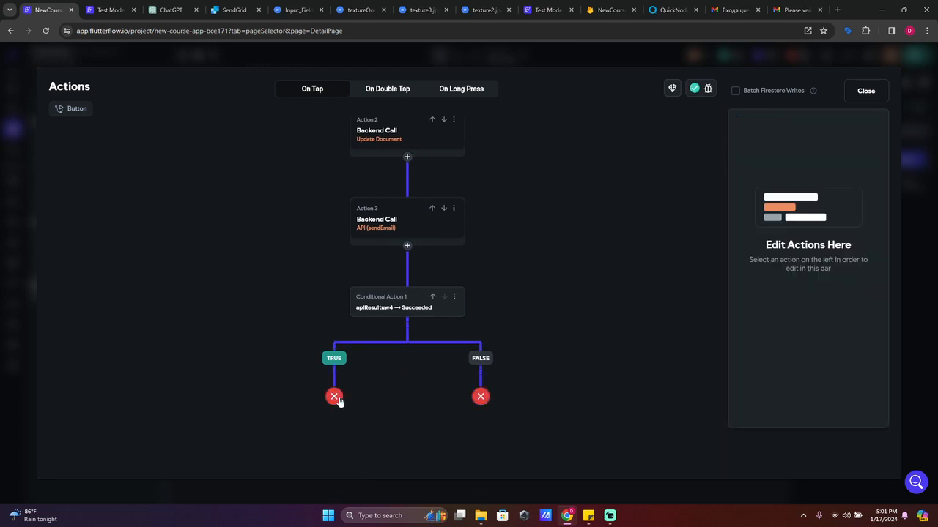
Replace the success branch's terminate with a snack bar reading 'New bid is s...'
{"action": "left_click", "coordinate": [333, 397]}
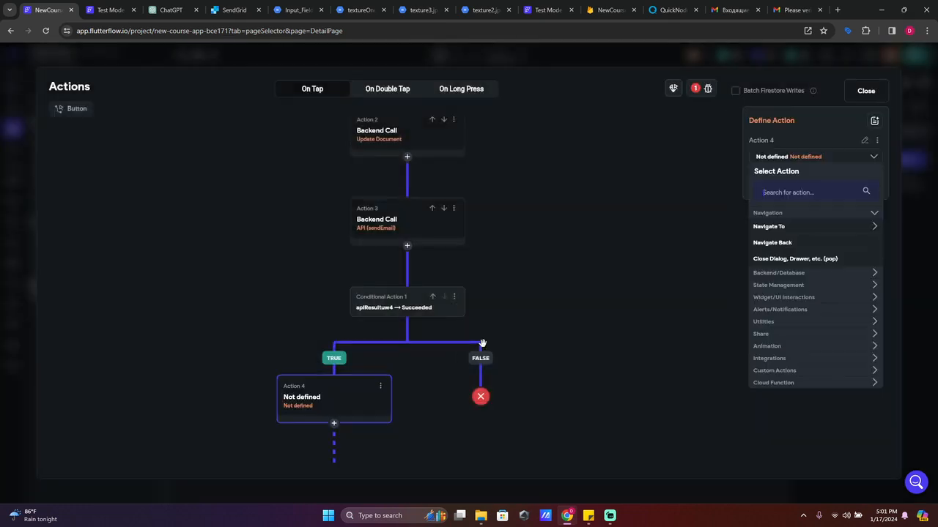
{"action": "type", "text": "snack"}
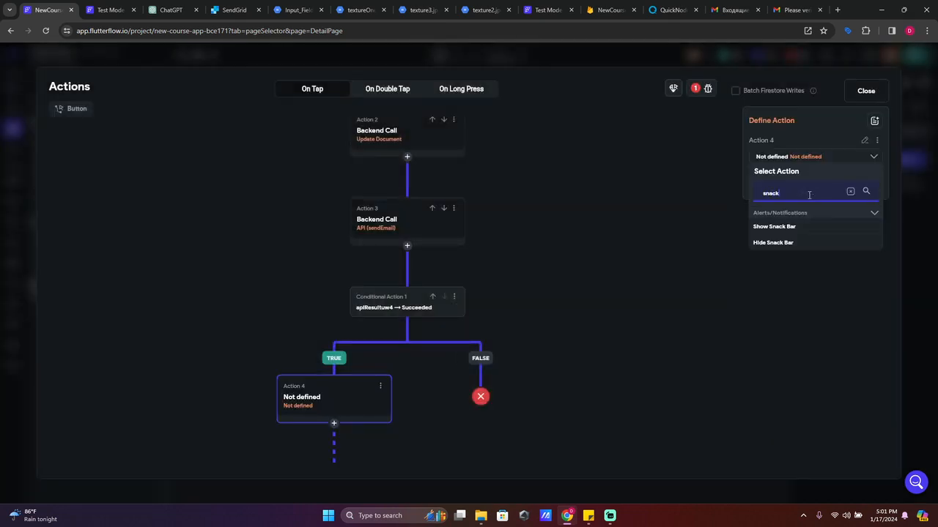
{"action": "left_click", "coordinate": [774, 226]}
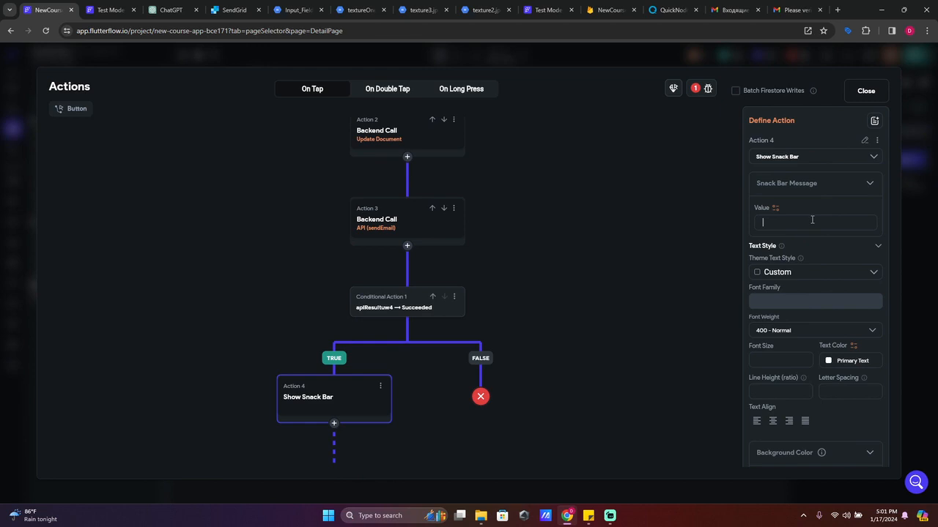
{"action": "type", "text": "New bid is s"}
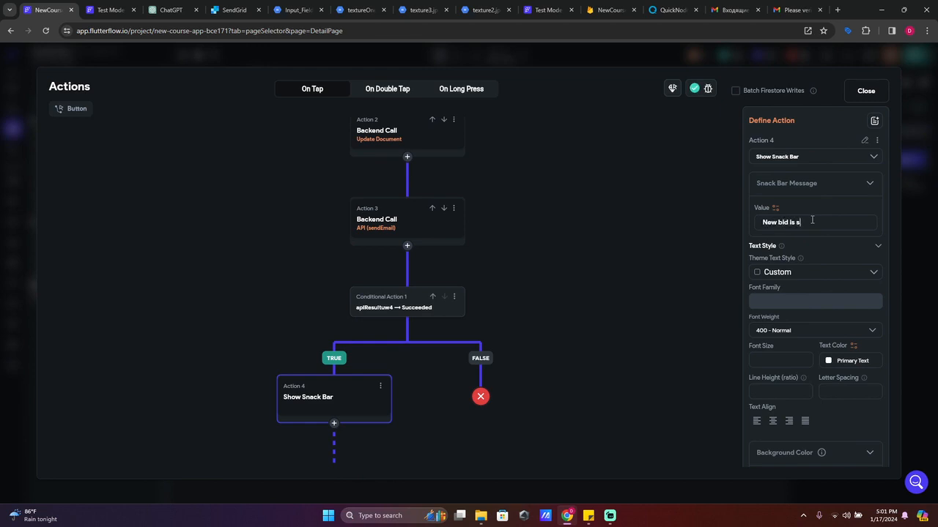
{"action": "left_click", "coordinate": [481, 396]}
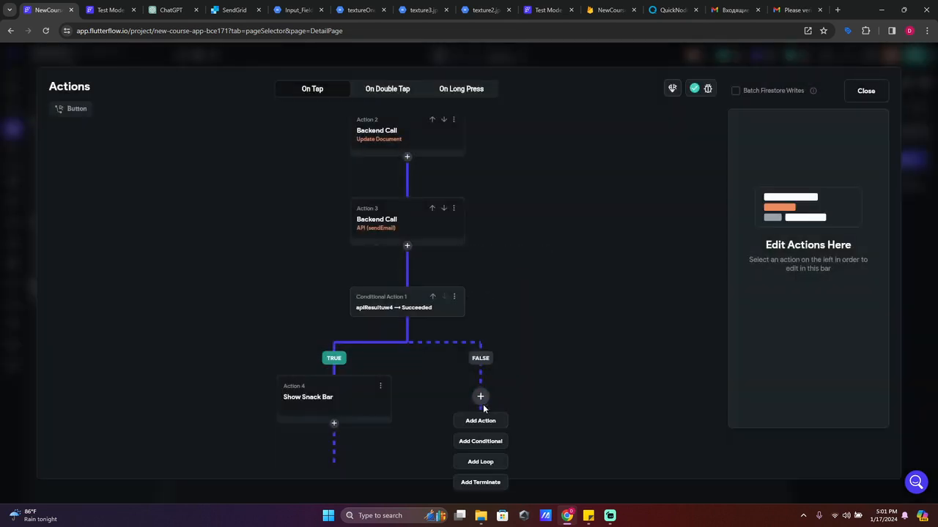
Add a Show Snack Bar action with message 'New bid' to the FALSE branch
{"action": "left_click", "coordinate": [480, 421]}
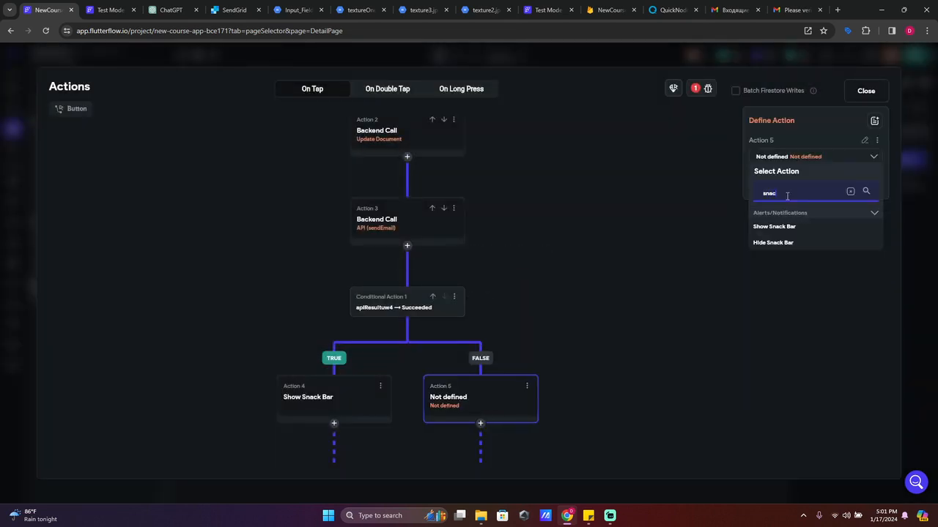
{"action": "left_click", "coordinate": [773, 226]}
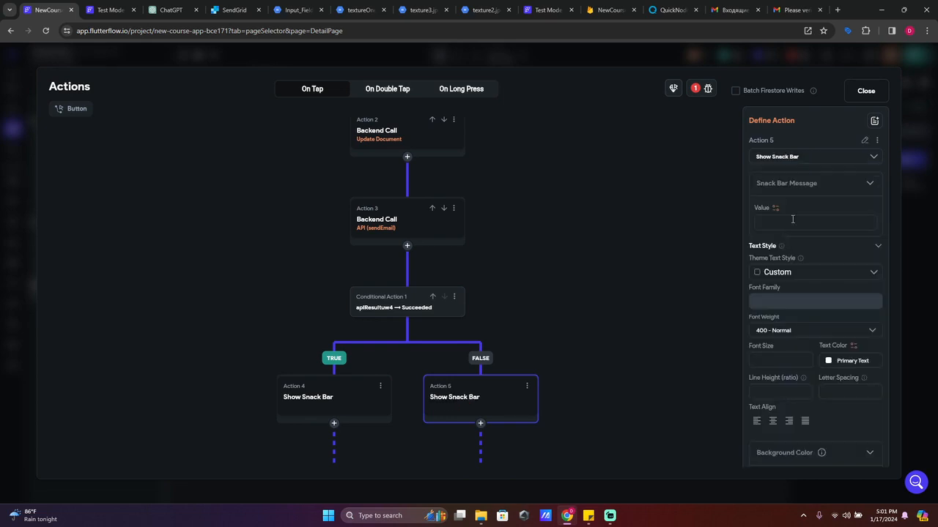
{"action": "type", "text": "New bid"}
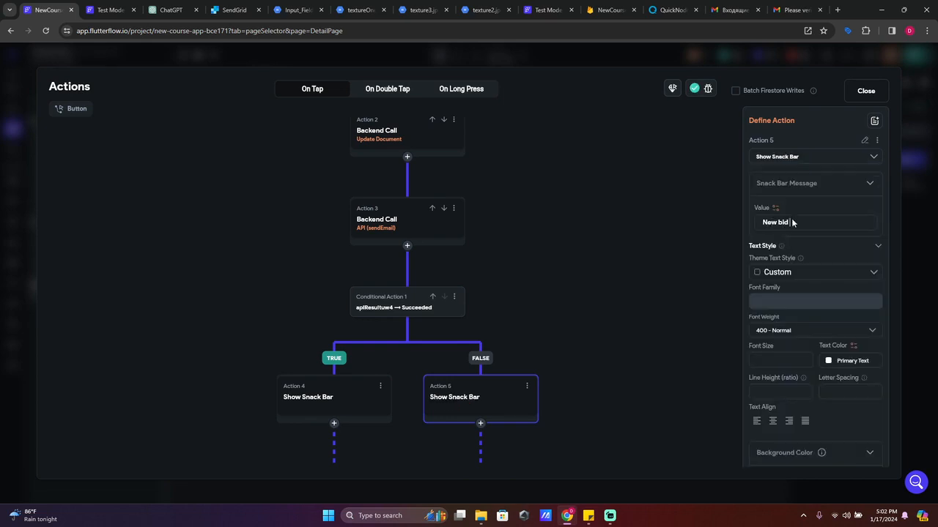
{"action": "scroll", "scroll_direction": "down", "scroll_amount": 3}
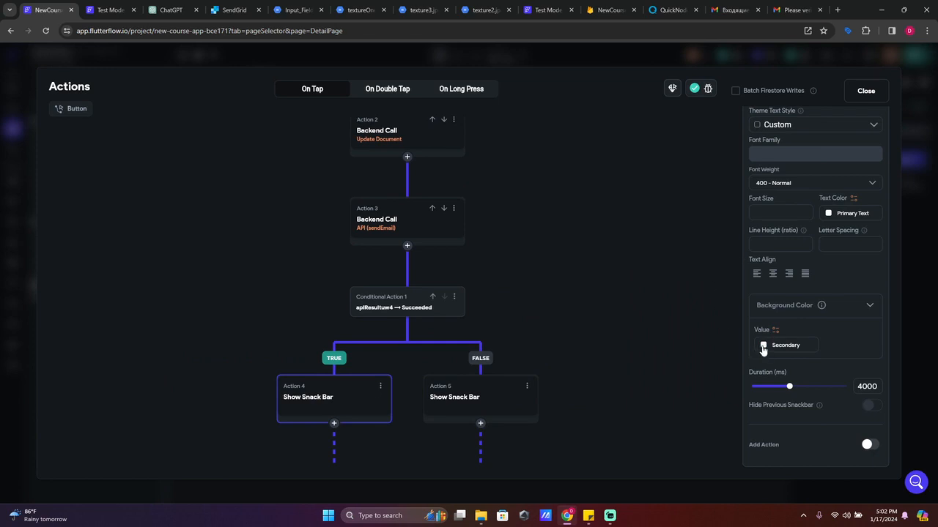
{"action": "left_click", "coordinate": [785, 345]}
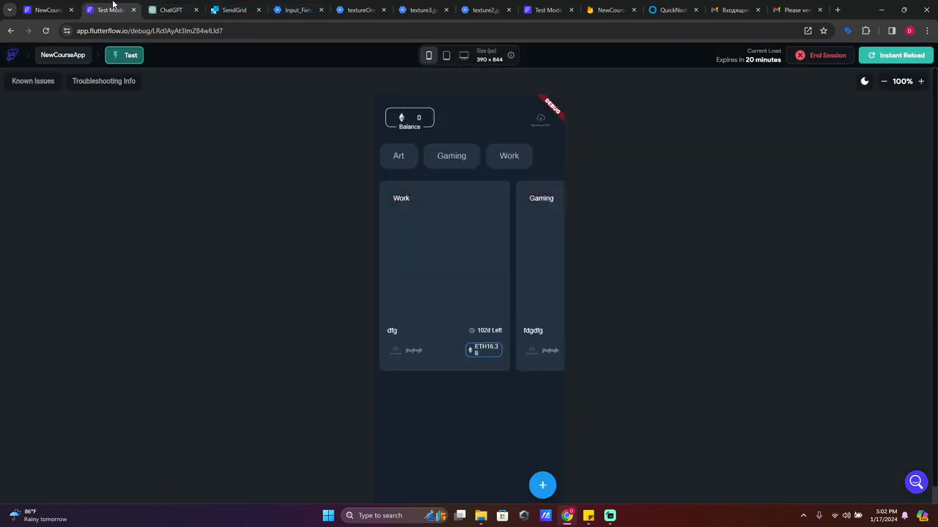
Instant-reload the running test app to pick up the new bid actions
{"action": "left_click", "coordinate": [895, 54]}
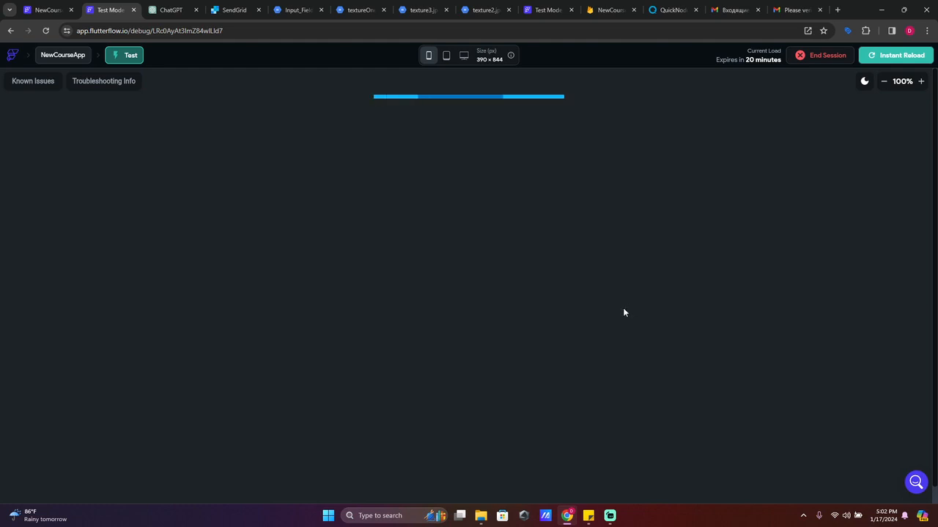
{"action": "mouse_move", "coordinate": [611, 314]}
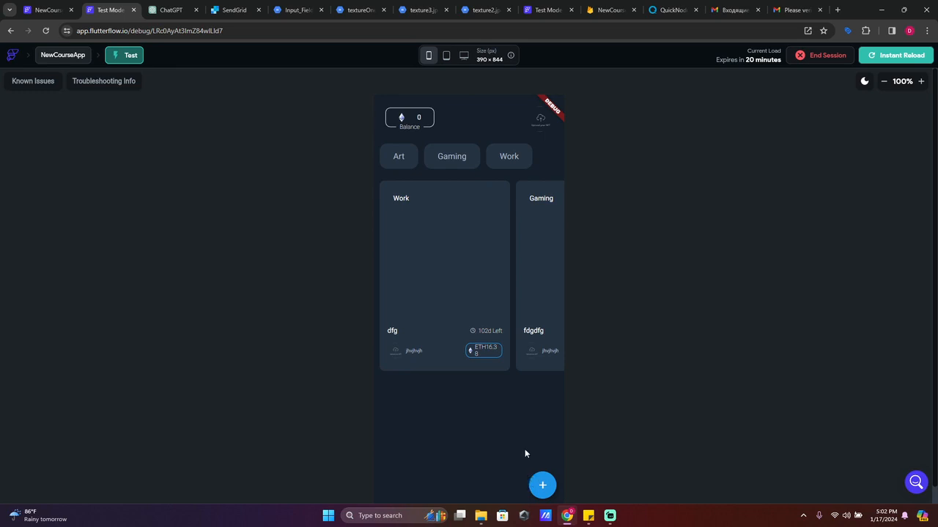
Start a new test item named 'dfgdf' and advance to the price step
{"action": "left_click", "coordinate": [542, 485]}
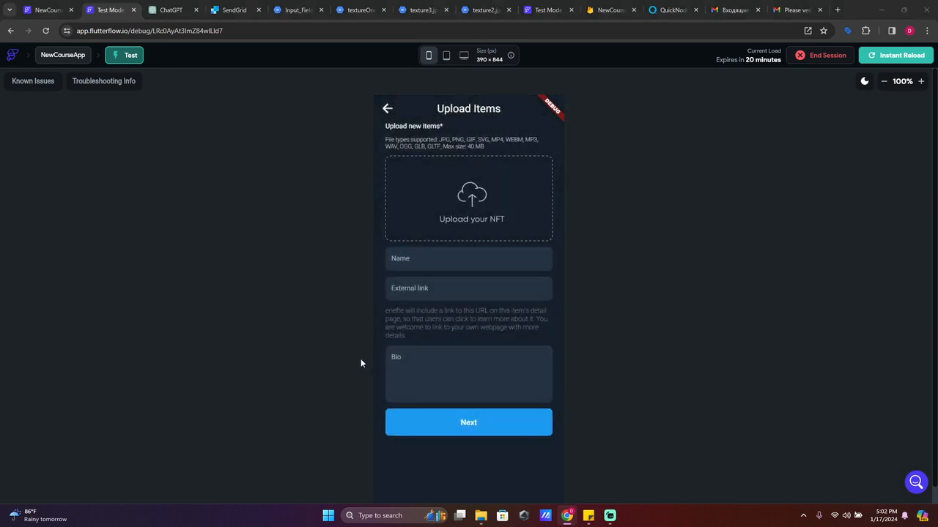
{"action": "type", "text": "dfgdf"}
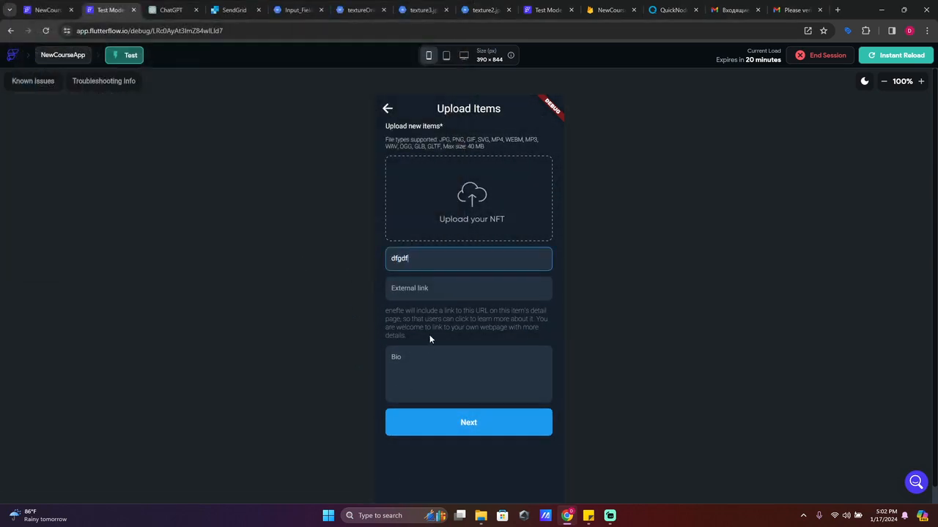
{"action": "left_click", "coordinate": [468, 423]}
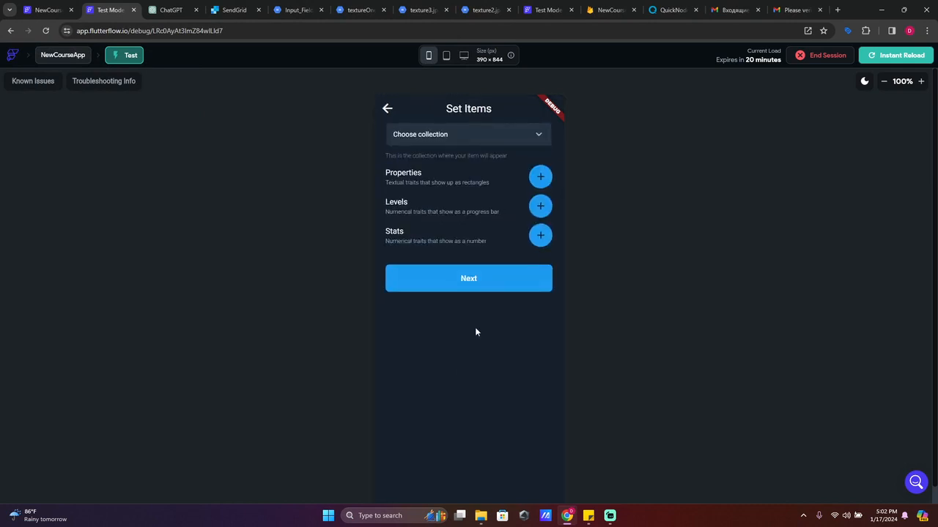
{"action": "left_click", "coordinate": [540, 176]}
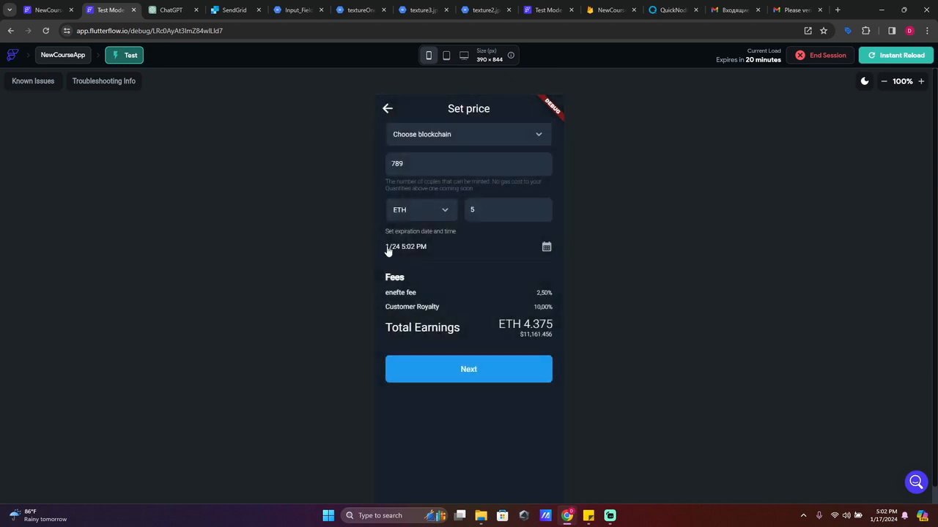
{"action": "mouse_move", "coordinate": [514, 327]}
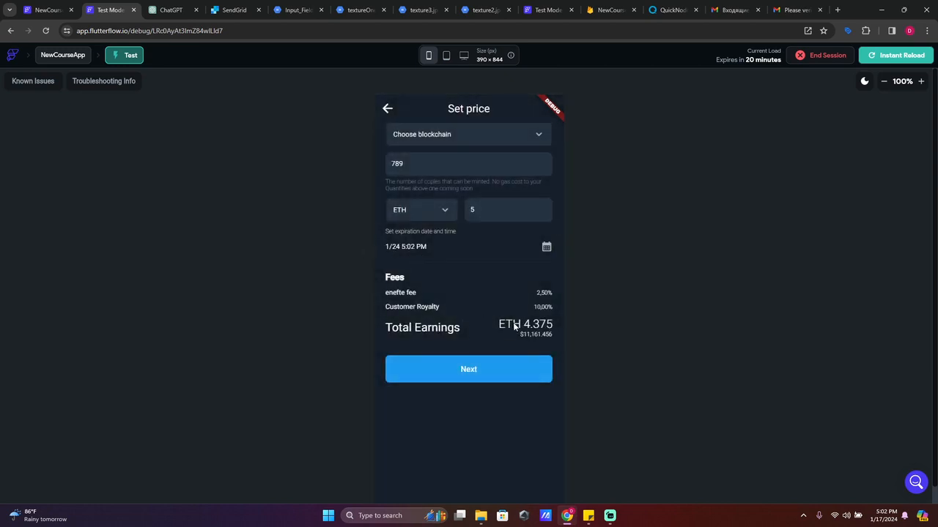
{"action": "mouse_move", "coordinate": [524, 345]}
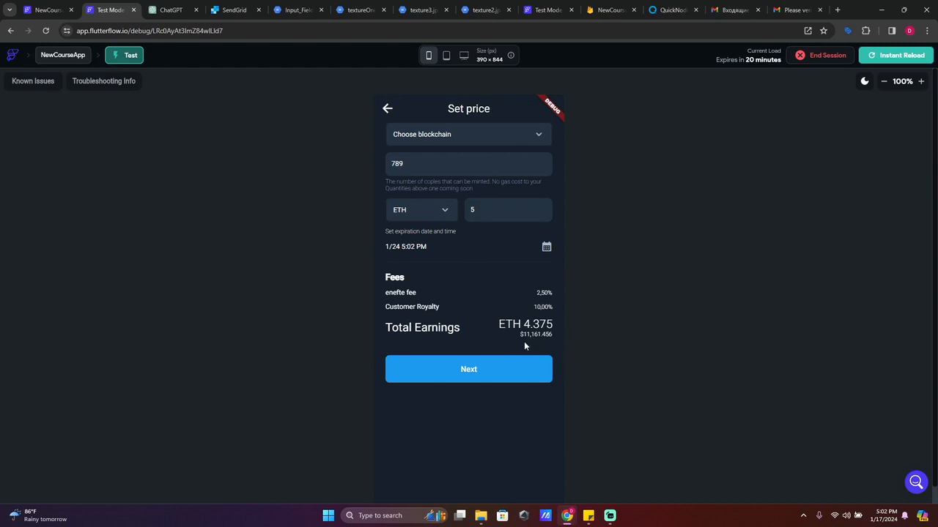
{"action": "mouse_move", "coordinate": [549, 331]}
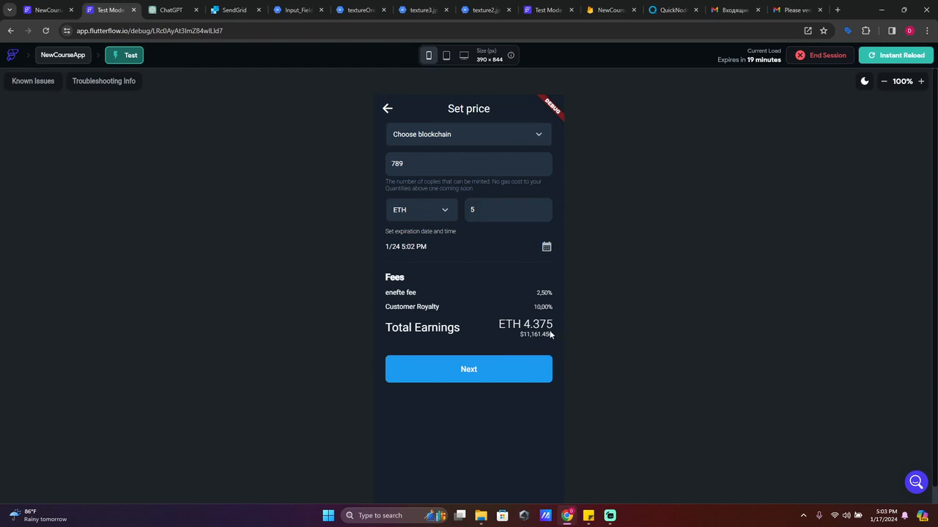
Publish the item listing and open the new item's details
{"action": "left_click", "coordinate": [468, 369]}
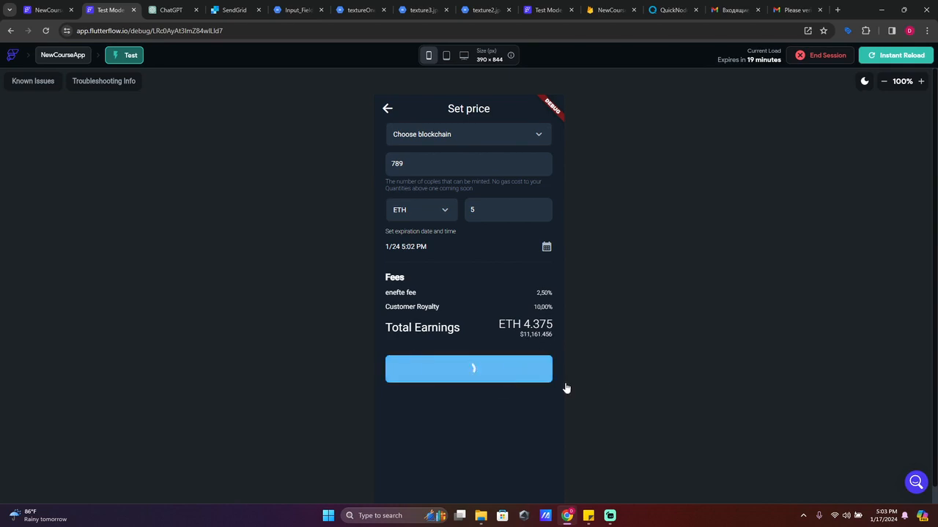
{"action": "left_click", "coordinate": [468, 369]}
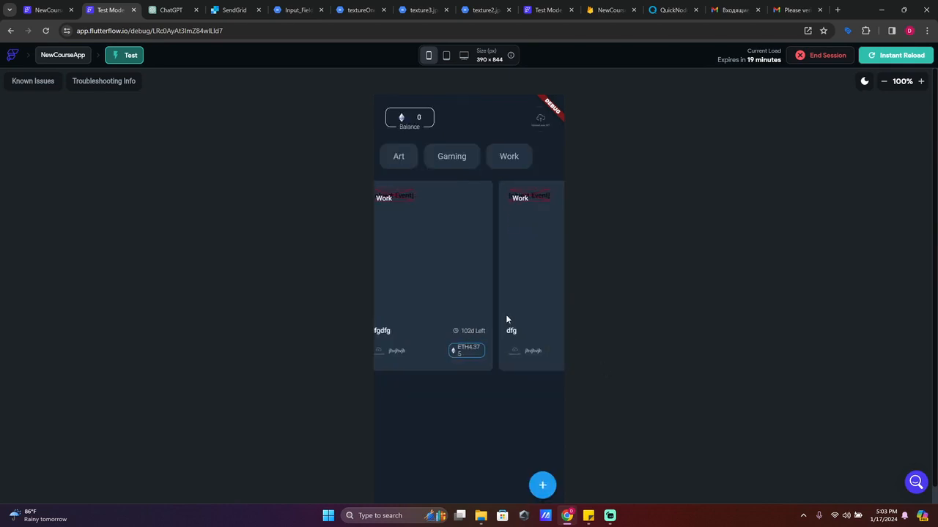
{"action": "left_click", "coordinate": [432, 271]}
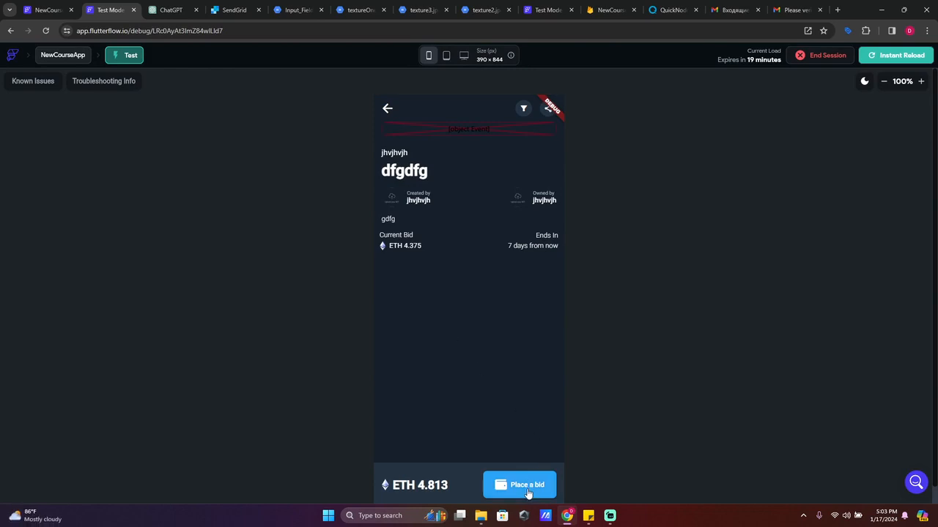
Place a bid on the dfgdfg item, raising it to ETH 4.813, then switch to Gmail
{"action": "left_click", "coordinate": [519, 485]}
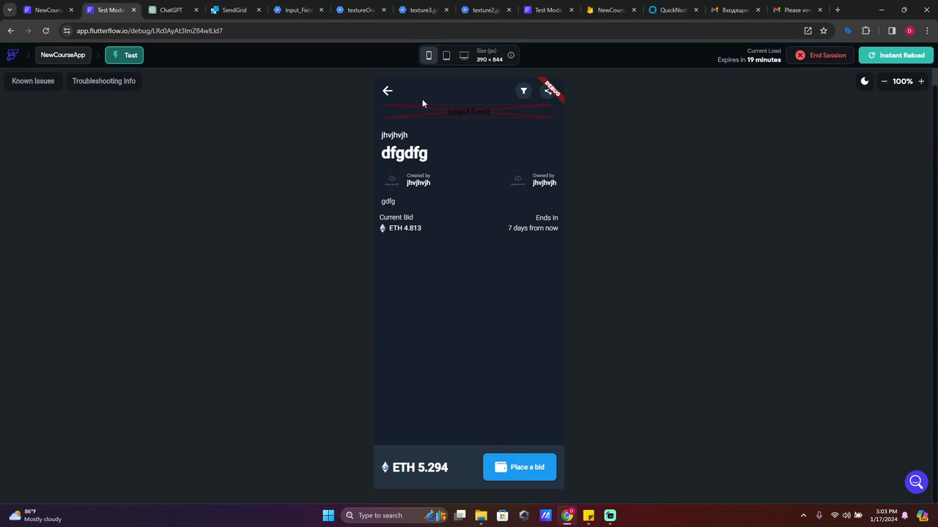
{"action": "left_click", "coordinate": [797, 10]}
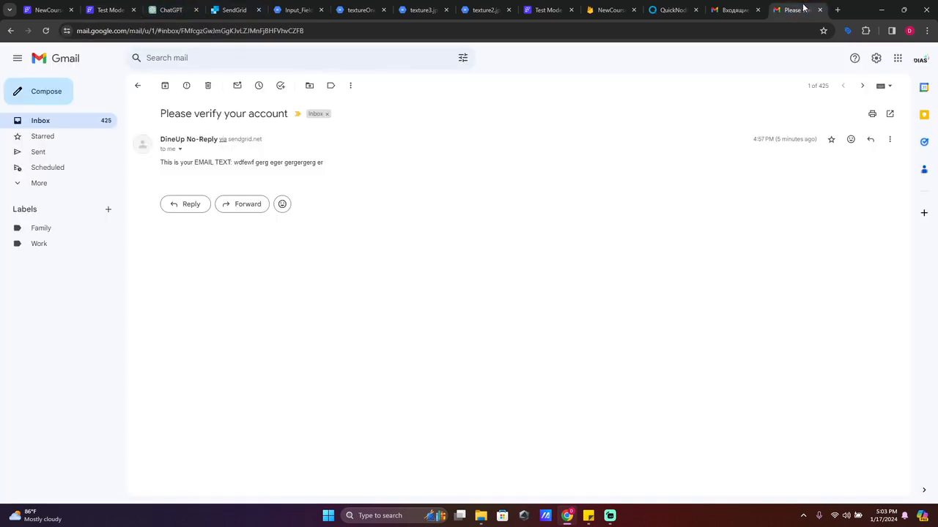
Open the 'New bid is set' email showing bid 4.8125 and mark it safe
{"action": "left_click", "coordinate": [138, 86]}
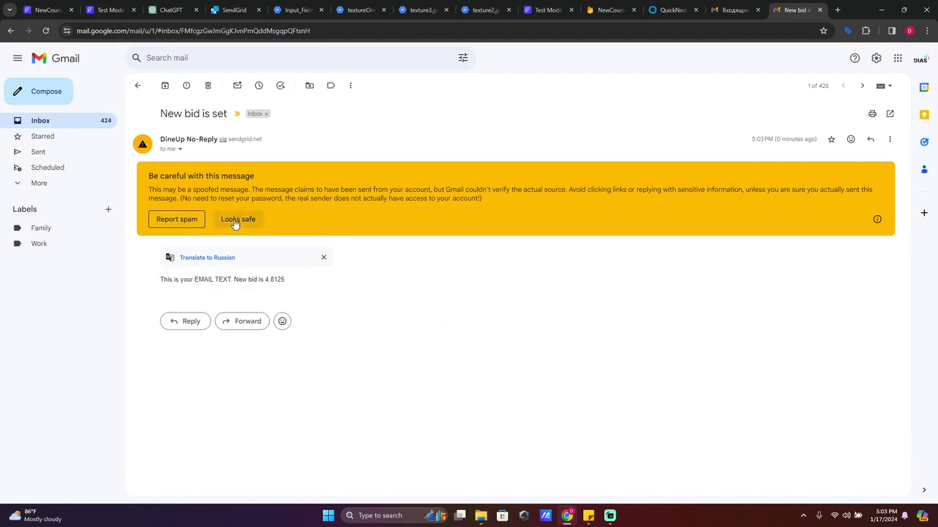
{"action": "left_click", "coordinate": [110, 10]}
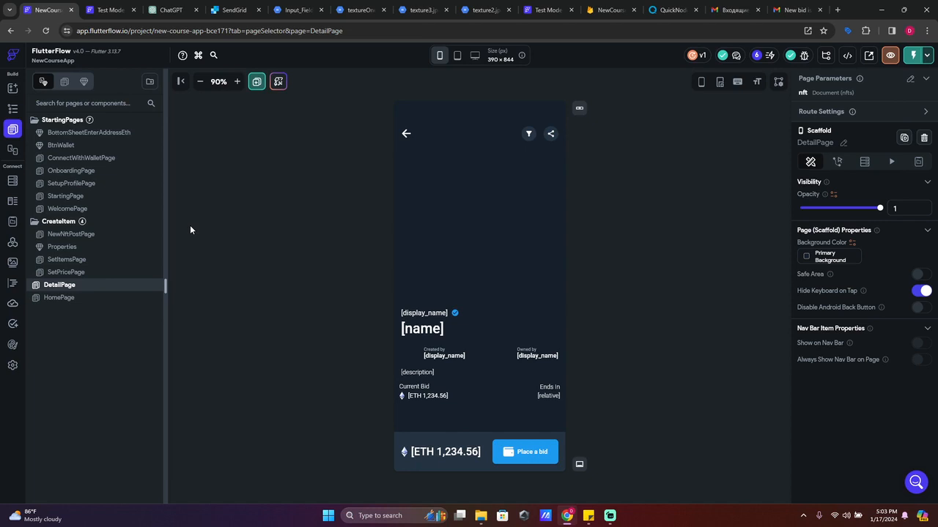
{"action": "mouse_move", "coordinate": [71, 183]}
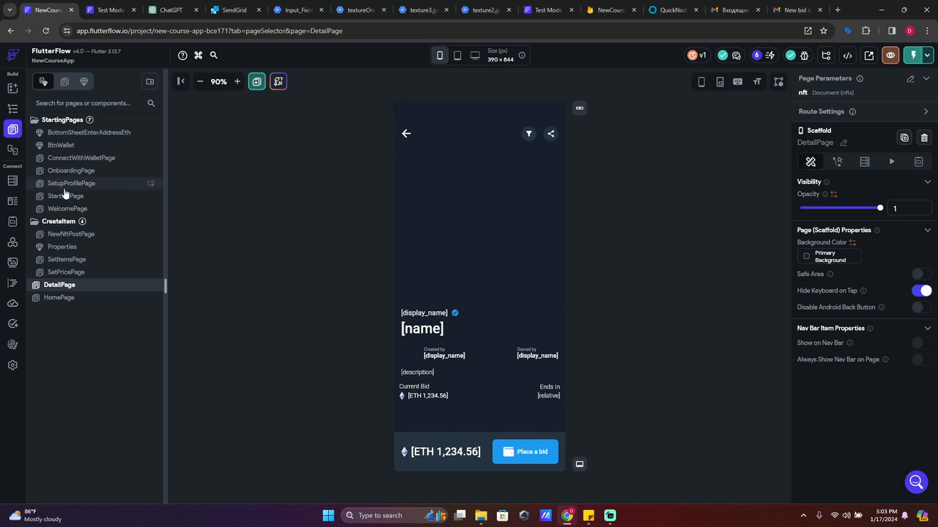
{"action": "mouse_move", "coordinate": [66, 196]}
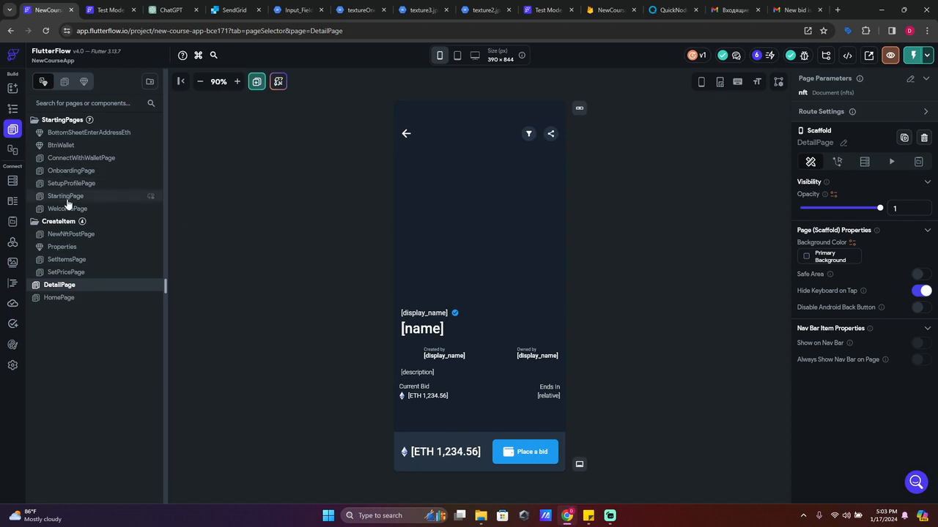
{"action": "mouse_move", "coordinate": [212, 213]}
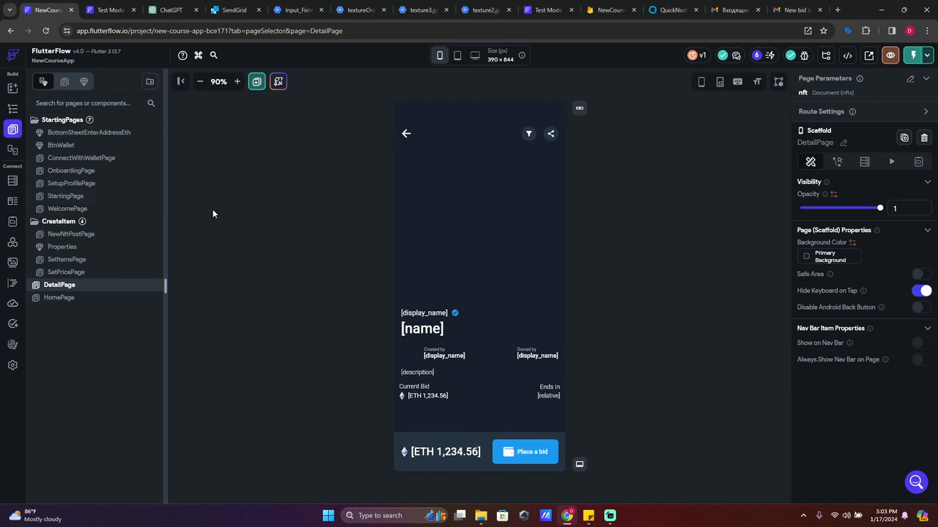
{"action": "mouse_move", "coordinate": [284, 233]}
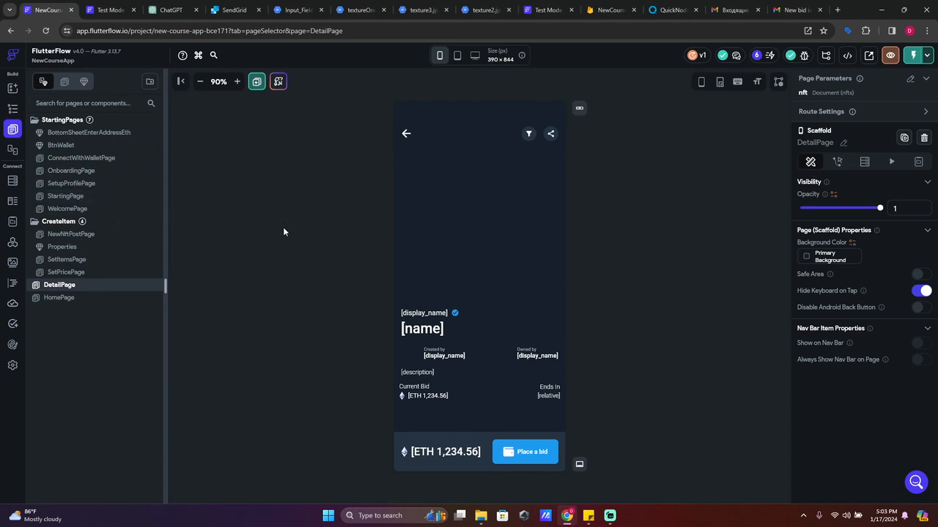